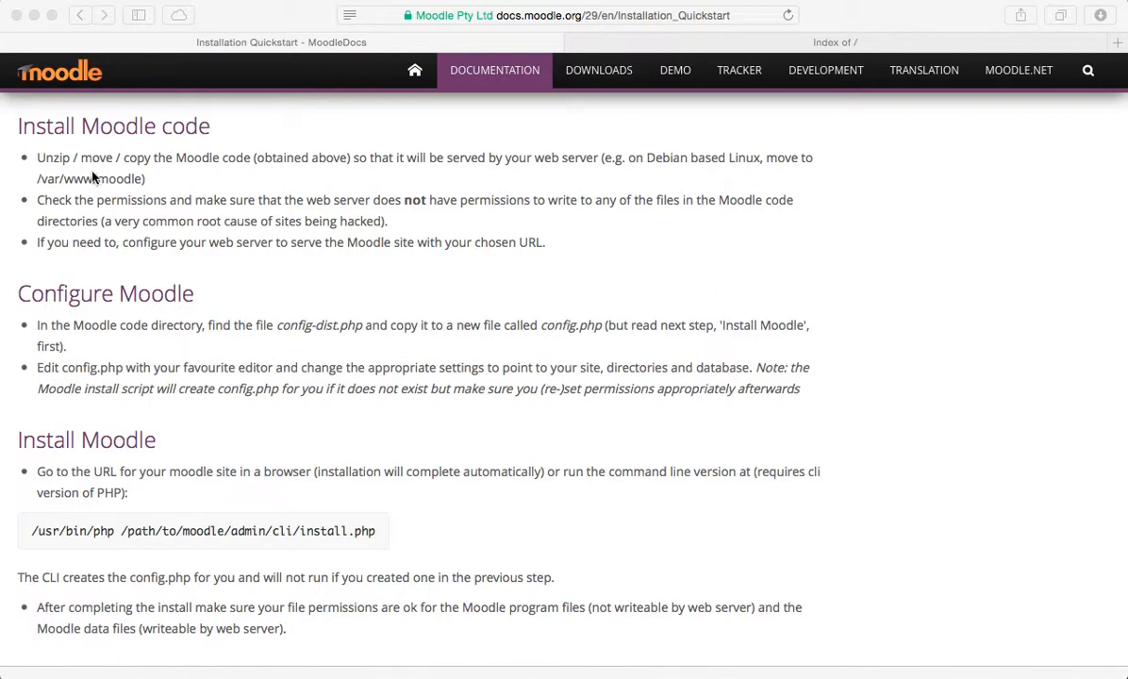
mouse_move(208, 147)
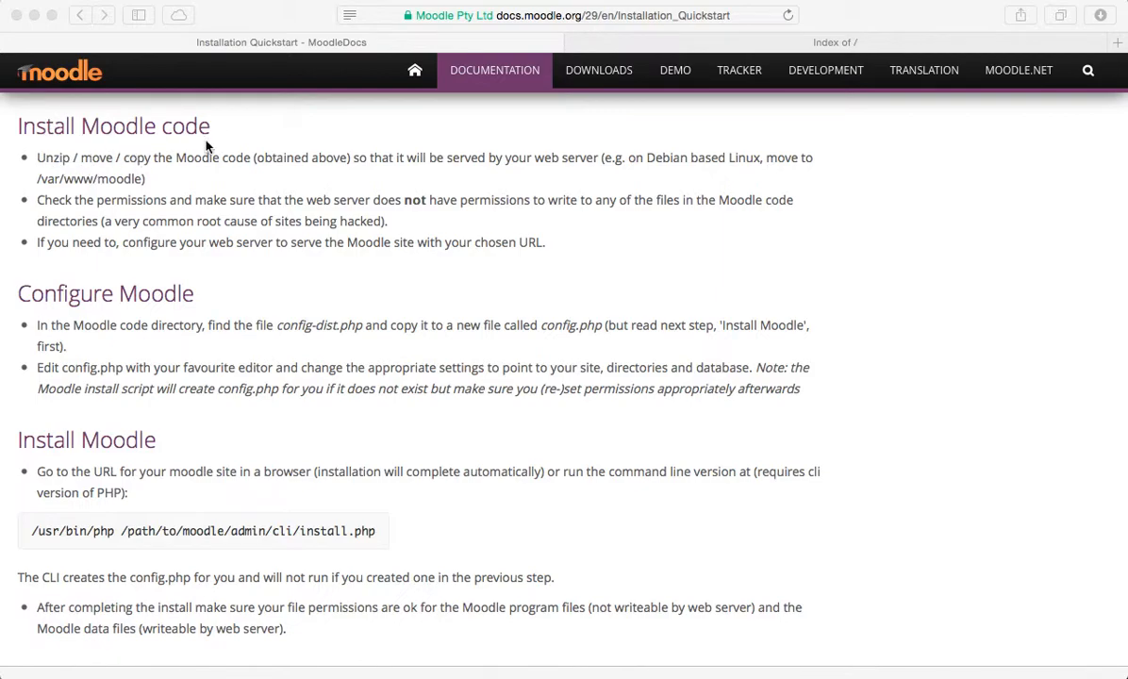
mouse_move(208, 193)
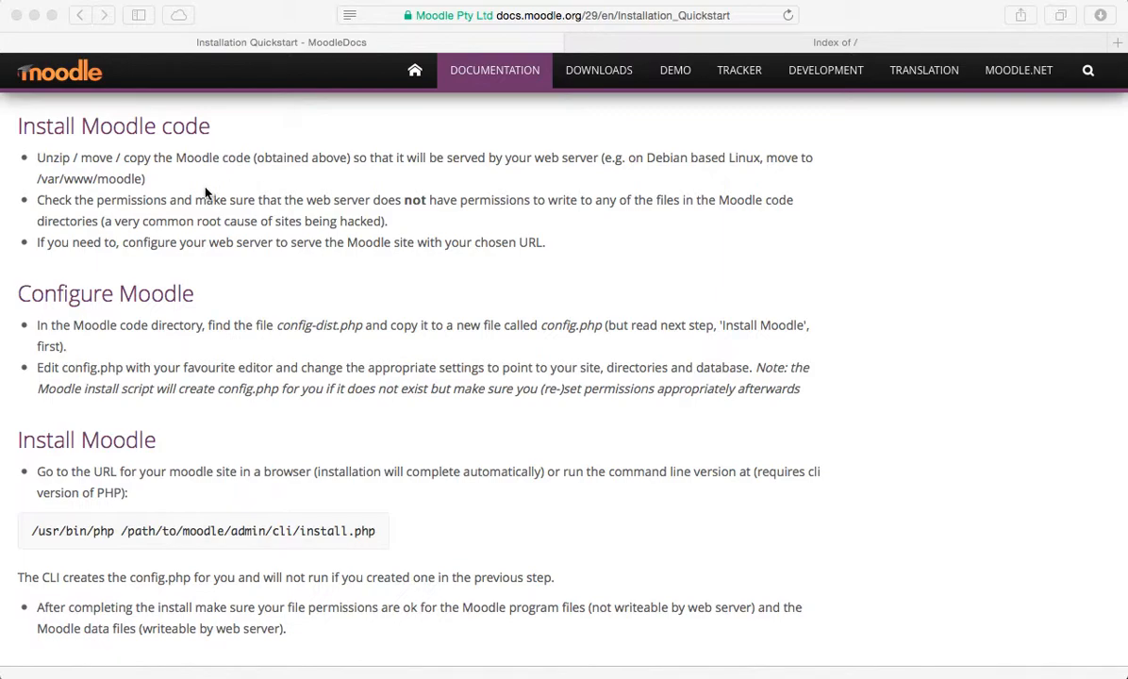
mouse_move(234, 195)
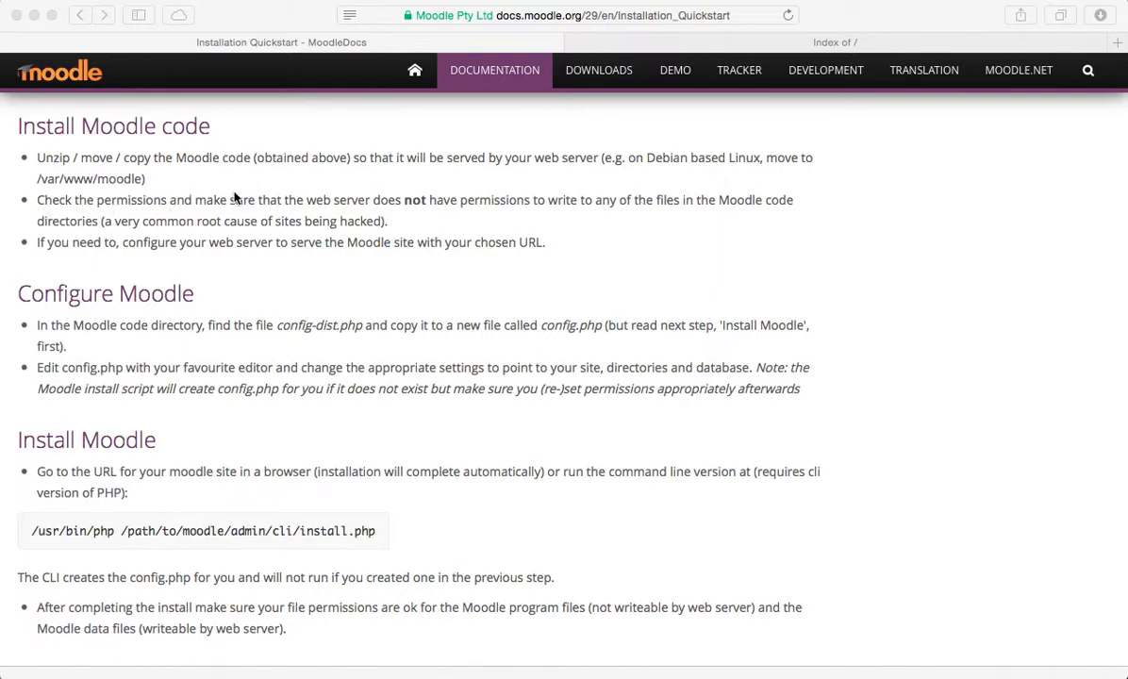
mouse_move(413, 219)
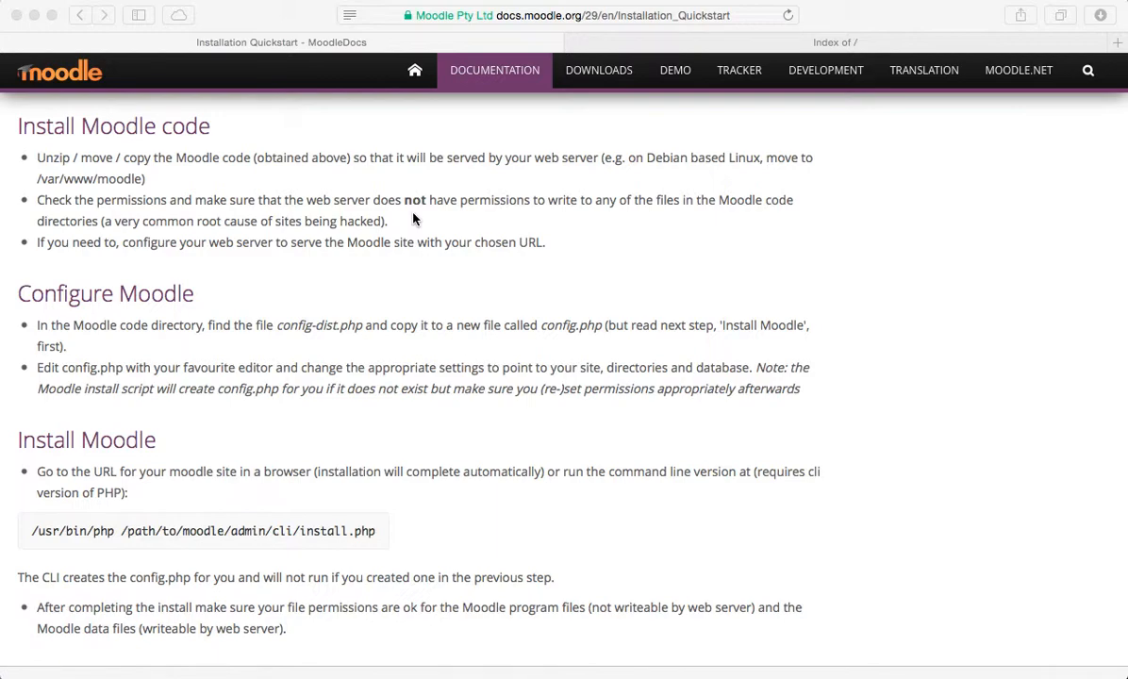
mouse_move(405, 260)
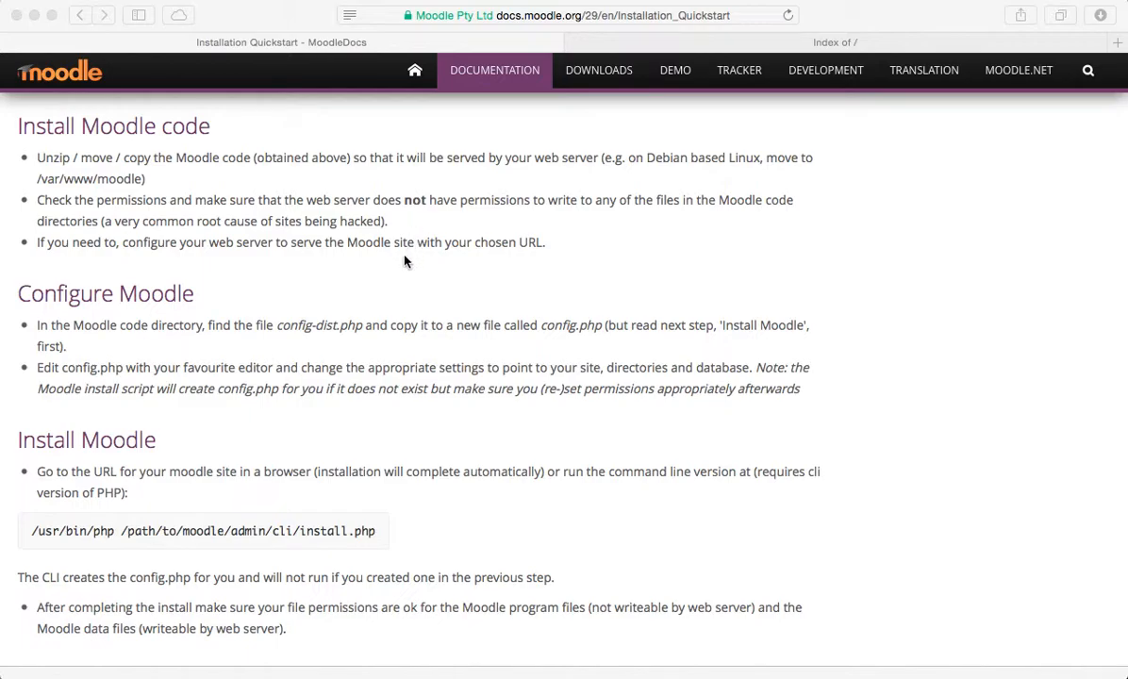
- Switch from the quickstart guide to the localhost page listing the moodle folder
scroll(down, 3)
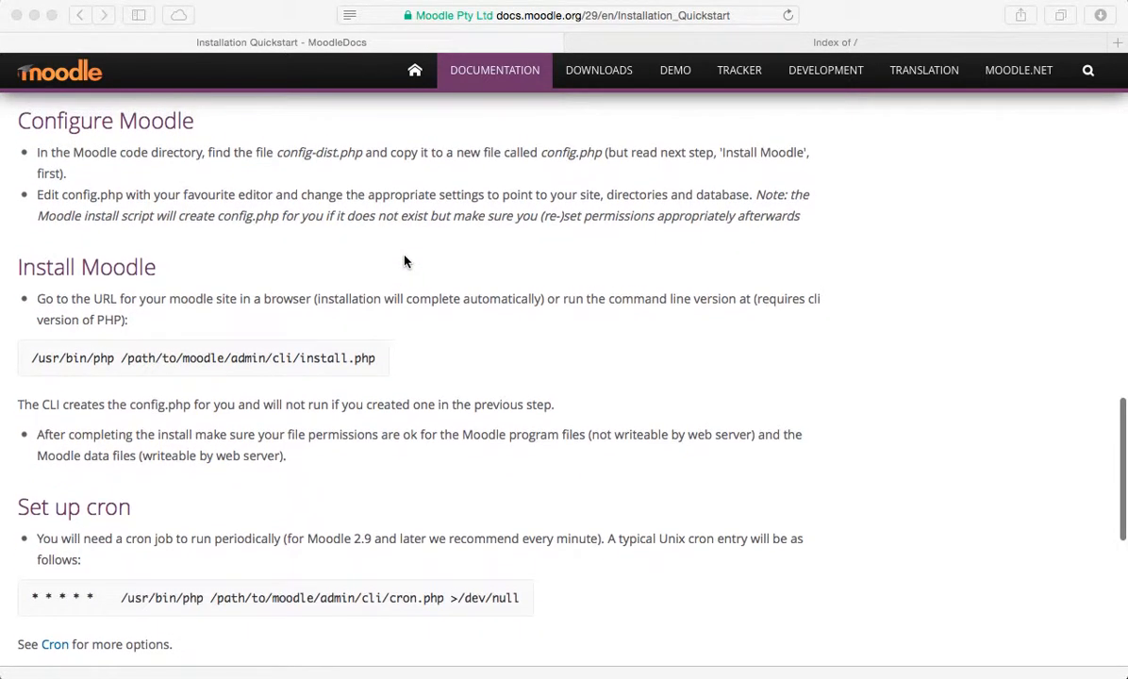
mouse_move(91, 162)
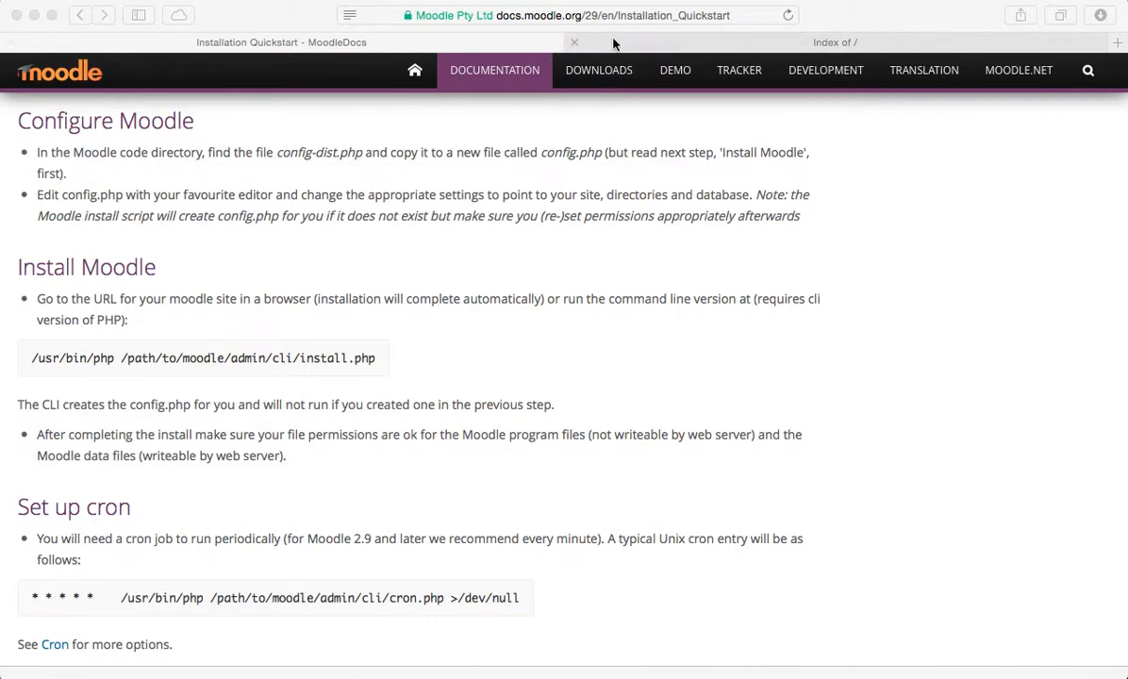
click(834, 42)
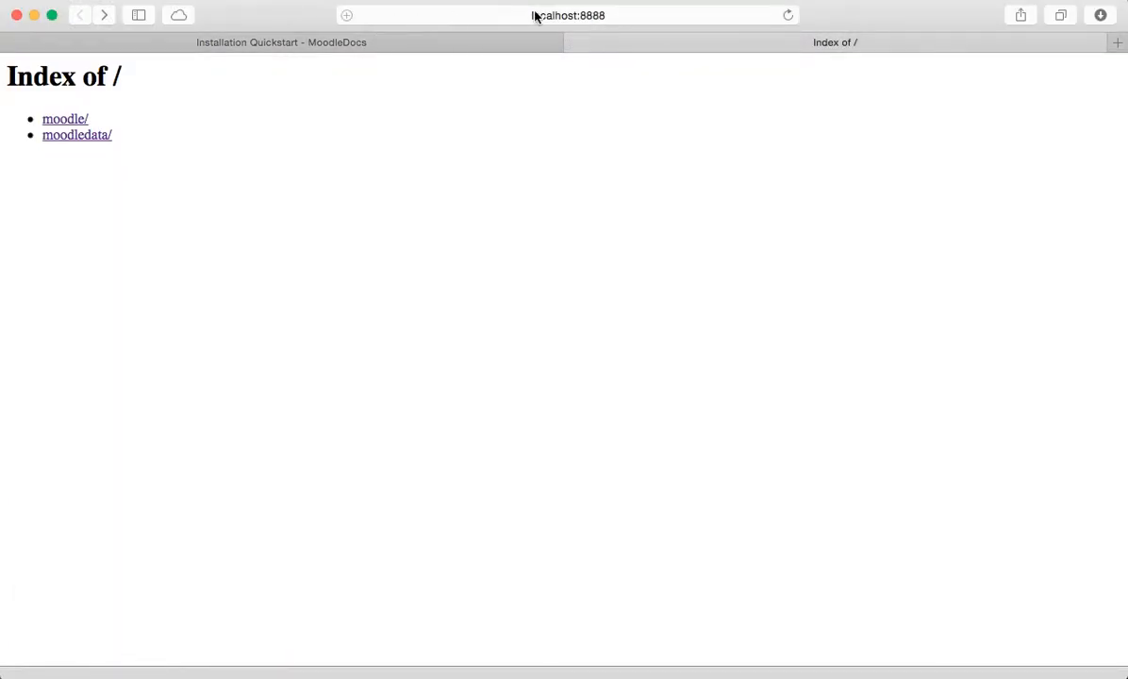
mouse_move(68, 140)
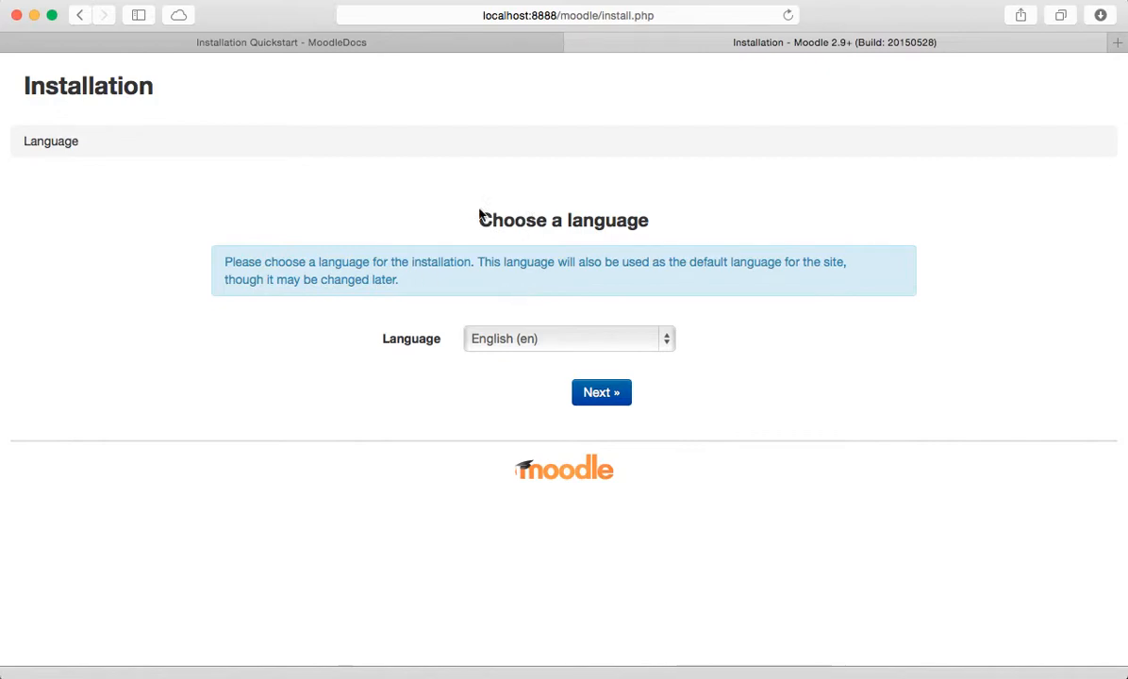
mouse_move(613, 215)
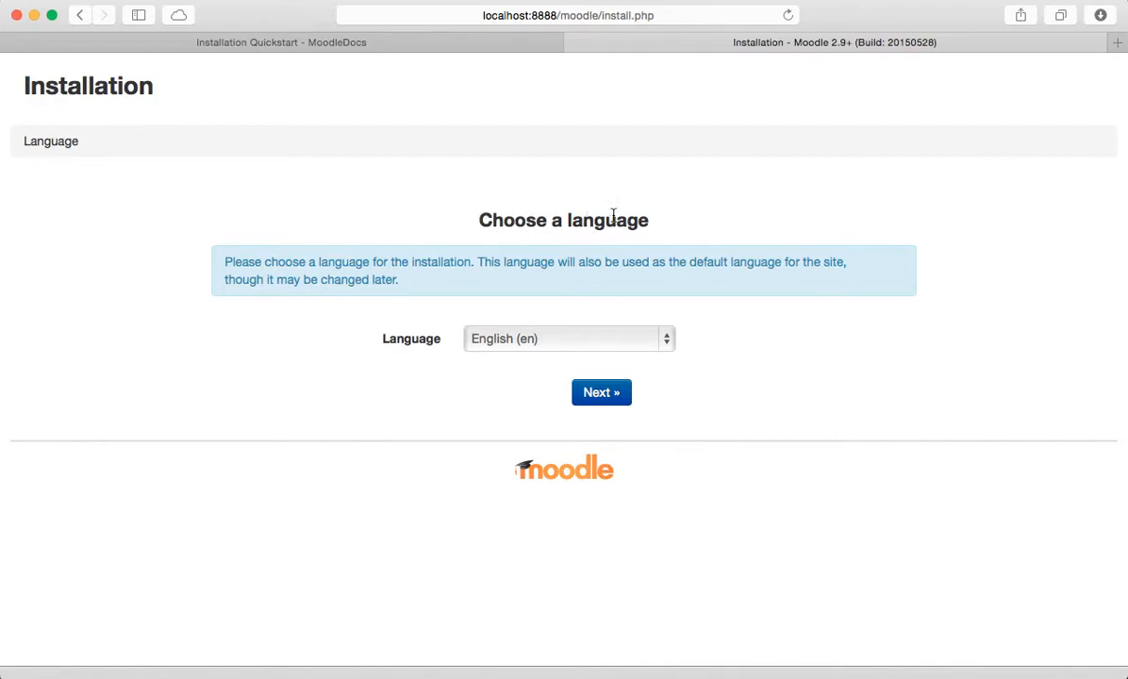
mouse_move(515, 211)
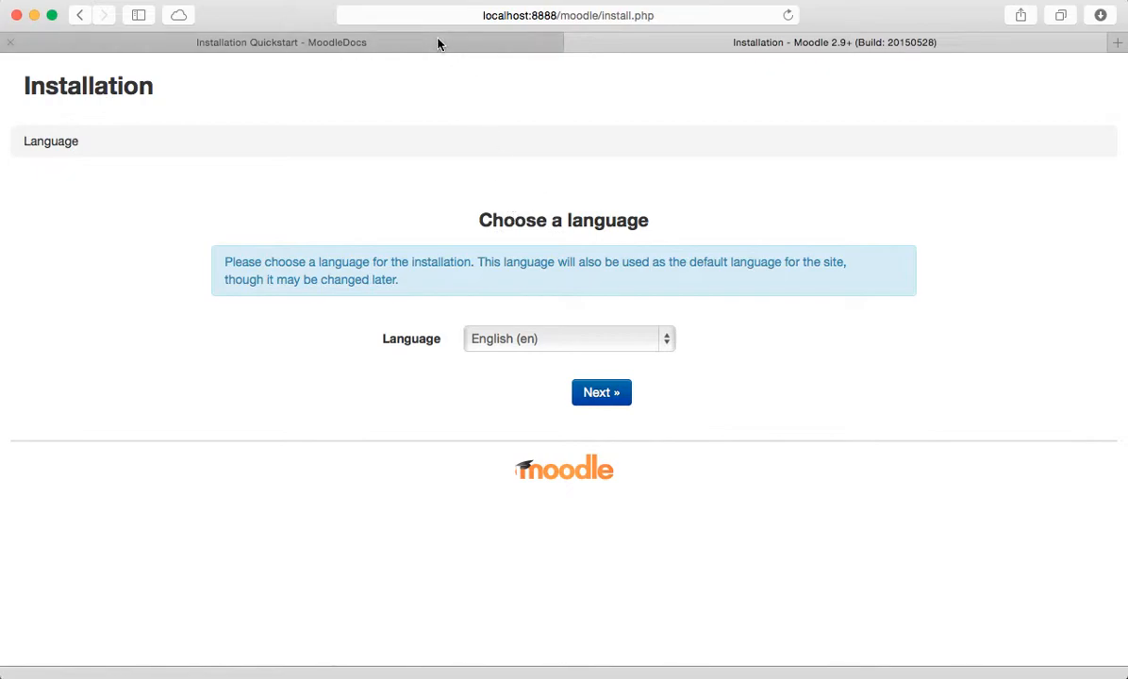
mouse_move(437, 42)
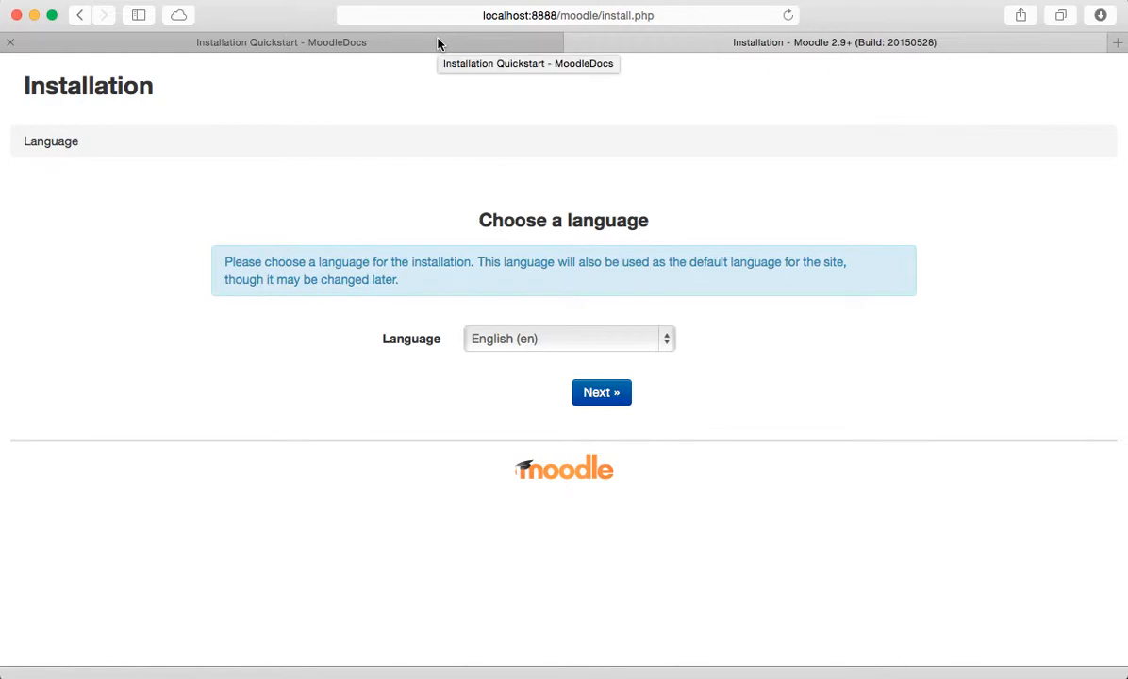
click(281, 42)
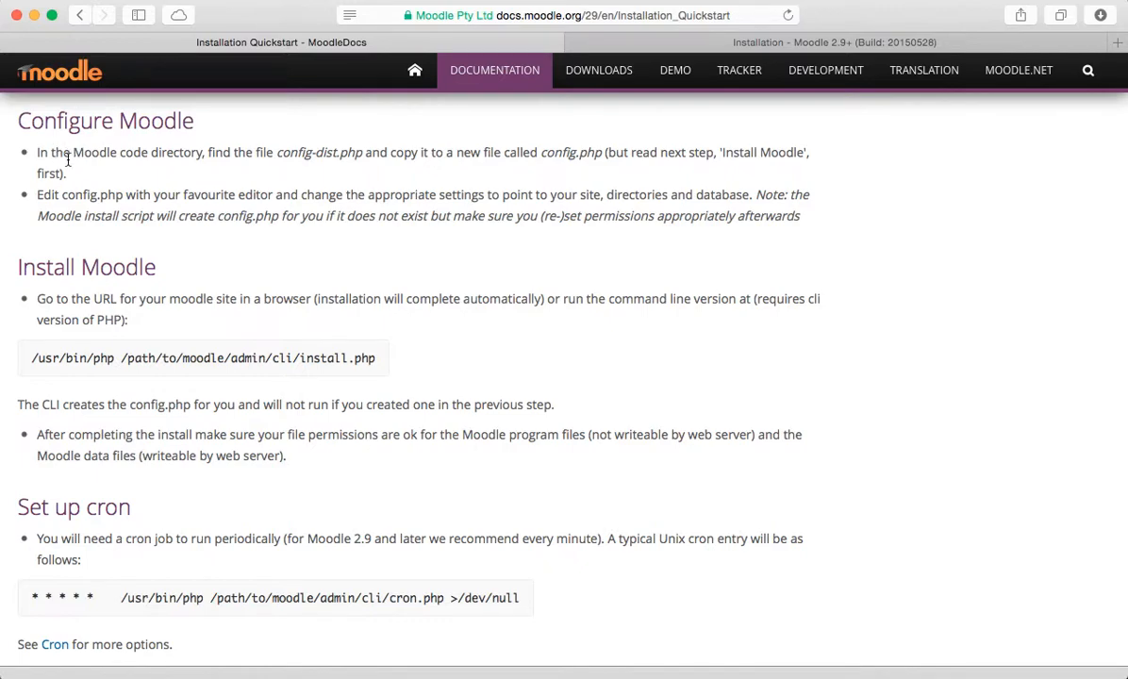
mouse_move(230, 158)
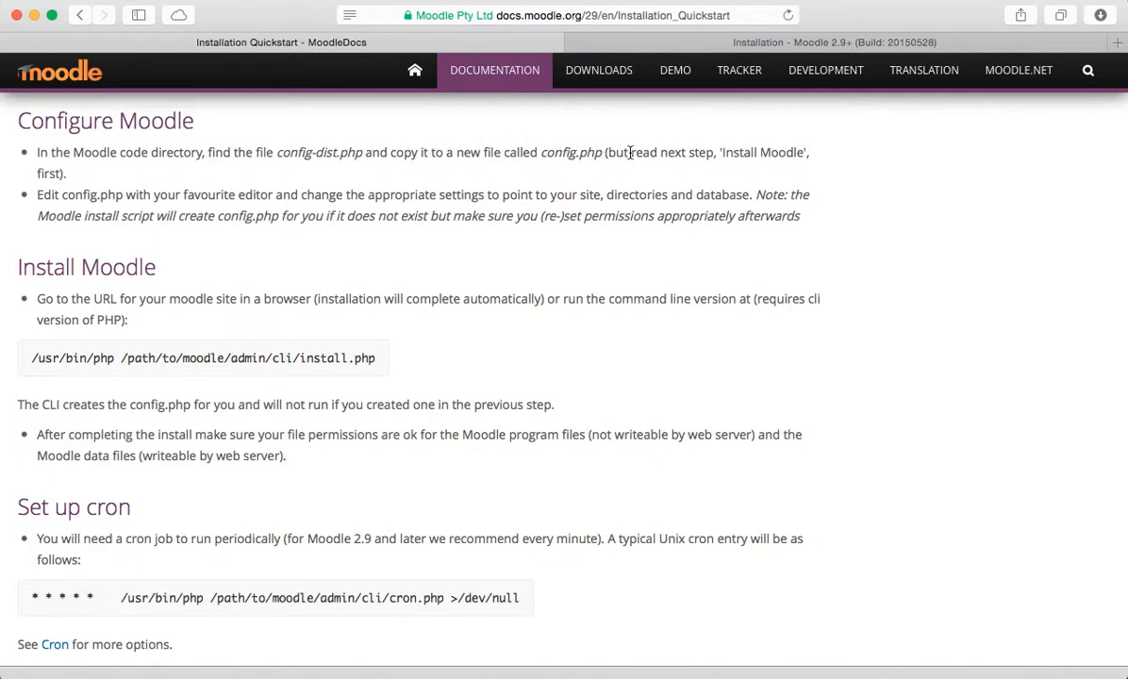
mouse_move(608, 169)
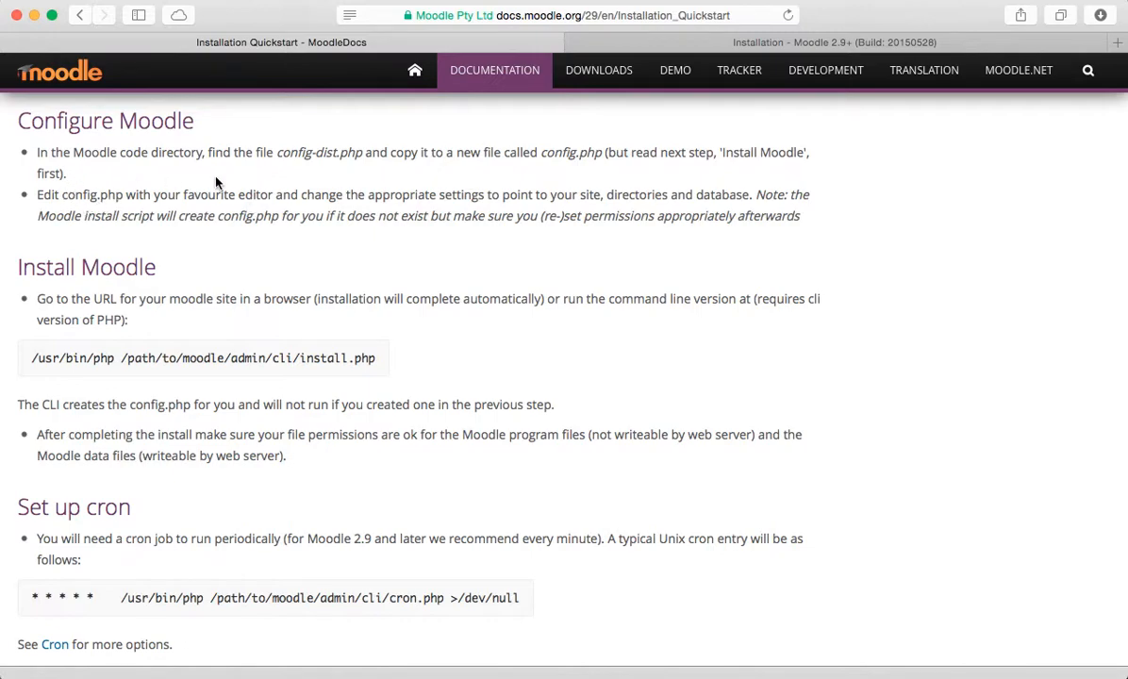
mouse_move(217, 292)
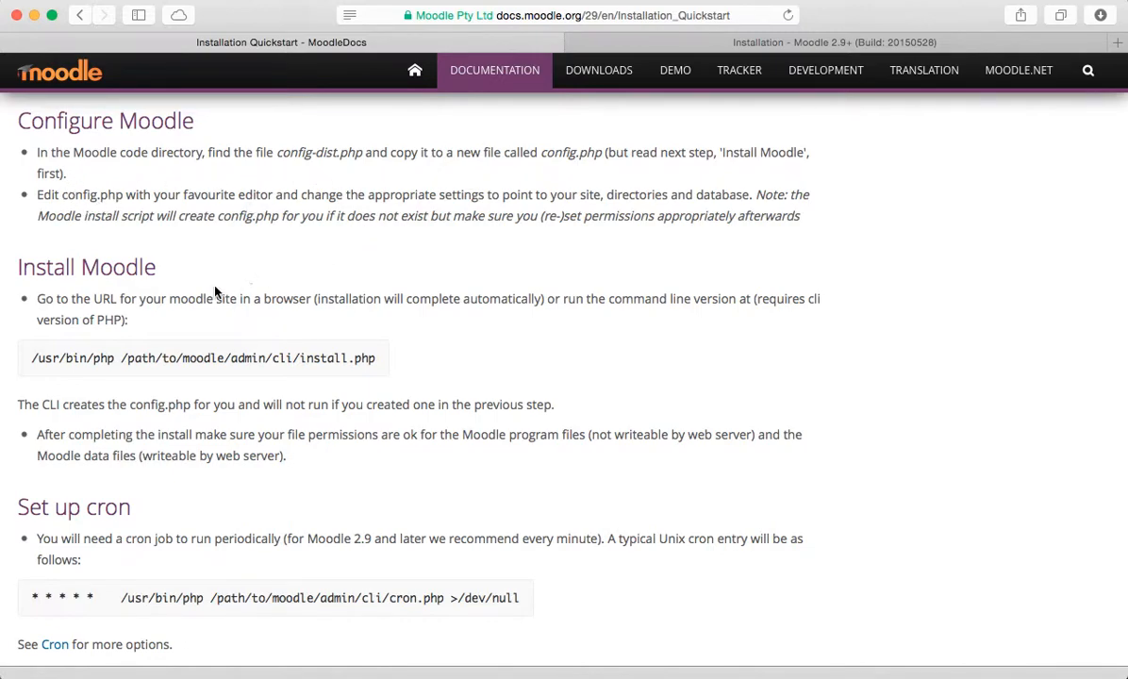
mouse_move(197, 436)
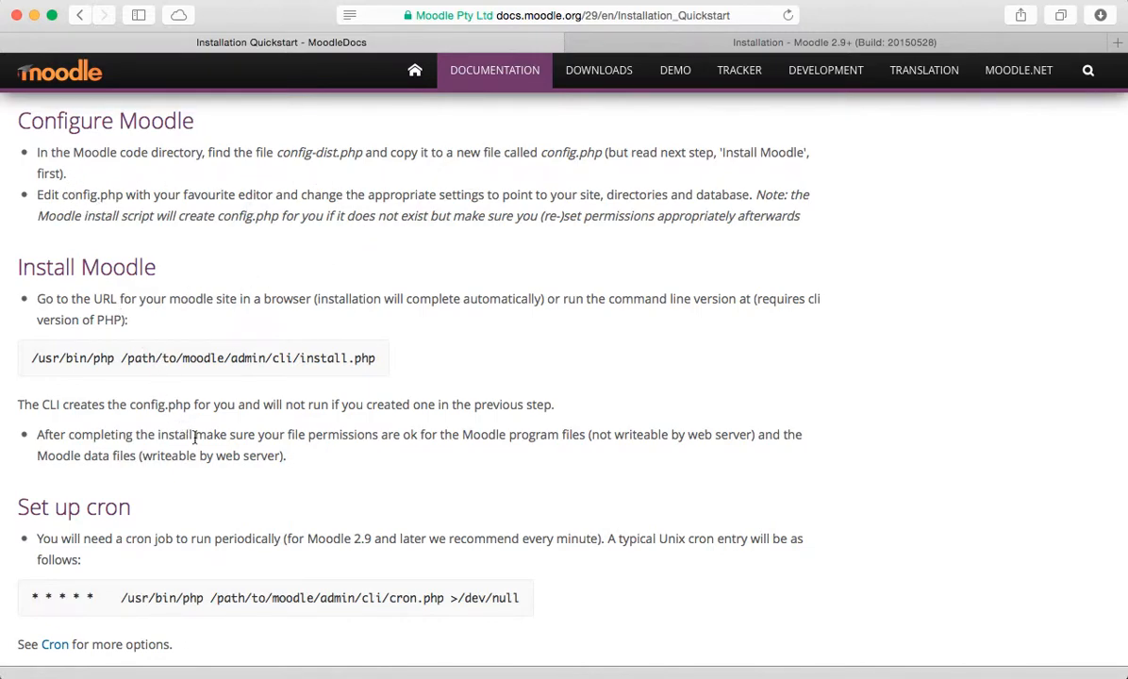
mouse_move(464, 294)
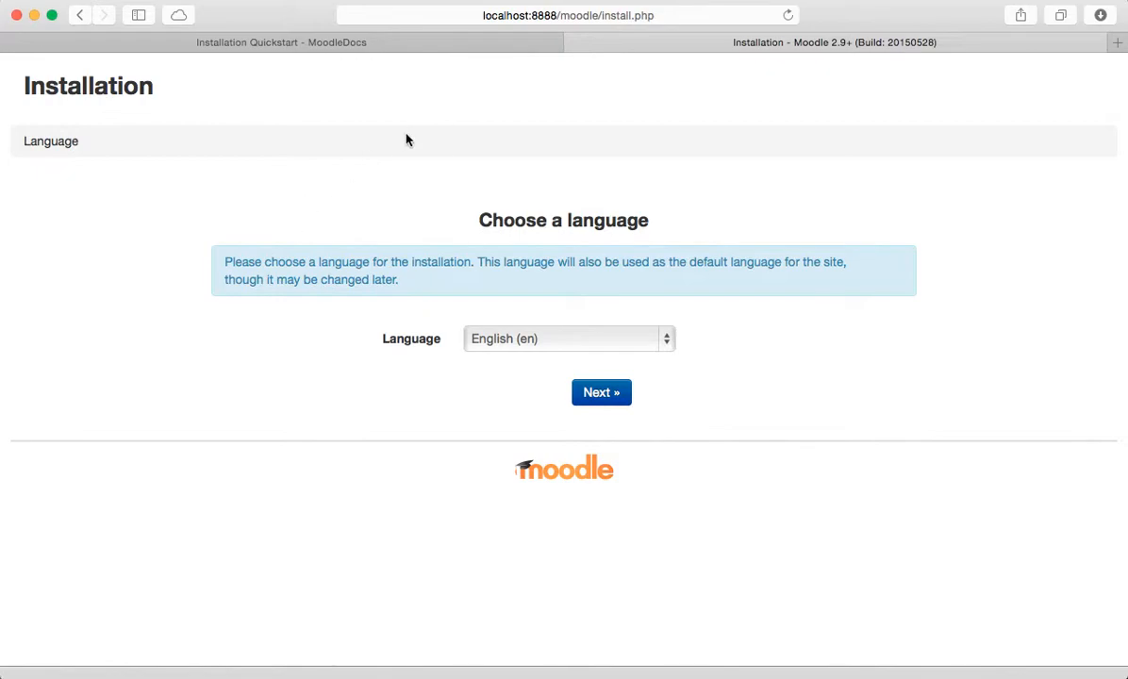
click(281, 42)
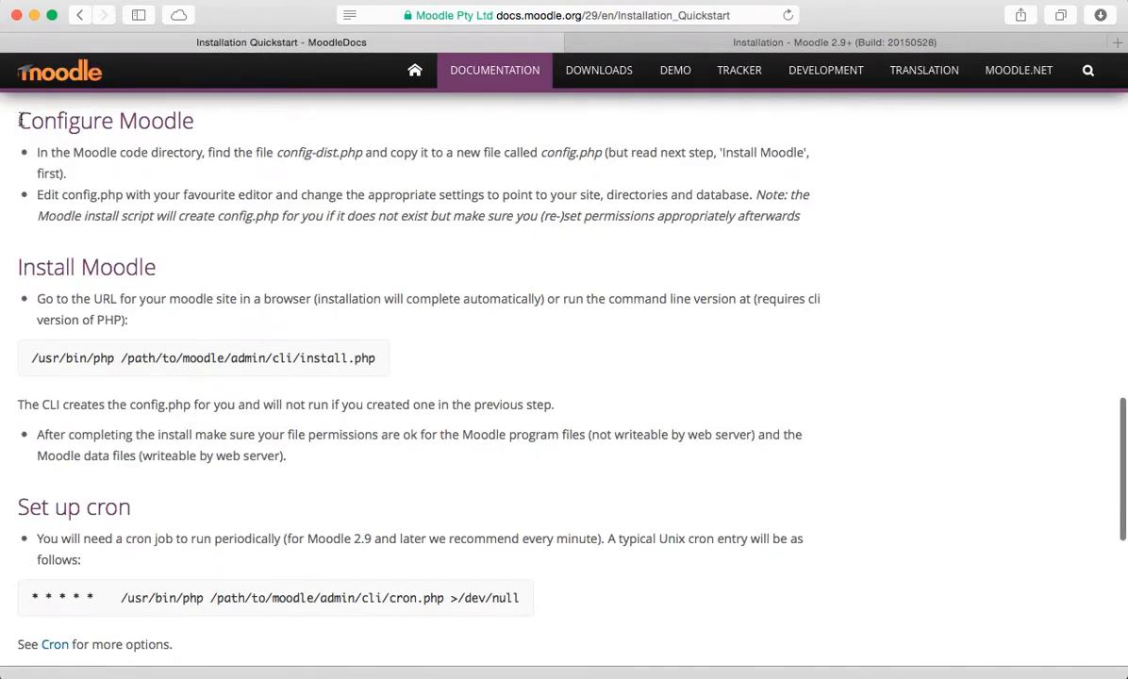
drag(19, 120, 225, 215)
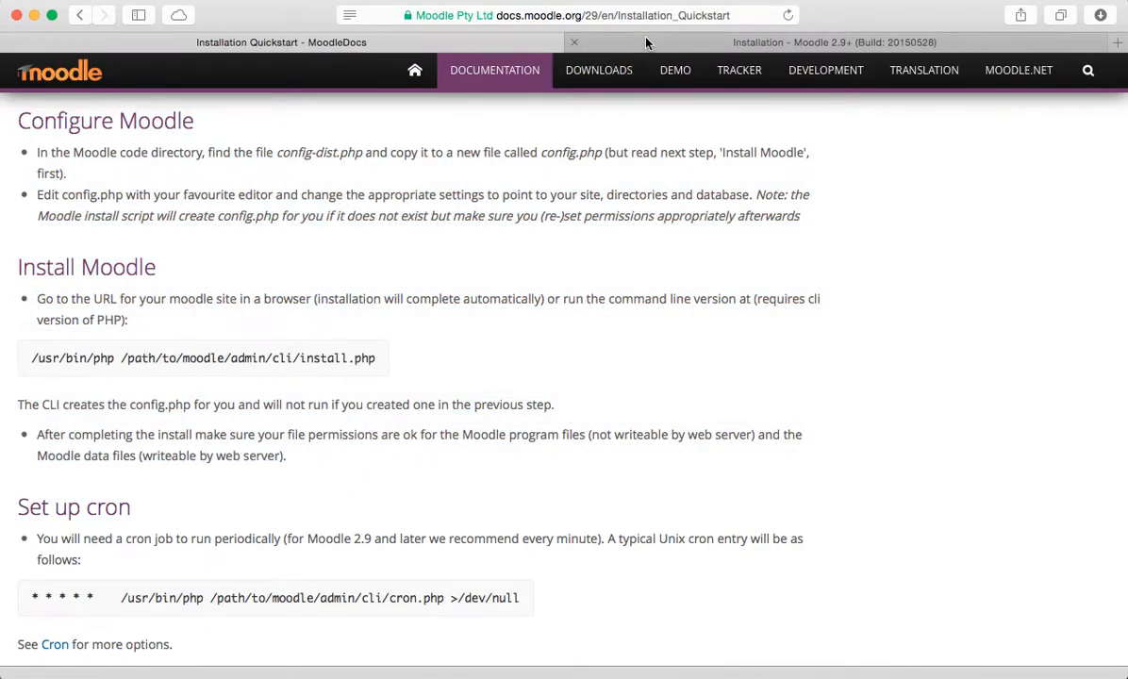
click(834, 42)
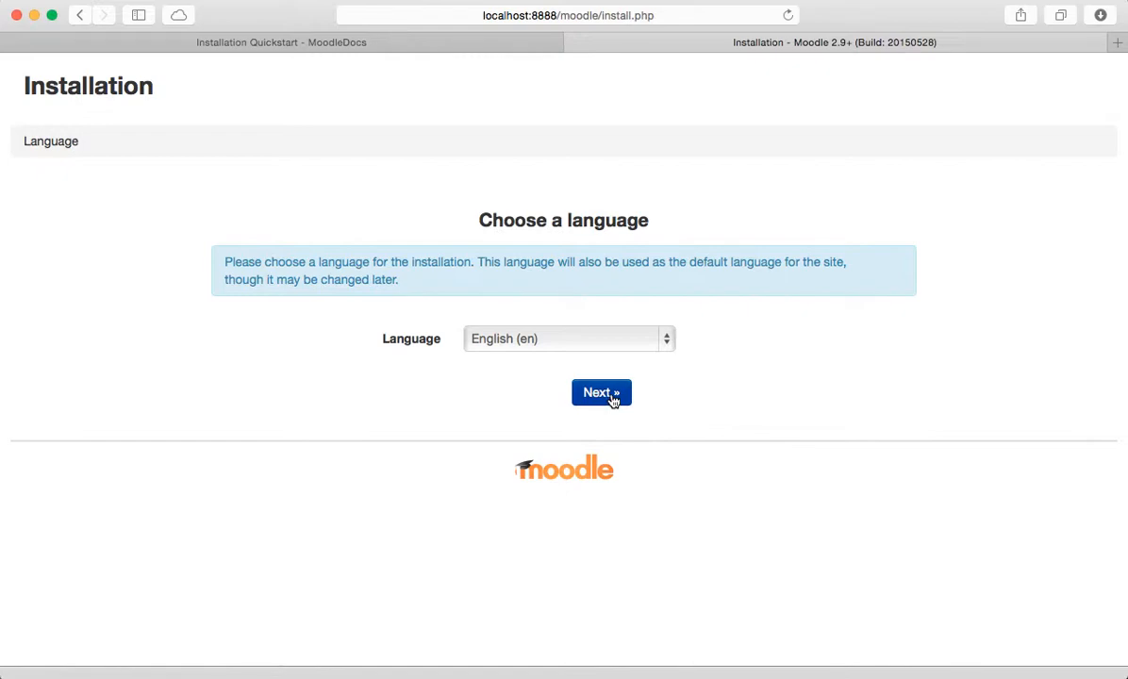
mouse_move(513, 260)
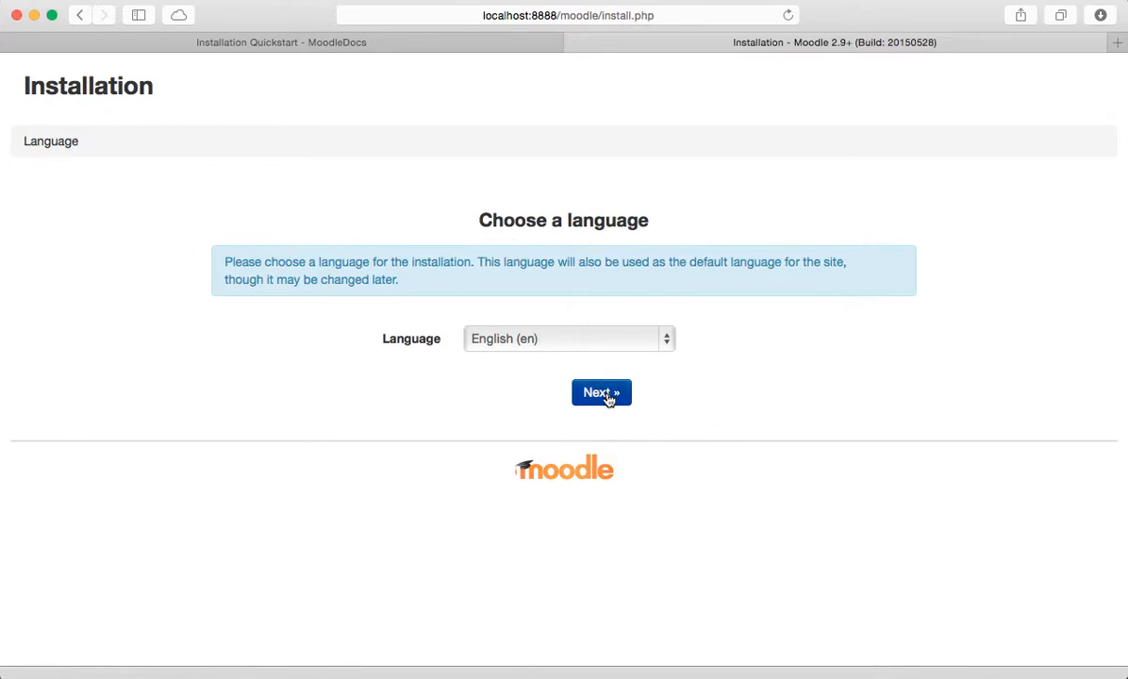
- Keep English and review the web address, Moodle directory and data directory paths
click(600, 393)
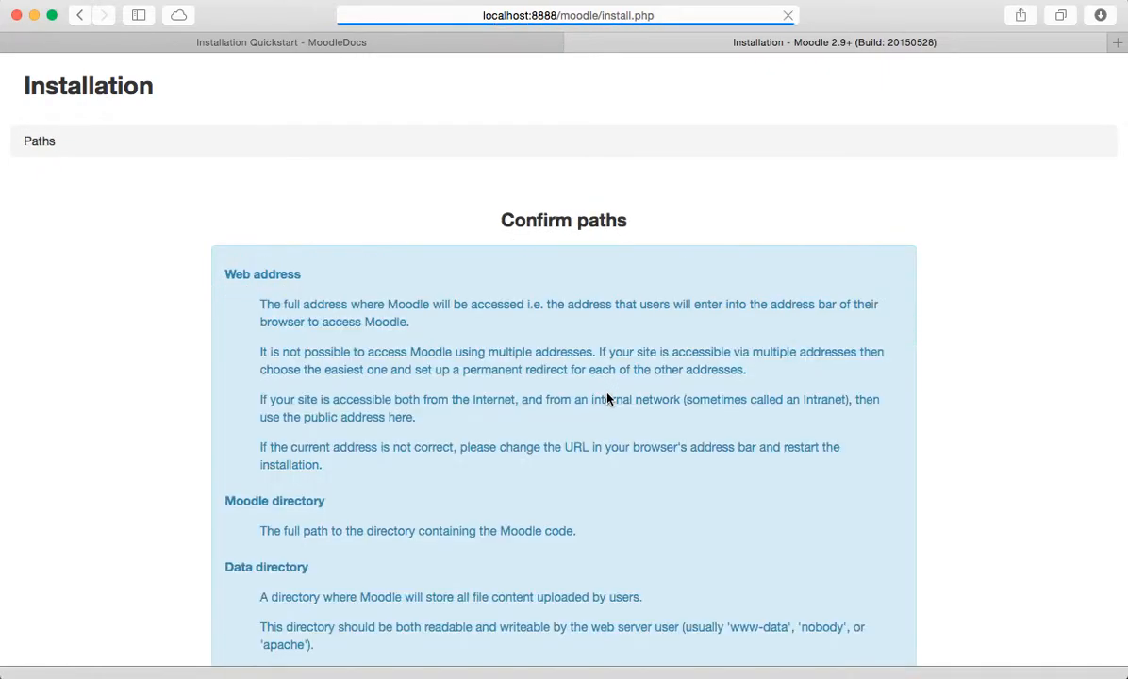
scroll(down, 3)
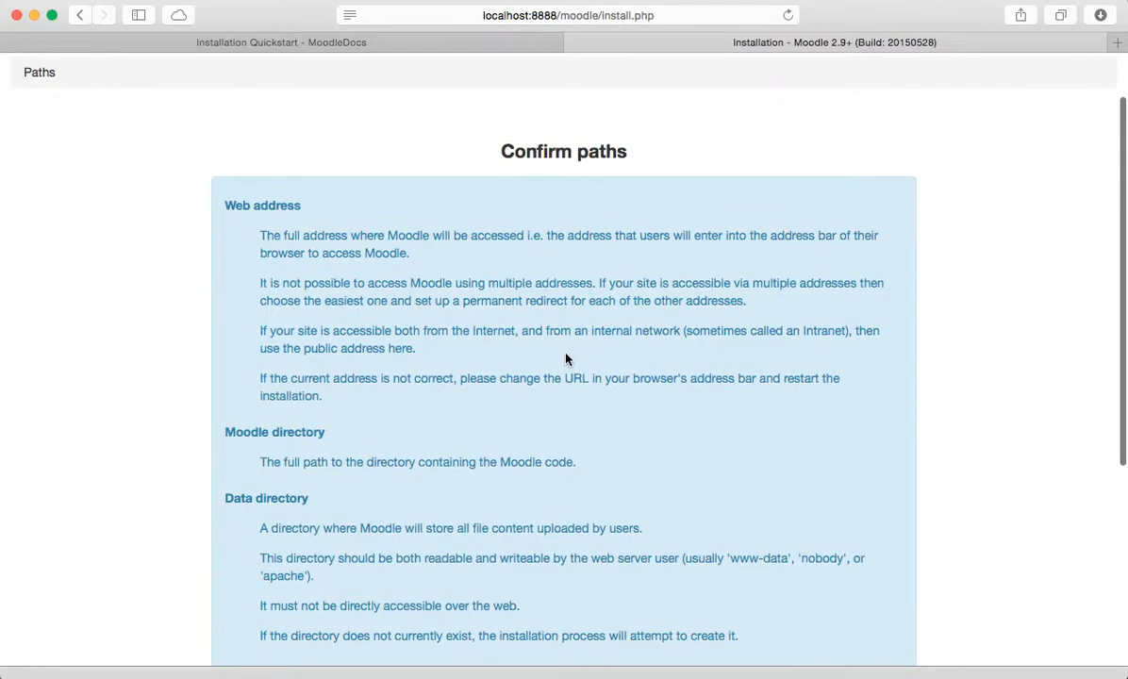
scroll(down, 3)
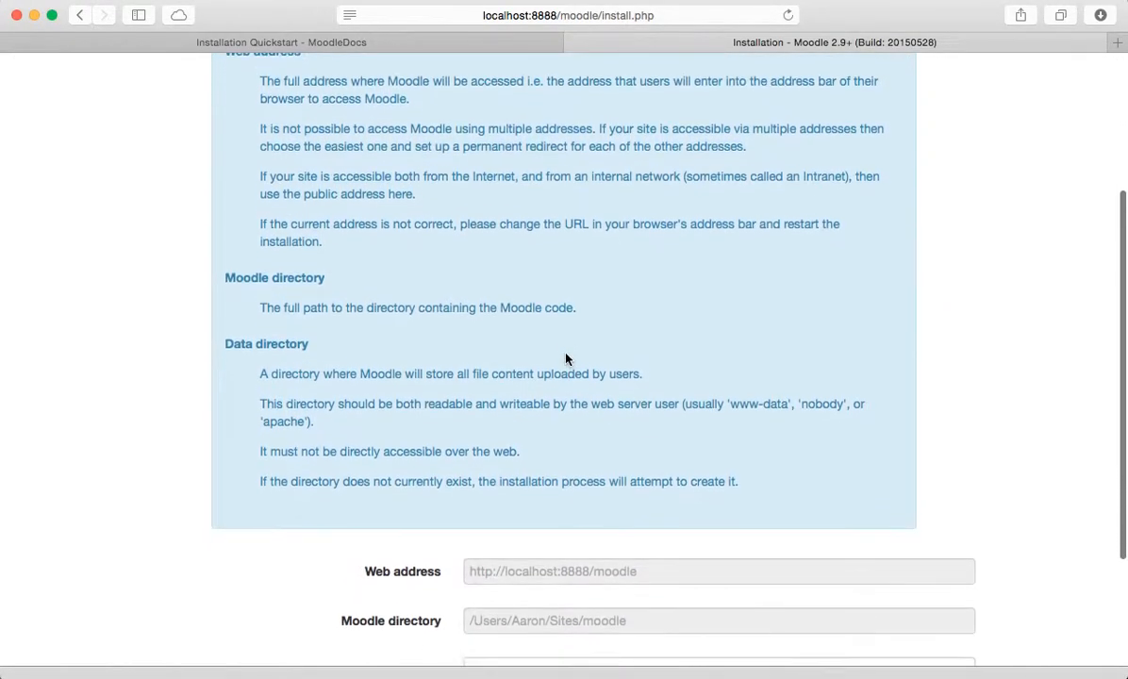
scroll(down, 3)
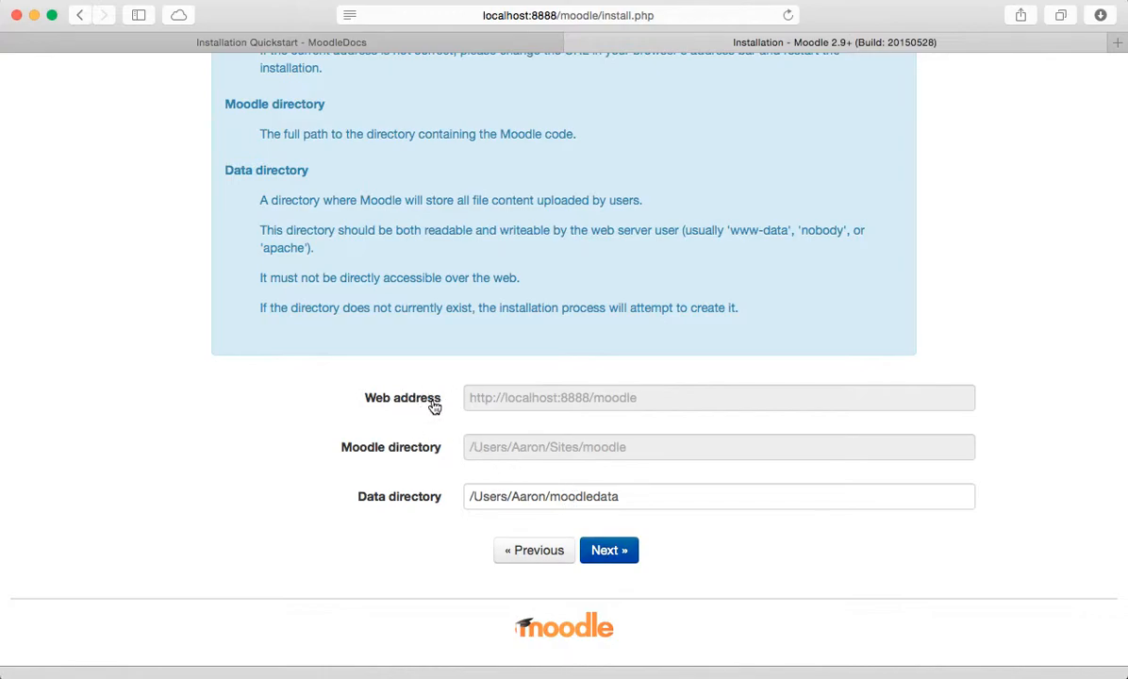
mouse_move(429, 471)
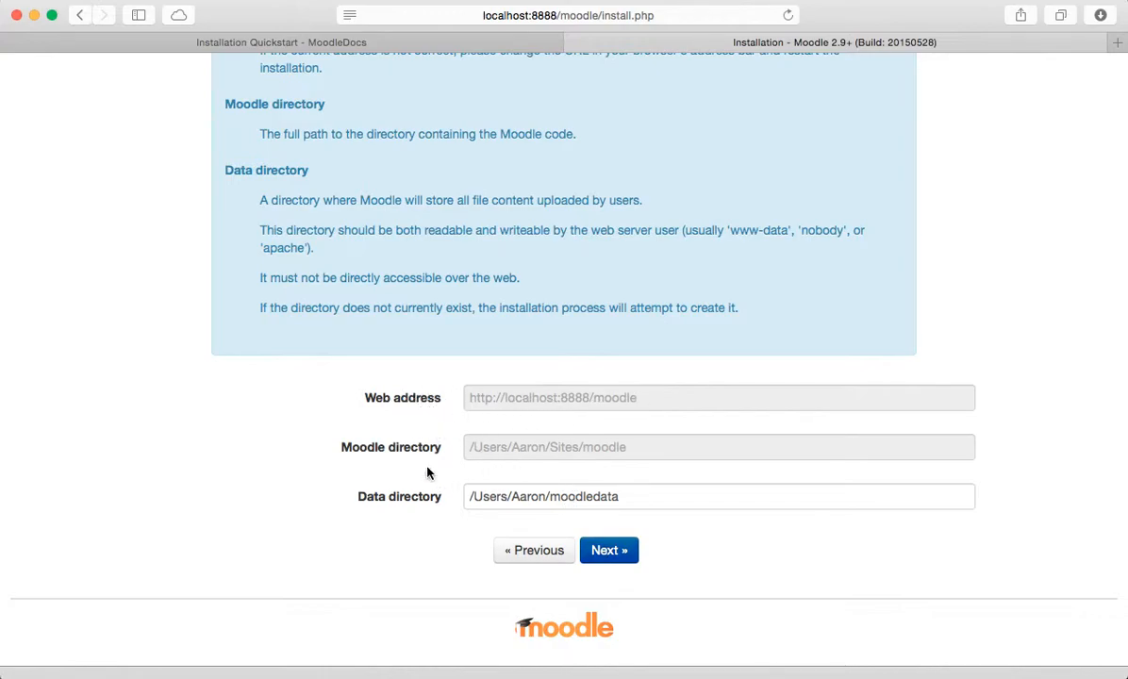
mouse_move(604, 459)
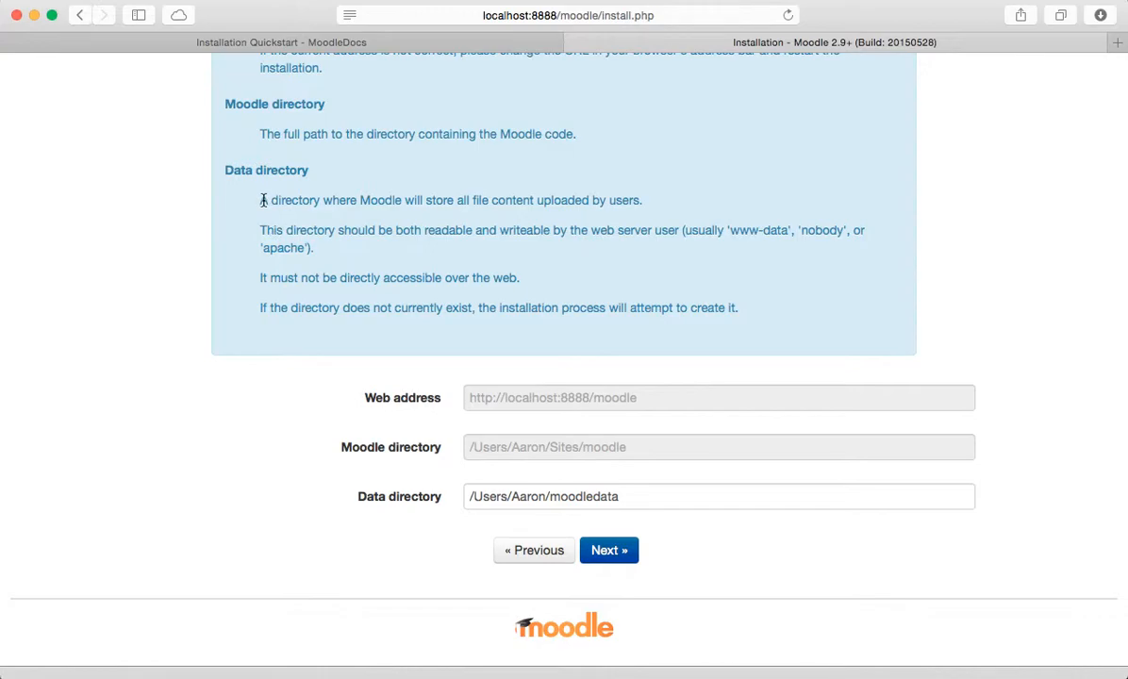
mouse_move(495, 200)
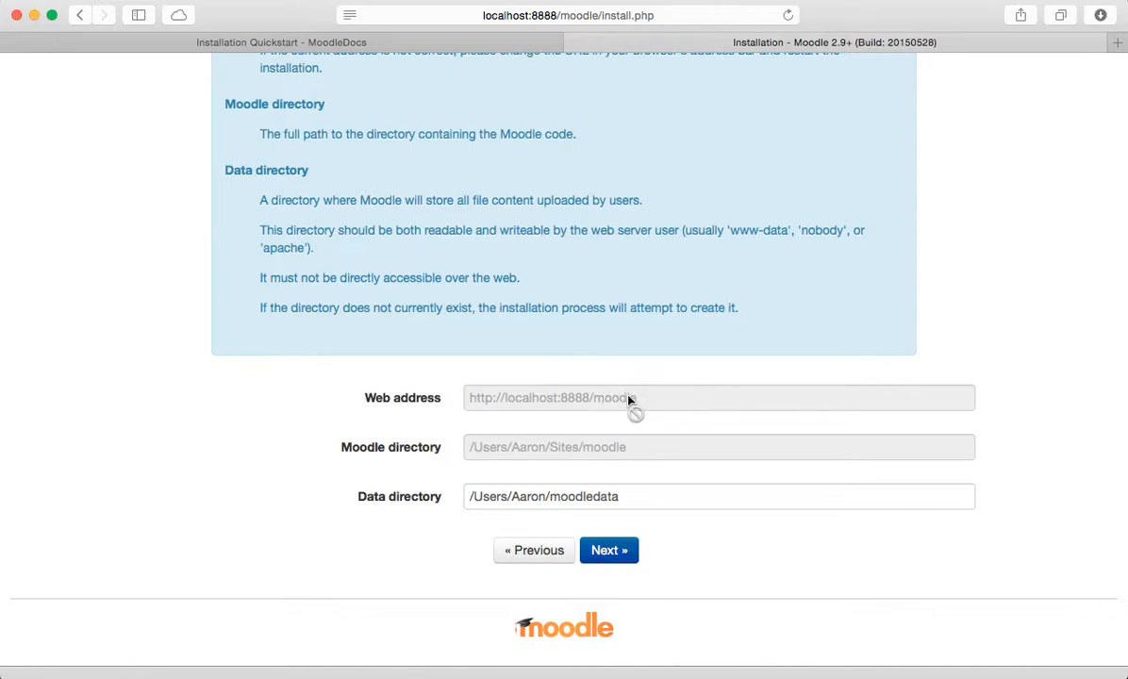
mouse_move(687, 427)
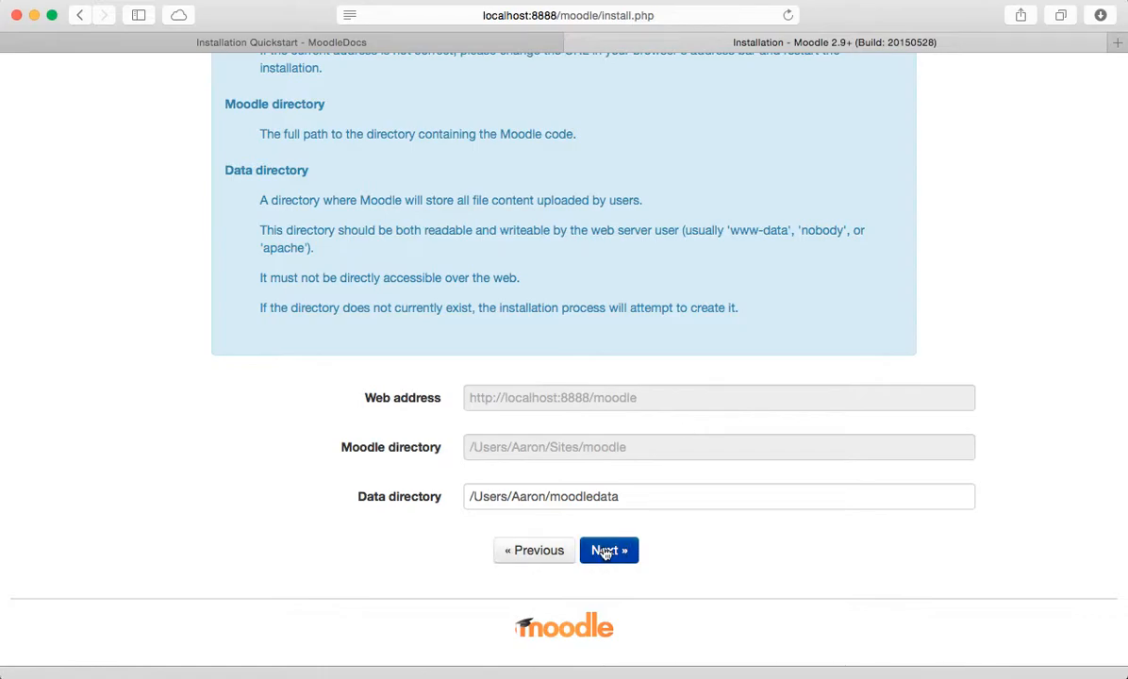
- Continue past the paths step and keep Improved MySQL (native/mysqli) as the database type
click(608, 551)
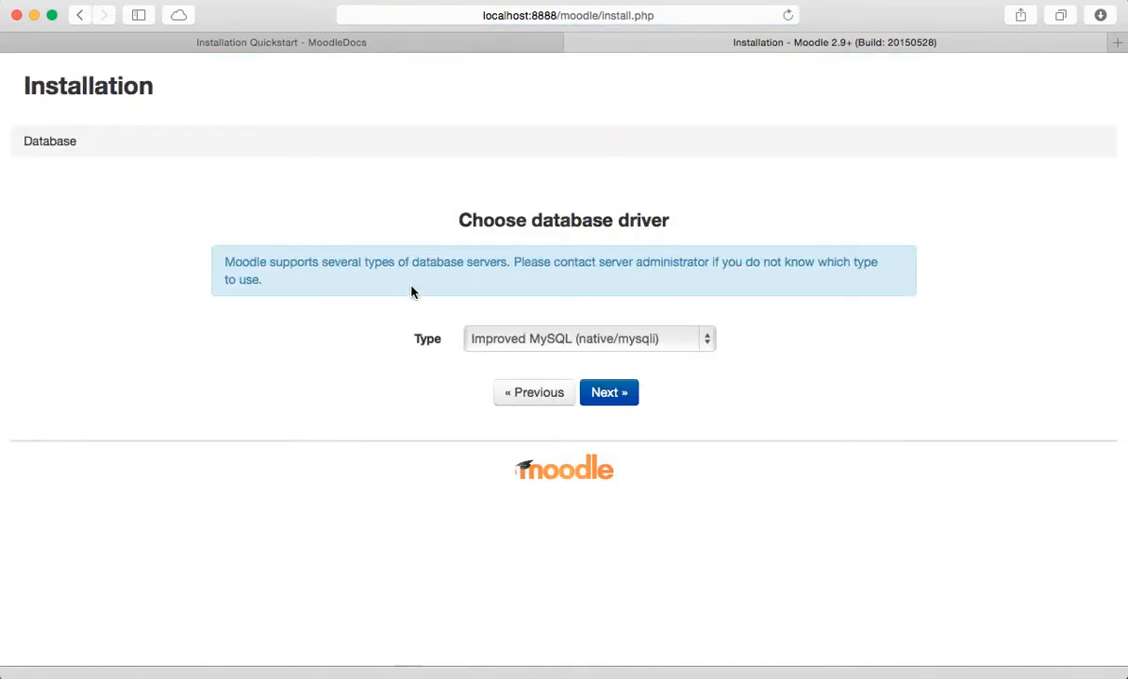
mouse_move(604, 227)
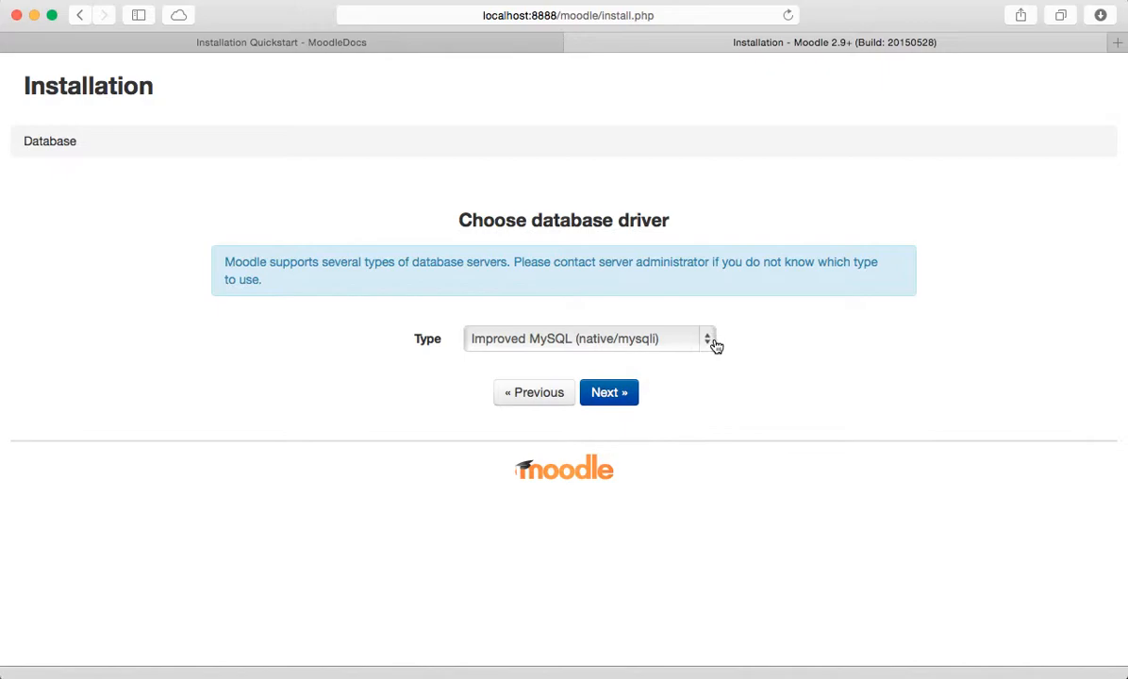
click(585, 339)
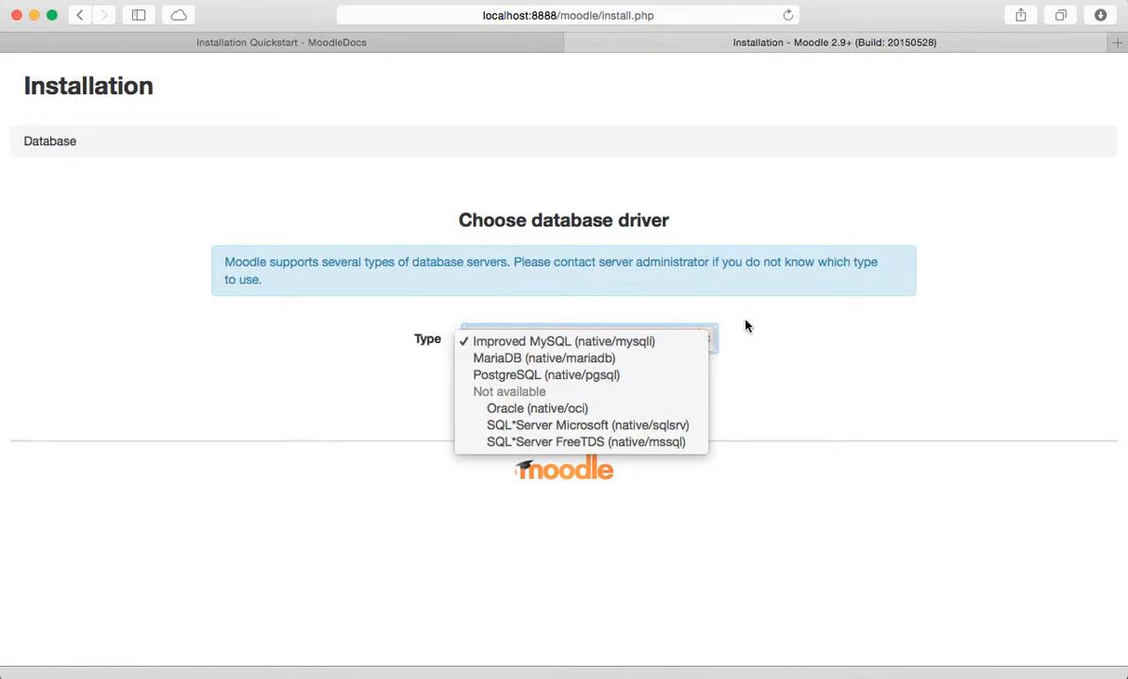
click(562, 339)
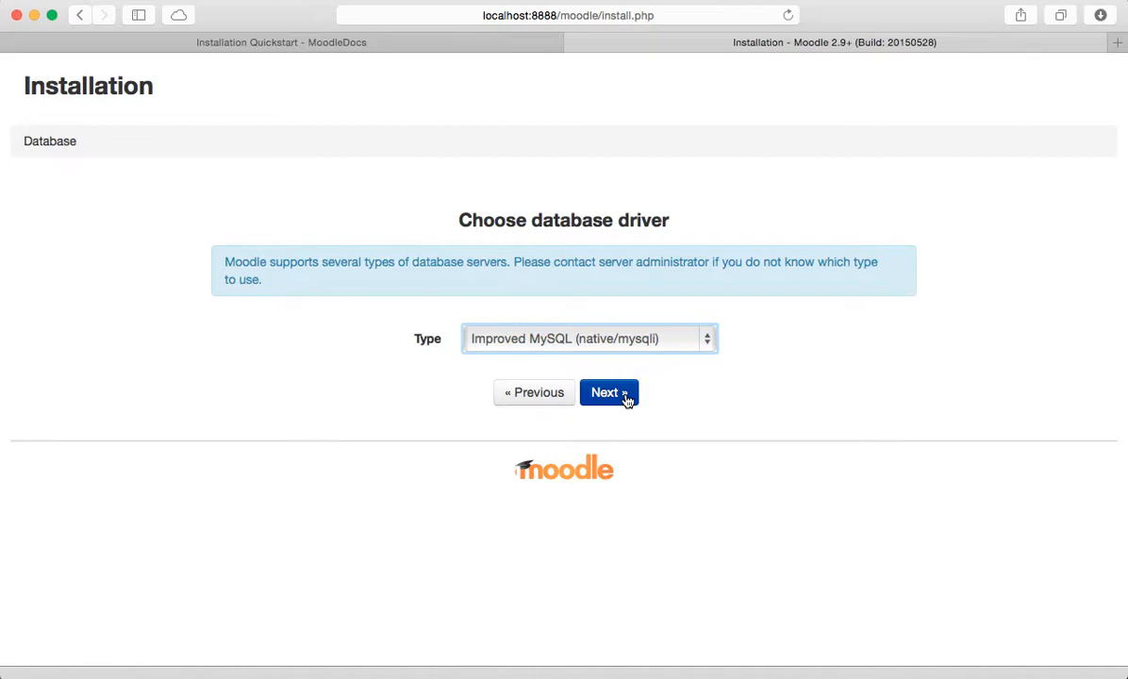
click(607, 392)
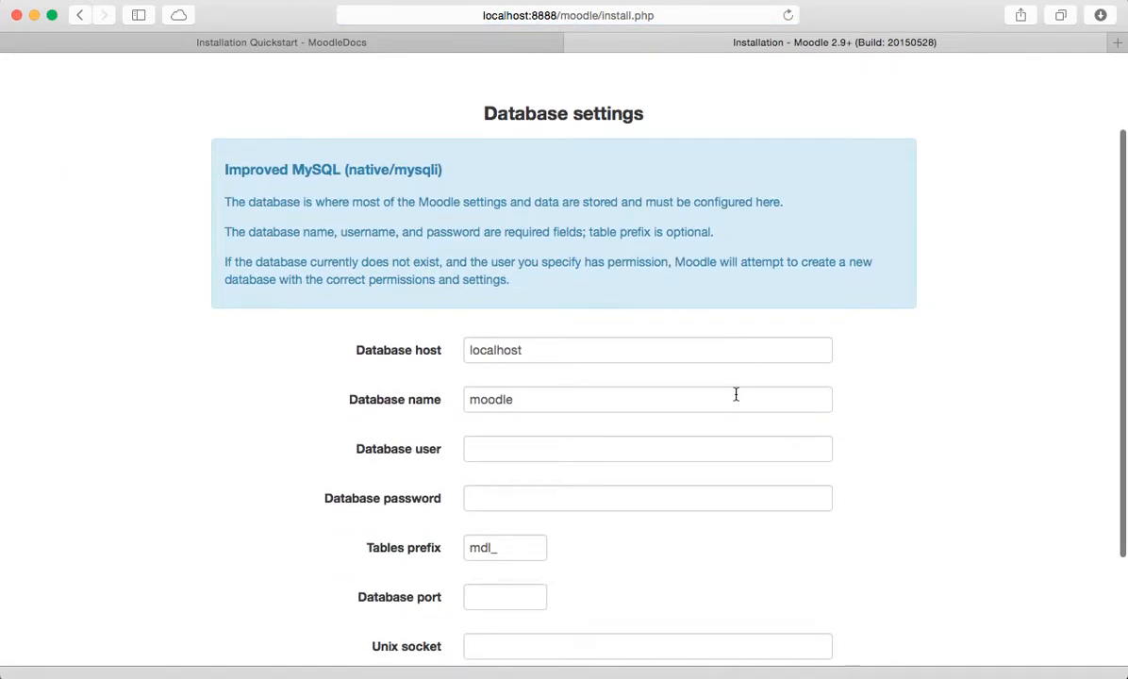
scroll(down, 3)
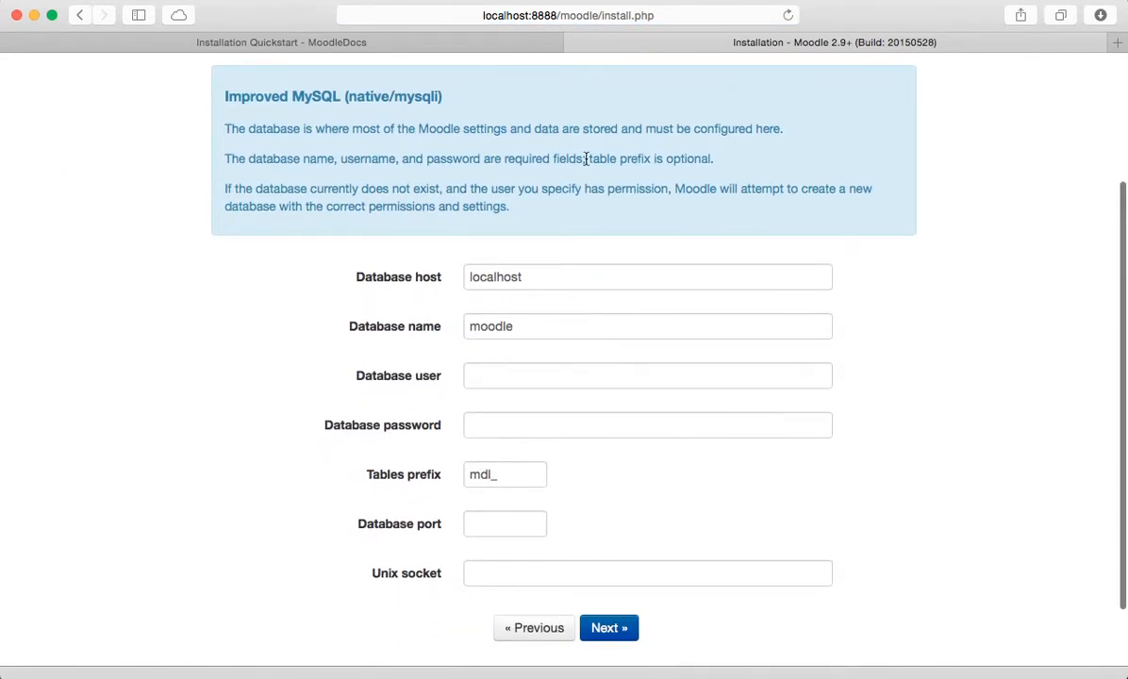
scroll(down, 3)
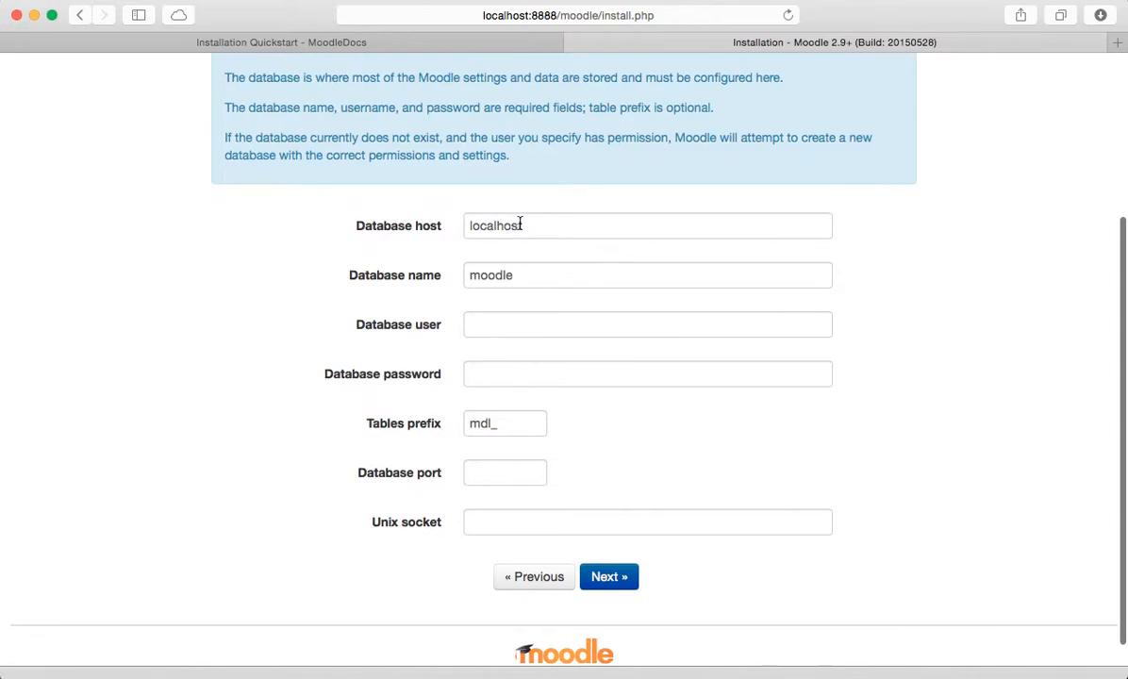
mouse_move(431, 285)
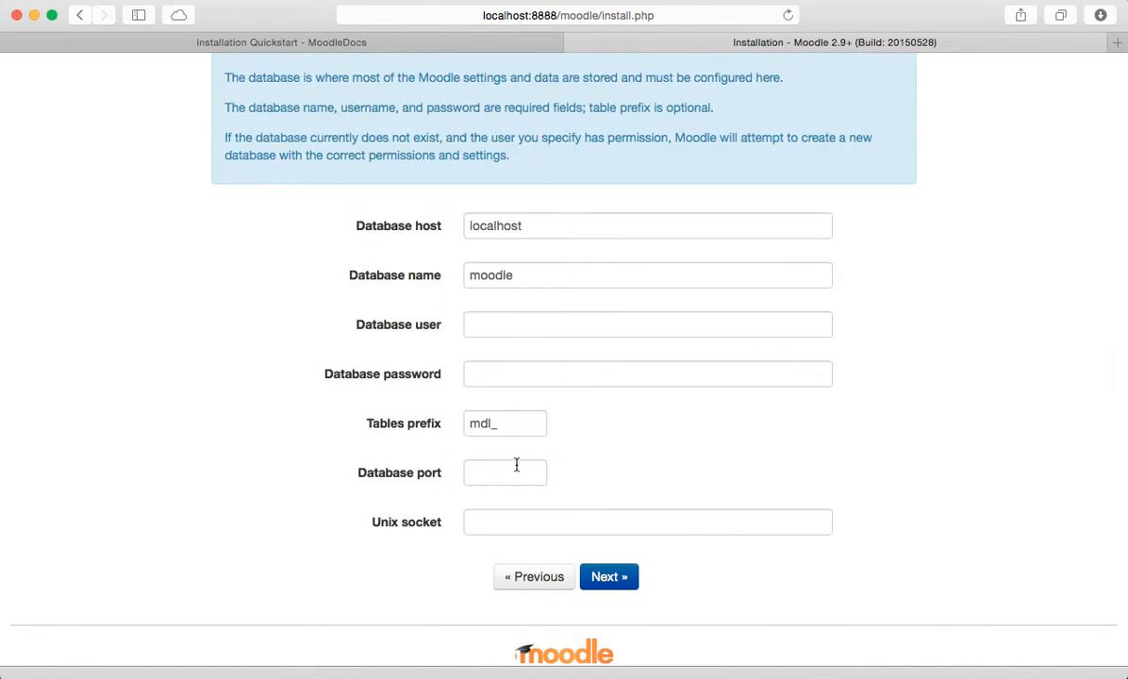
click(647, 325)
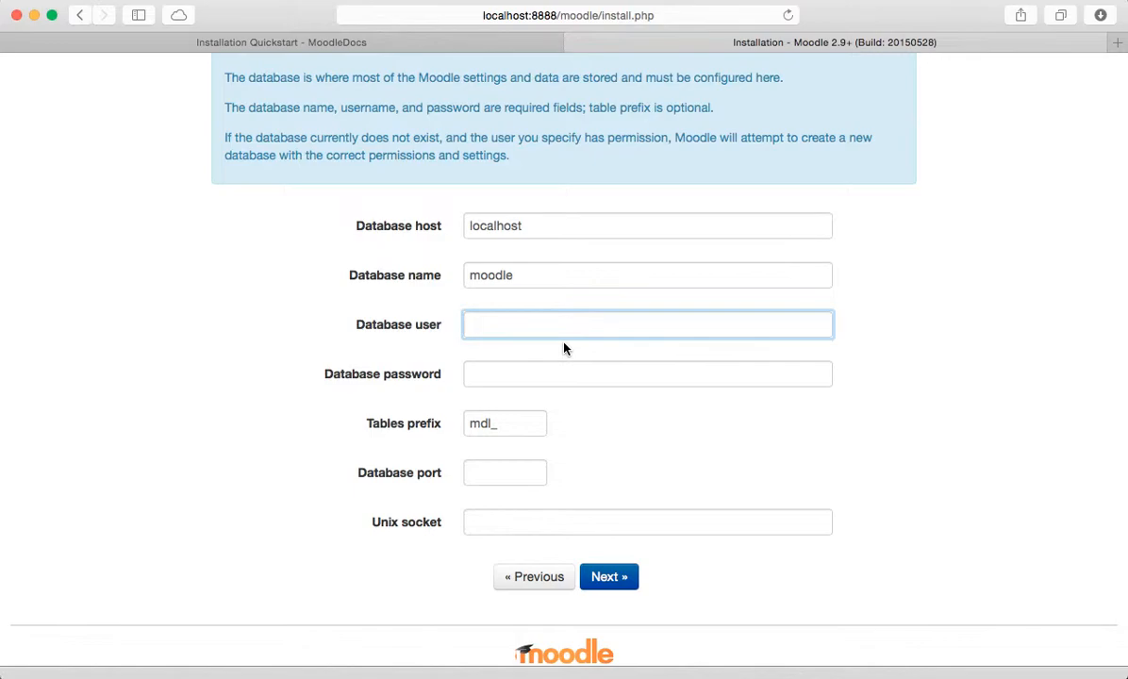
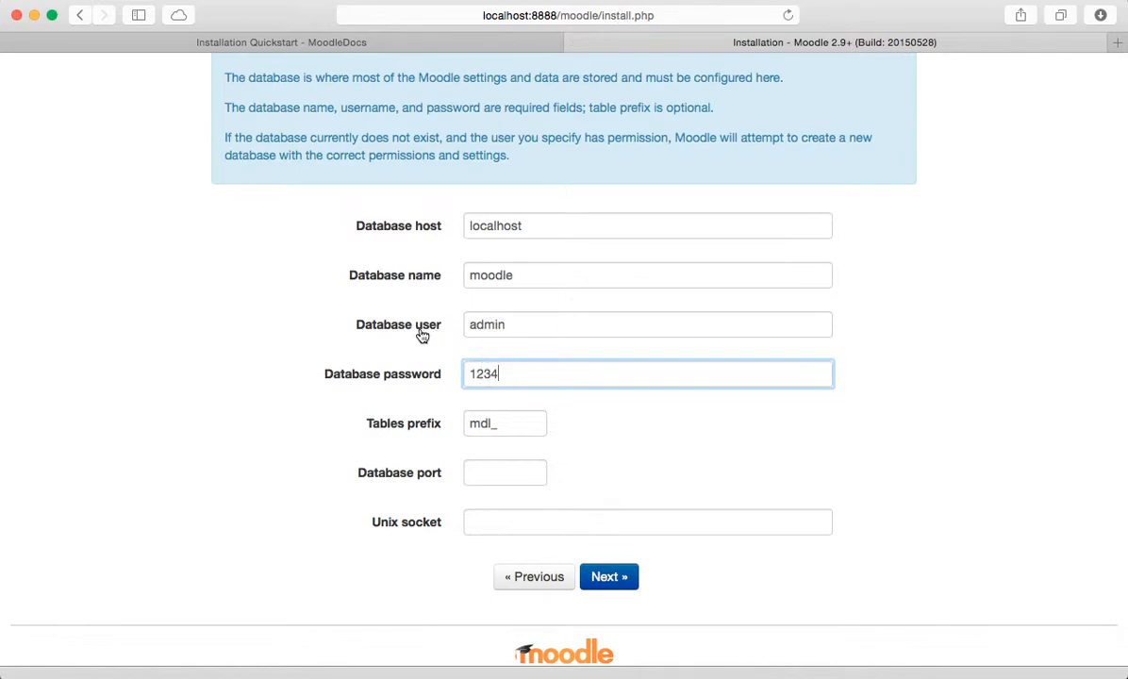
mouse_move(443, 336)
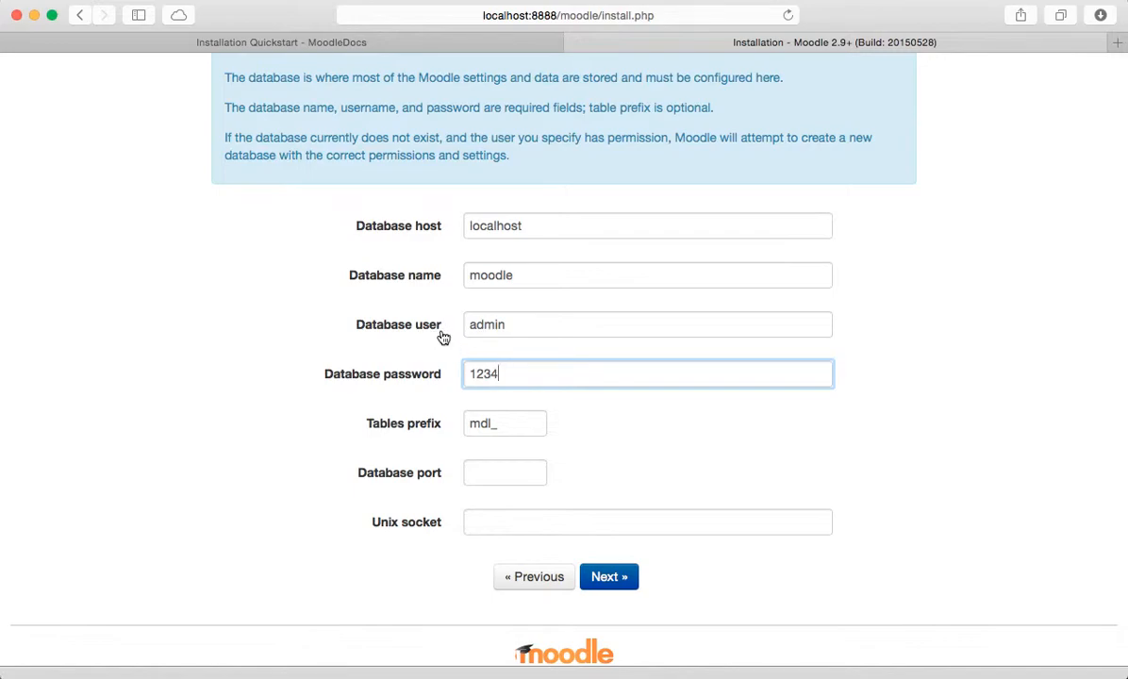
- Submit the connection details, which fail with access denied, and select the password to replace it
click(610, 577)
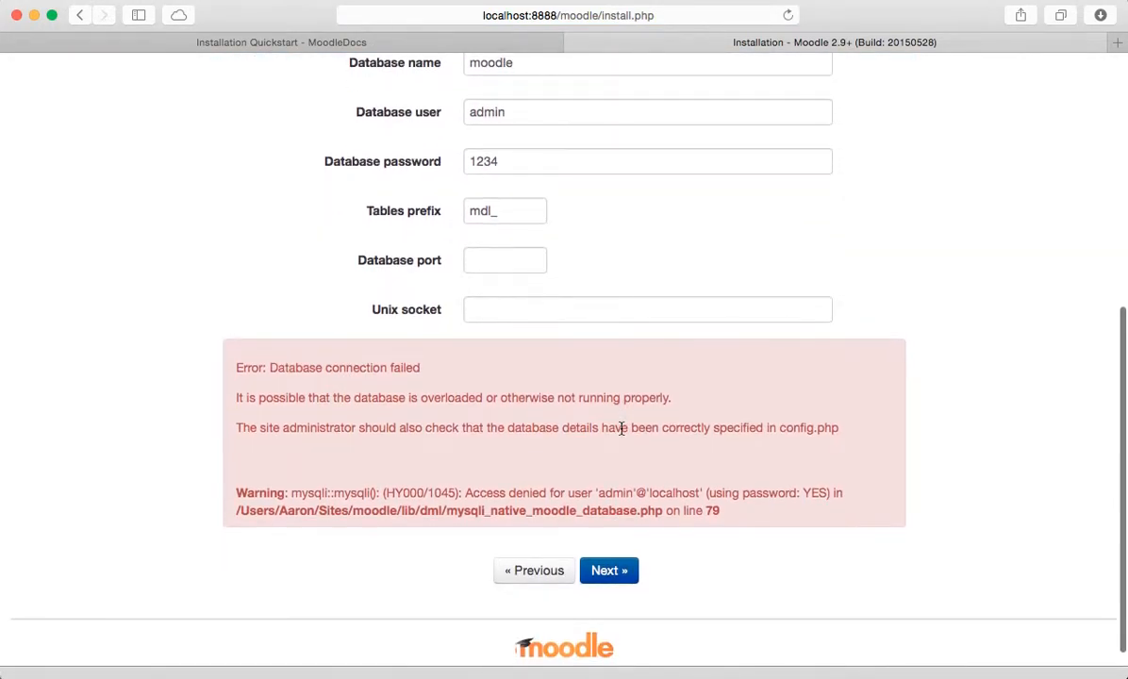
mouse_move(607, 423)
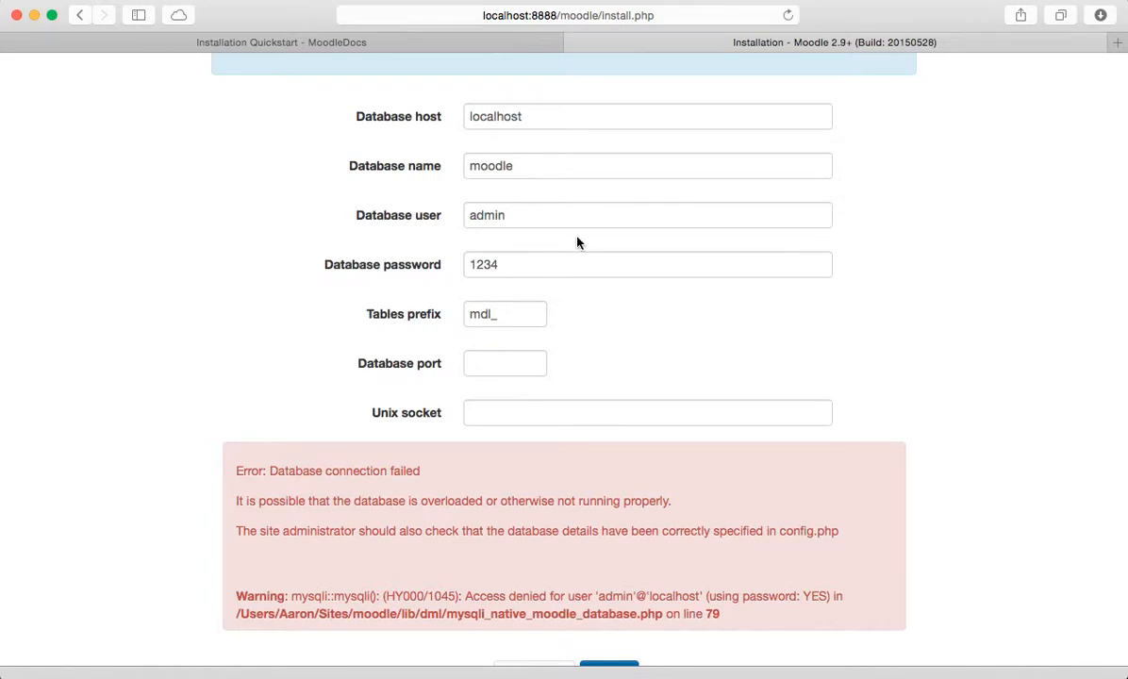
scroll(down, 3)
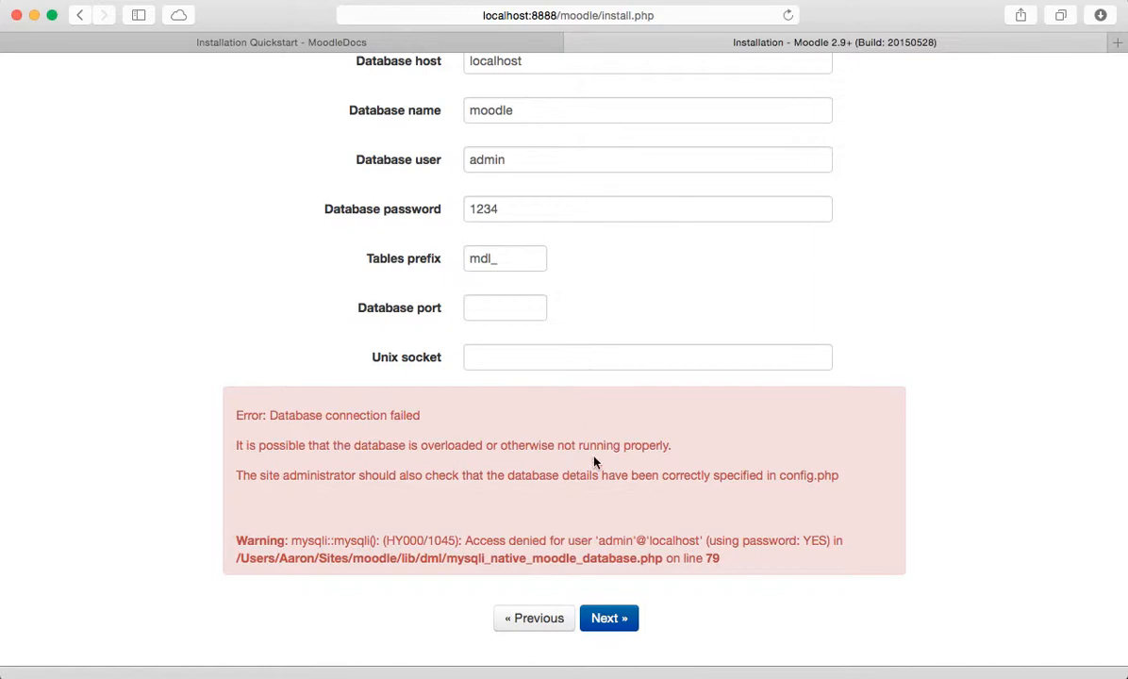
mouse_move(585, 390)
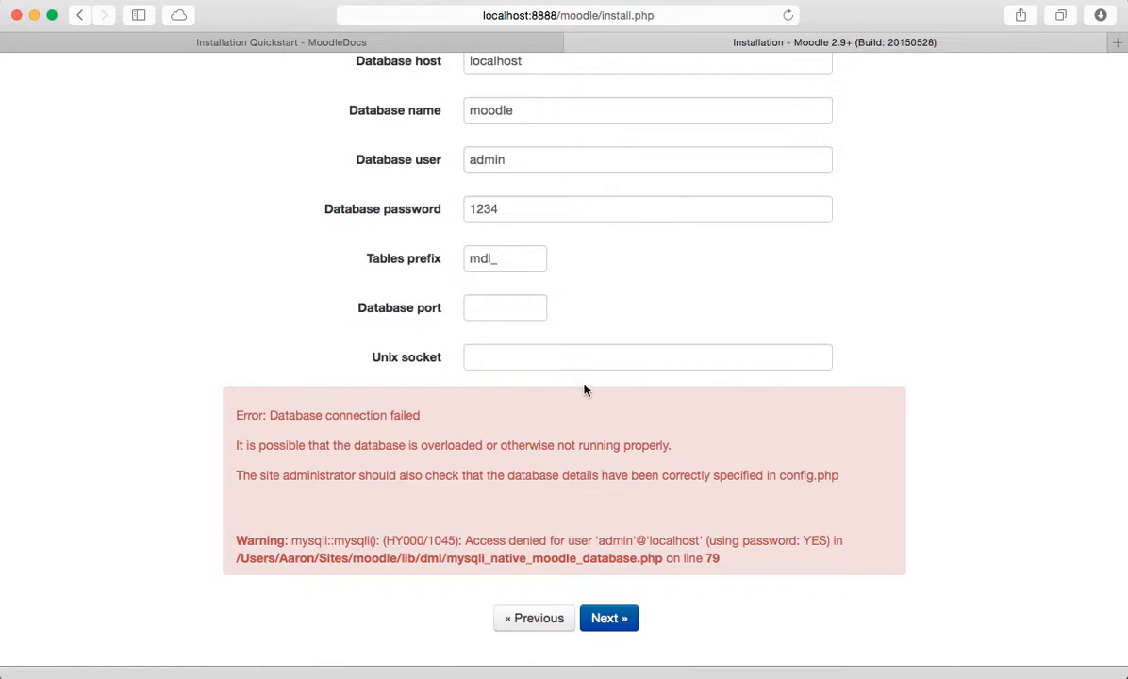
mouse_move(585, 381)
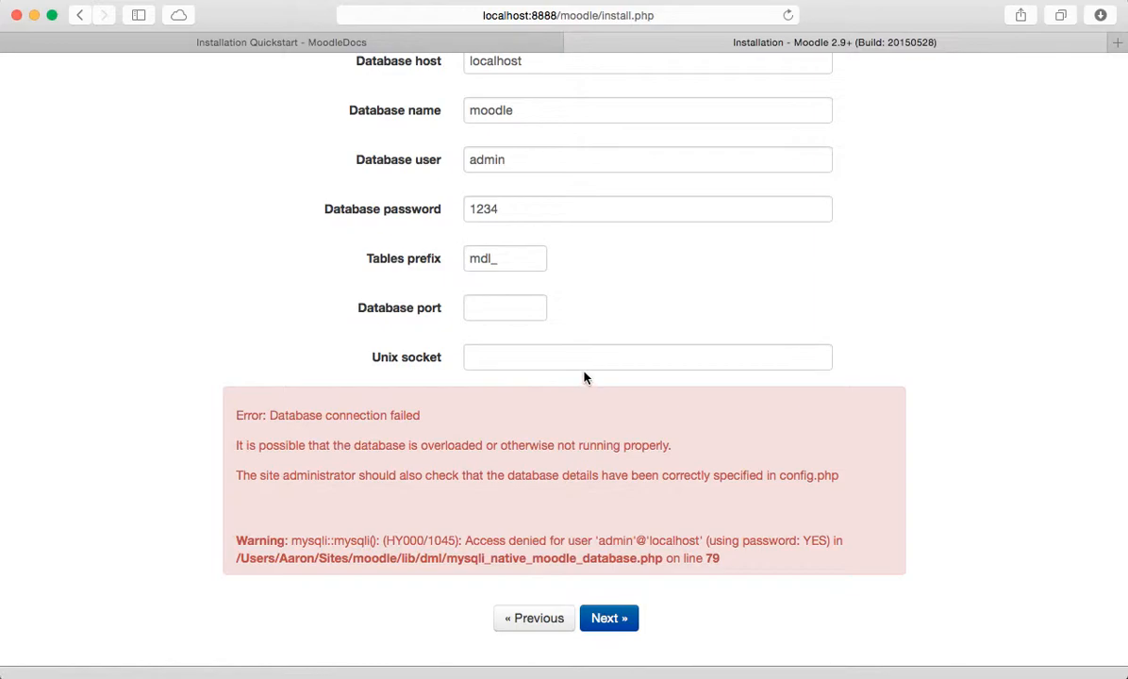
mouse_move(572, 311)
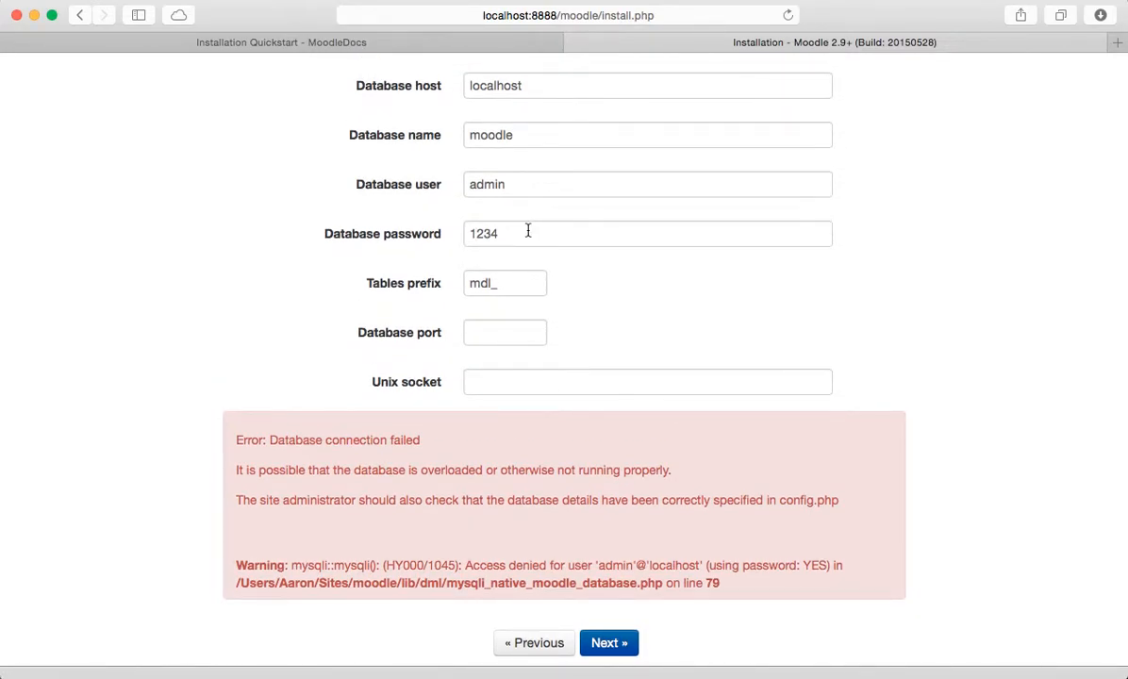
double_click(483, 234)
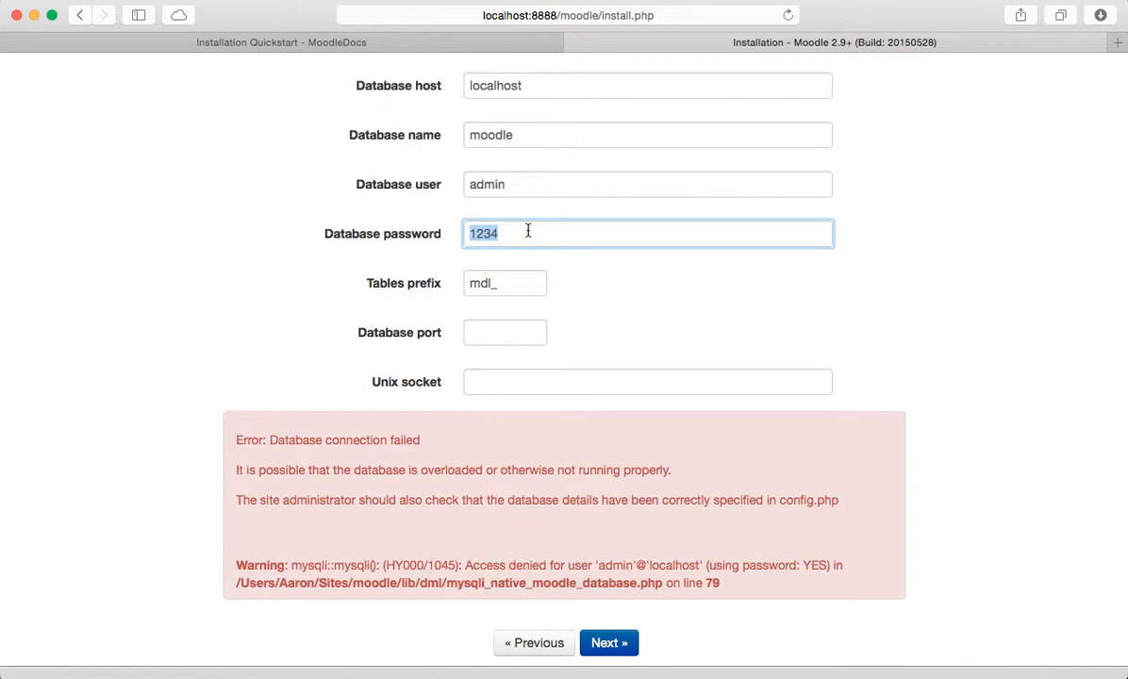
mouse_move(502, 160)
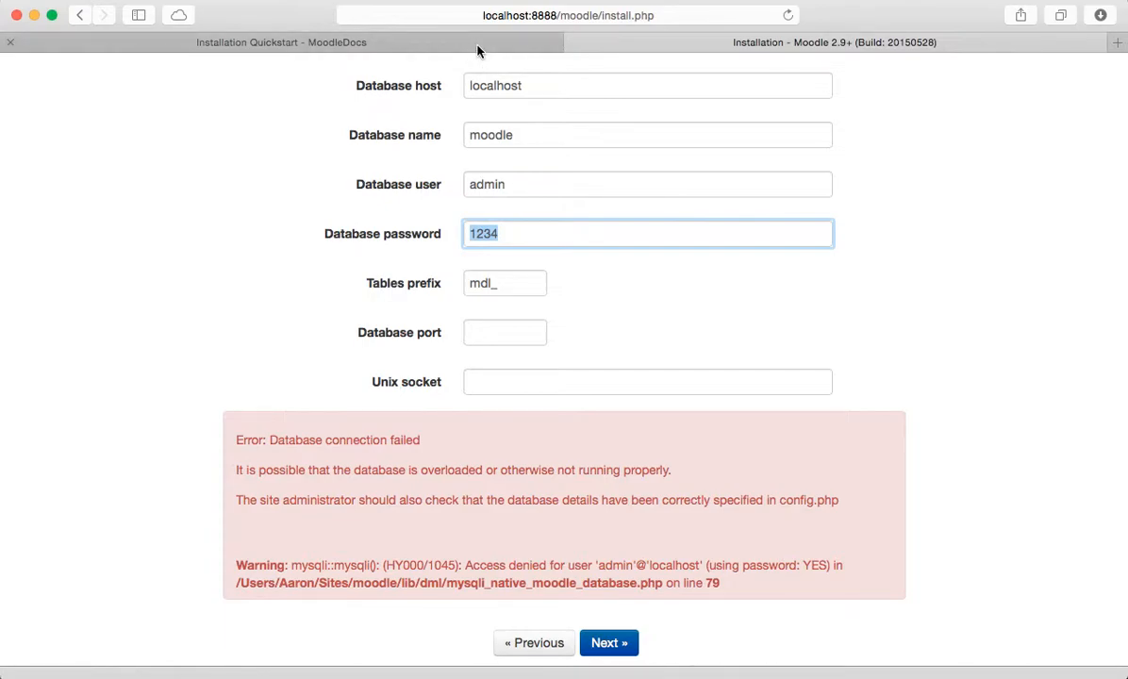
- Review the quickstart's Create a database section with the GRANT command for moodleuser
click(281, 42)
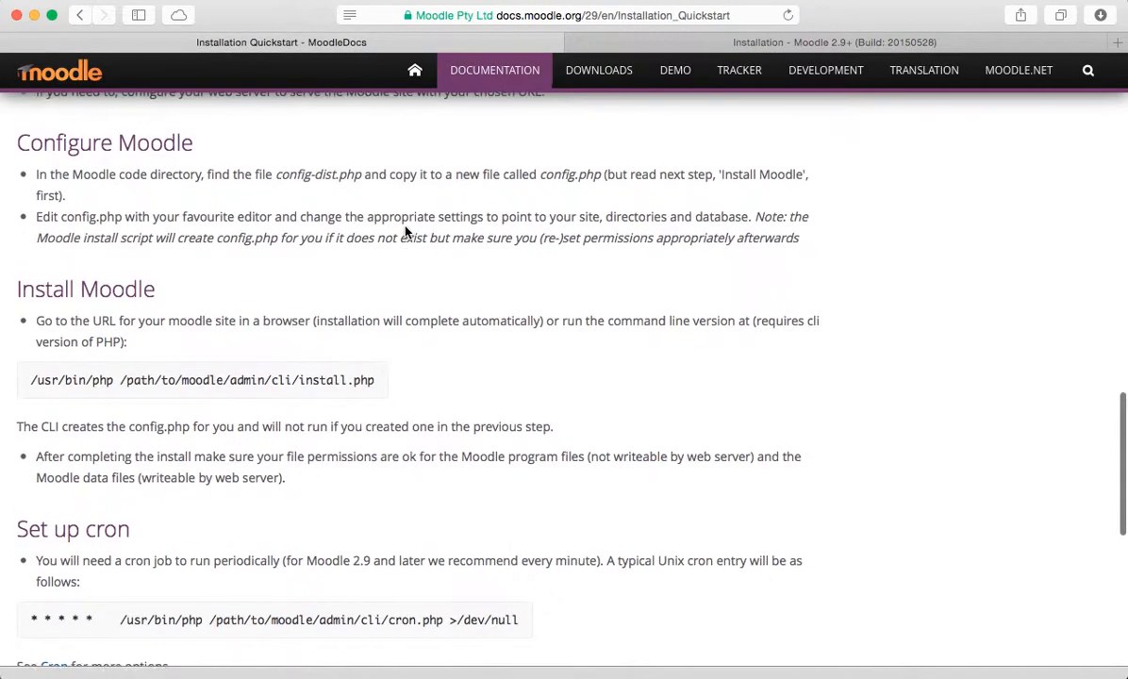
scroll(up, 3)
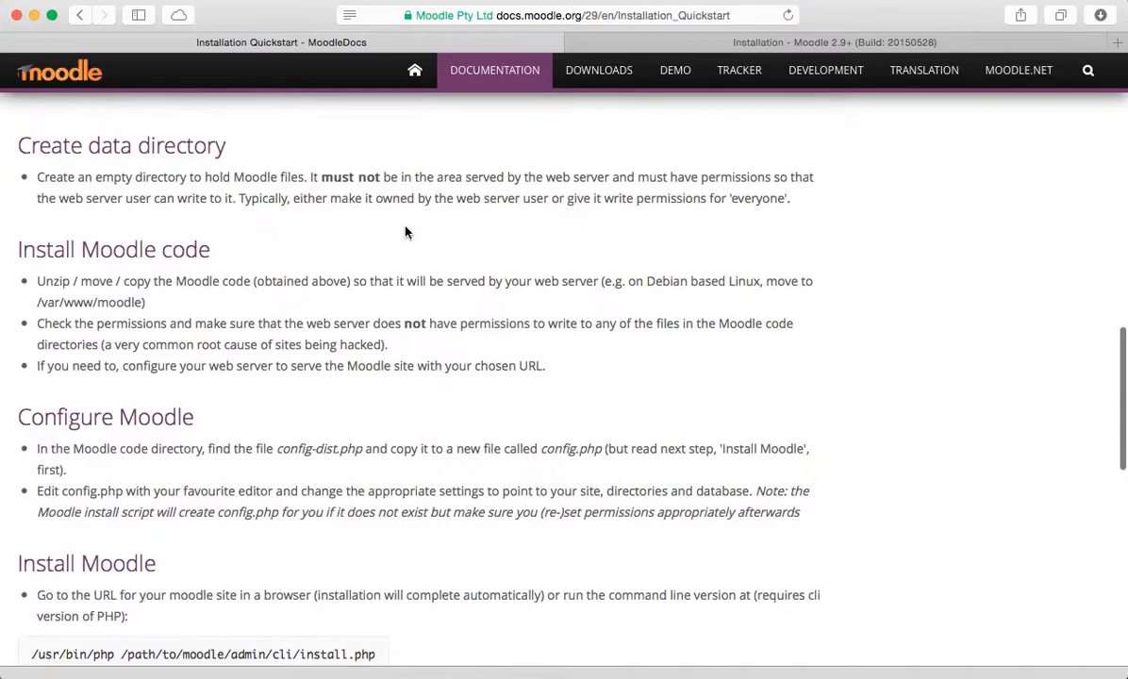
scroll(up, 3)
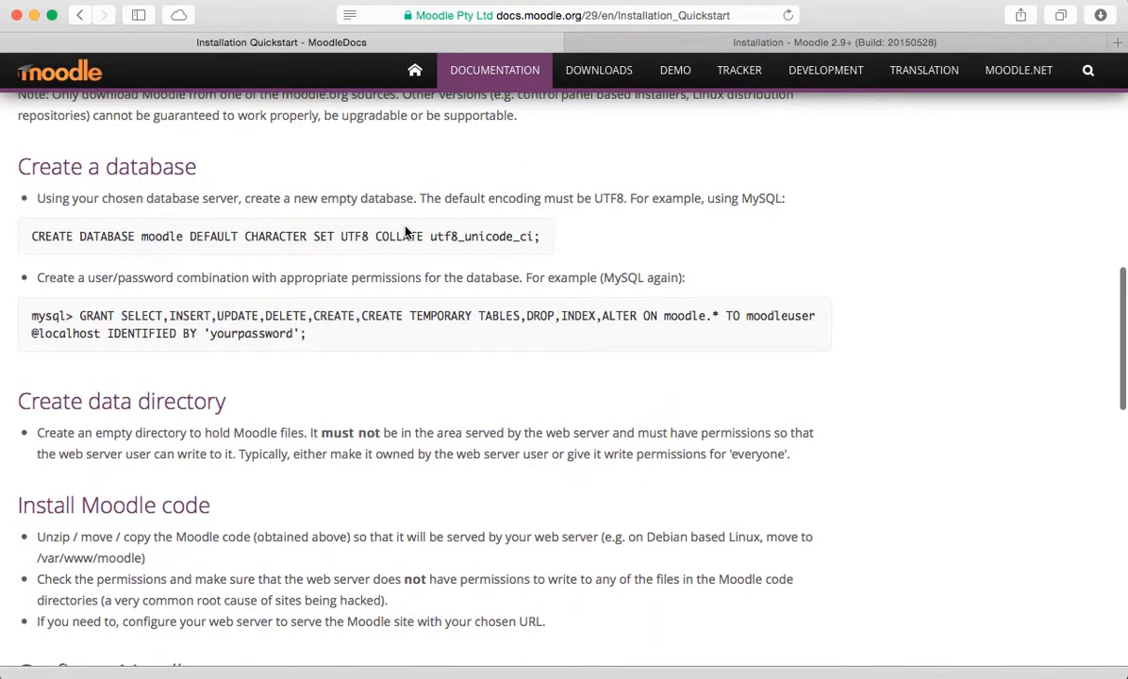
mouse_move(781, 317)
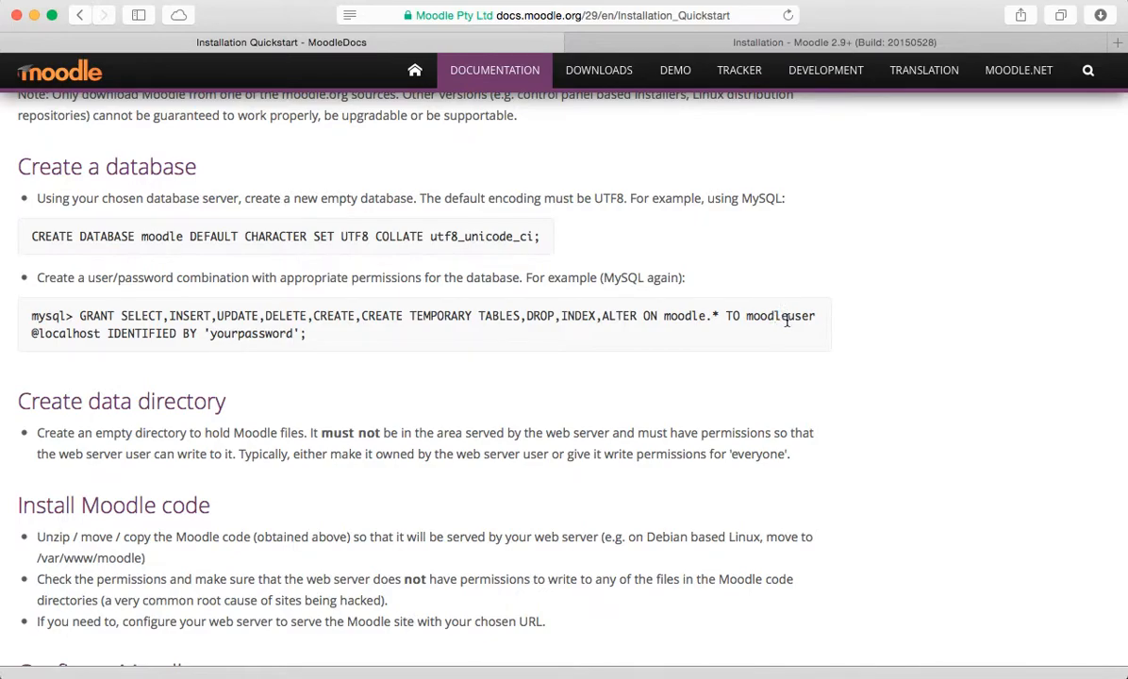
mouse_move(243, 301)
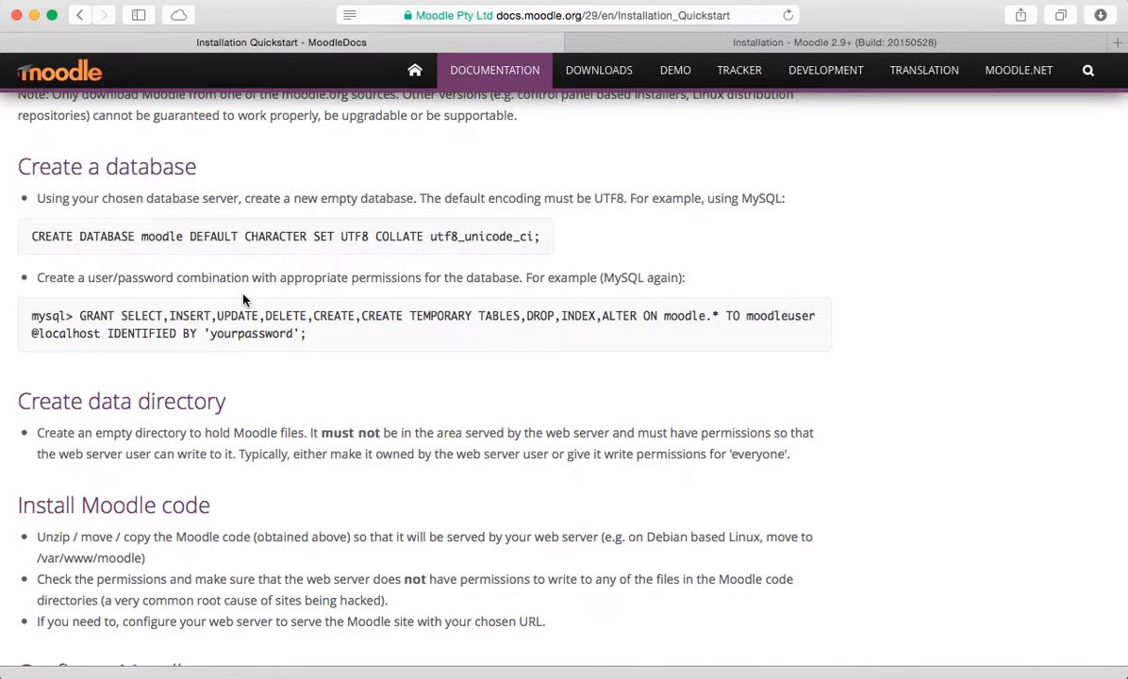
mouse_move(81, 315)
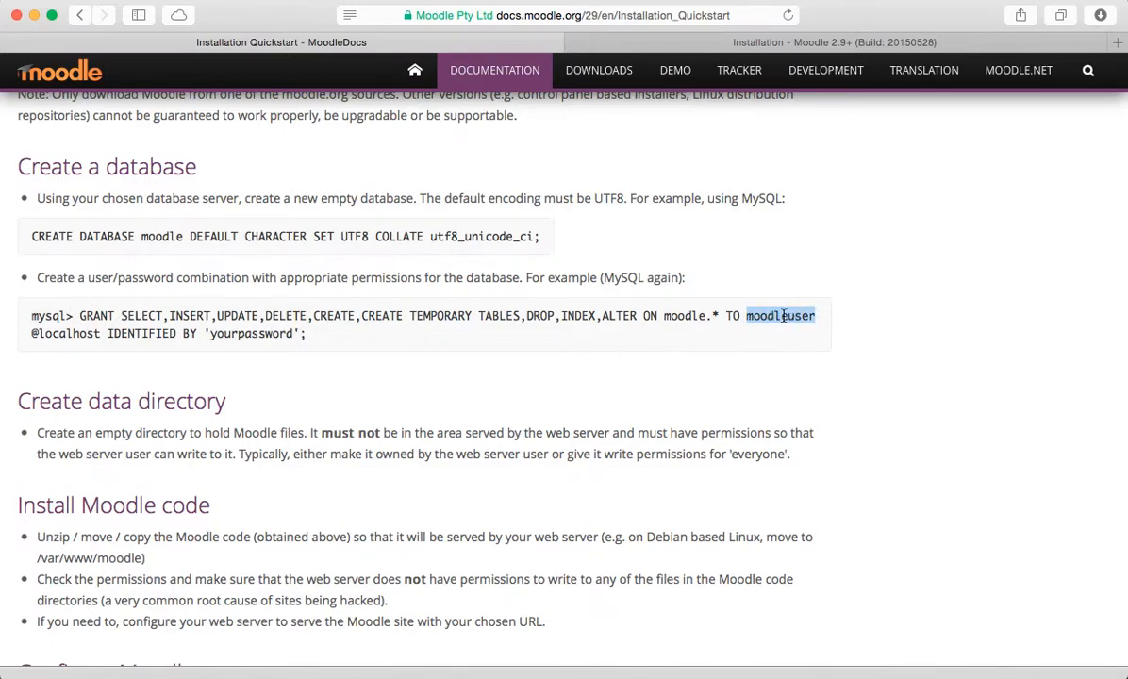
mouse_move(600, 70)
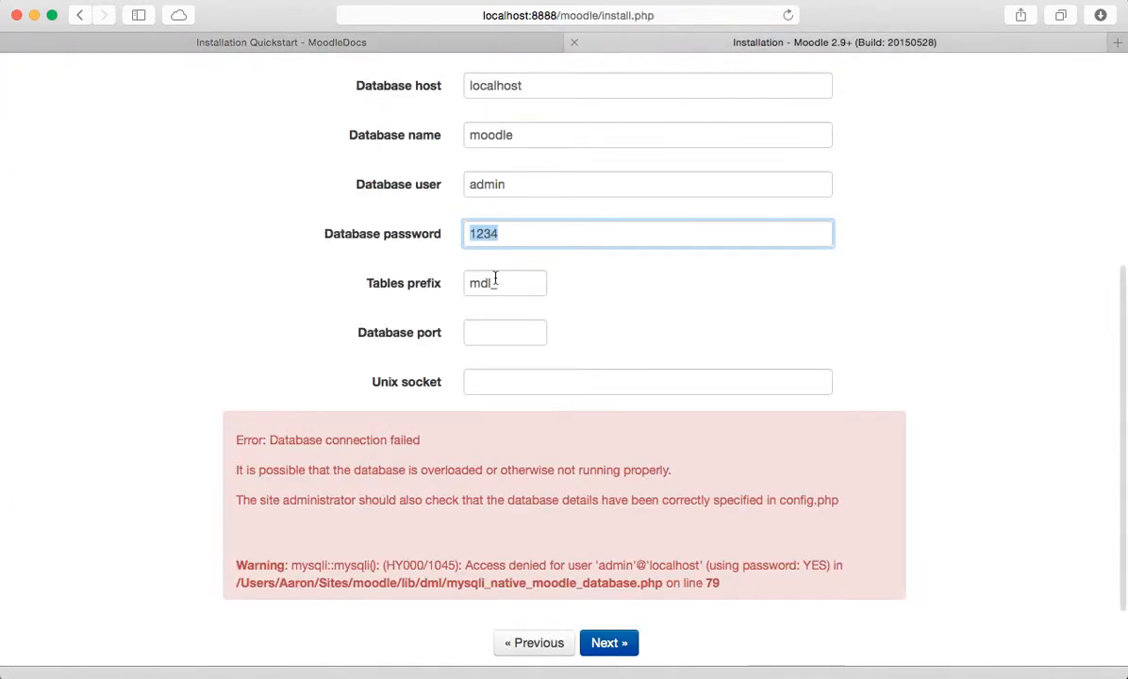
click(649, 185)
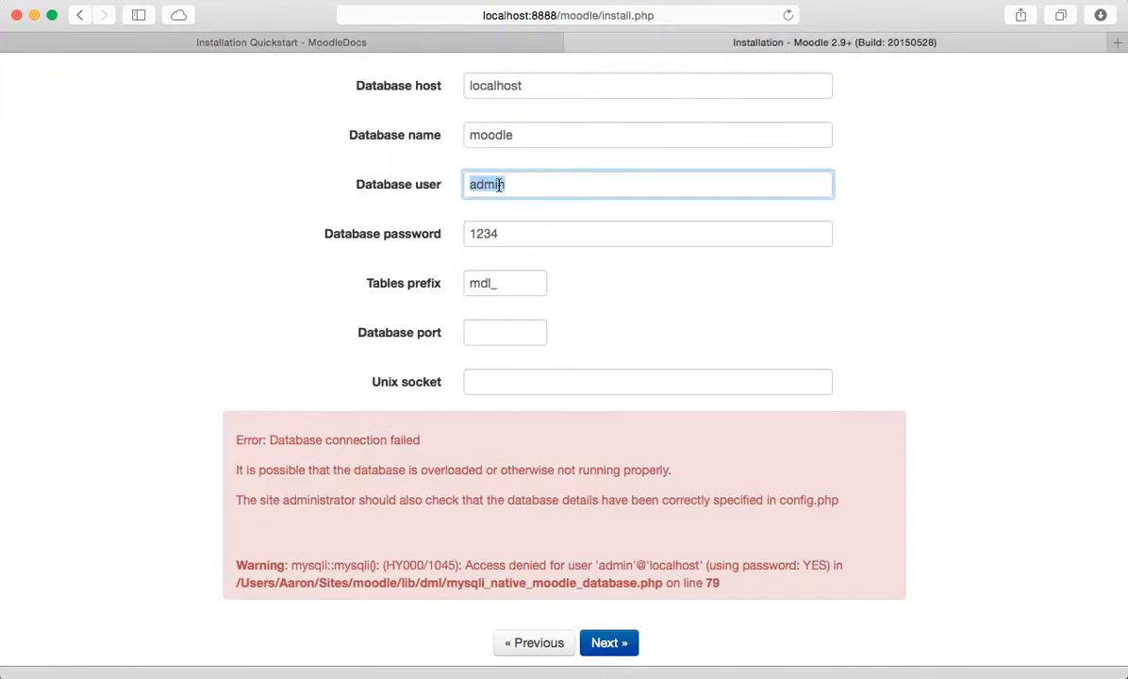
text(moodleuser)
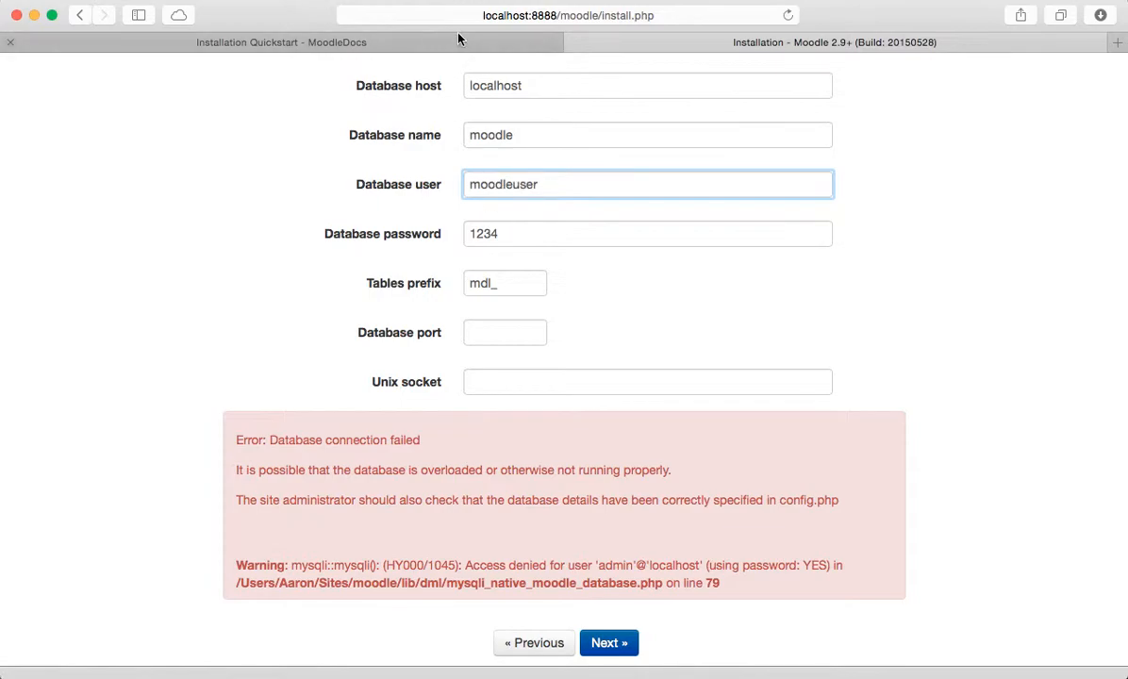
click(281, 41)
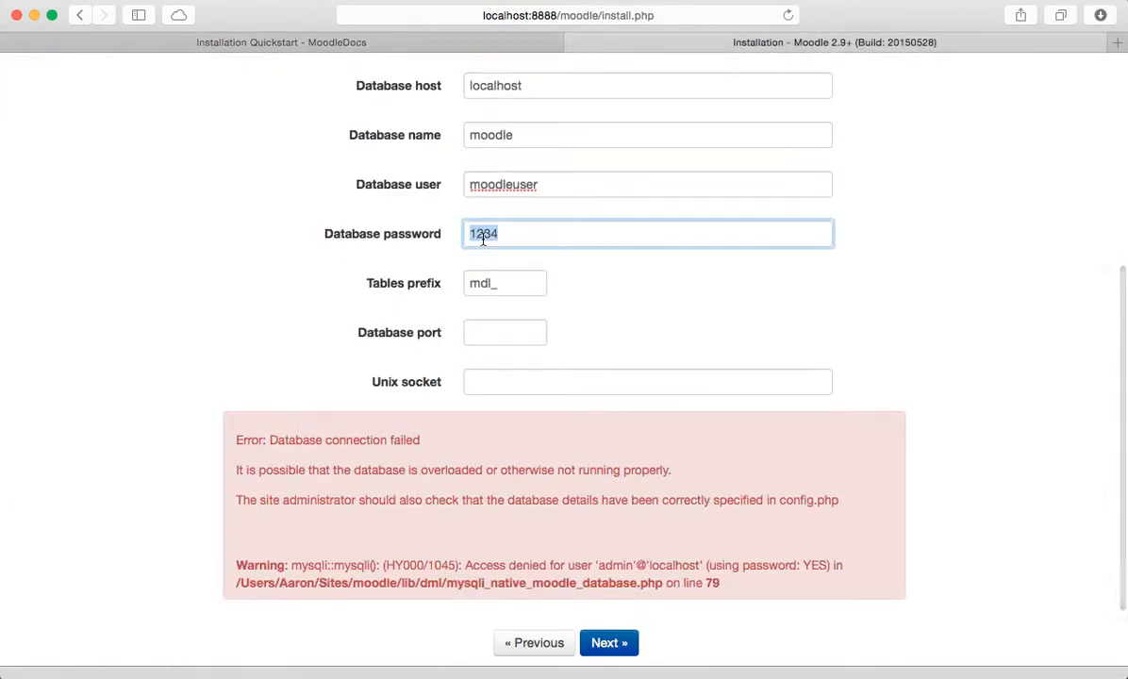
text(yourpassword)
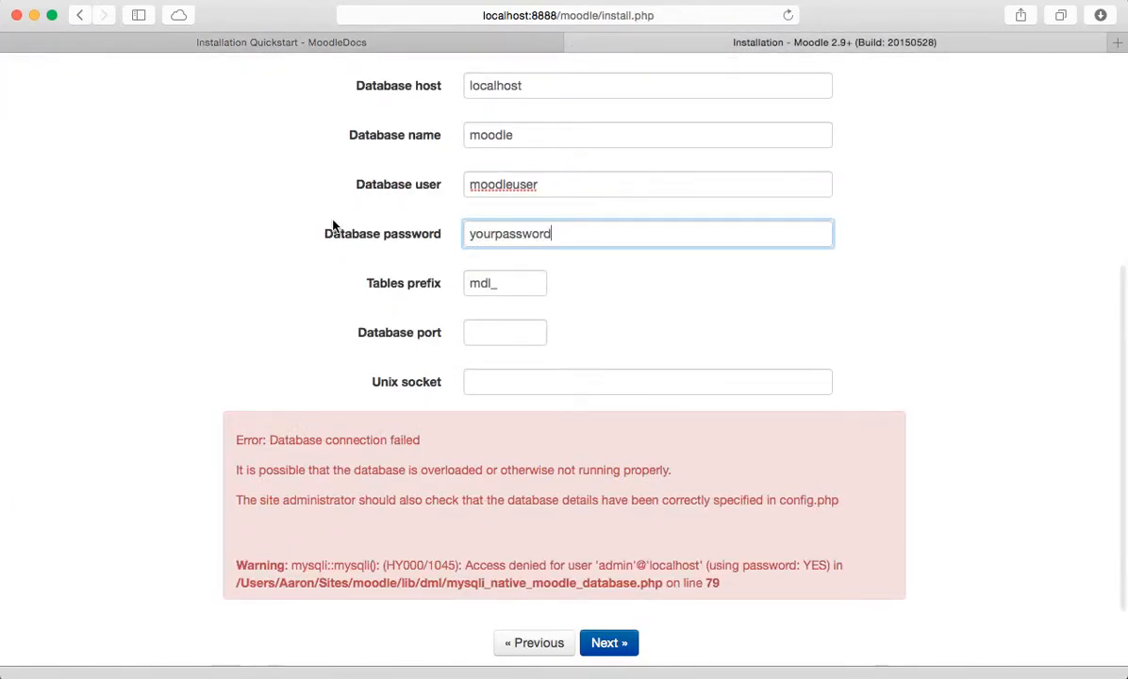
click(610, 641)
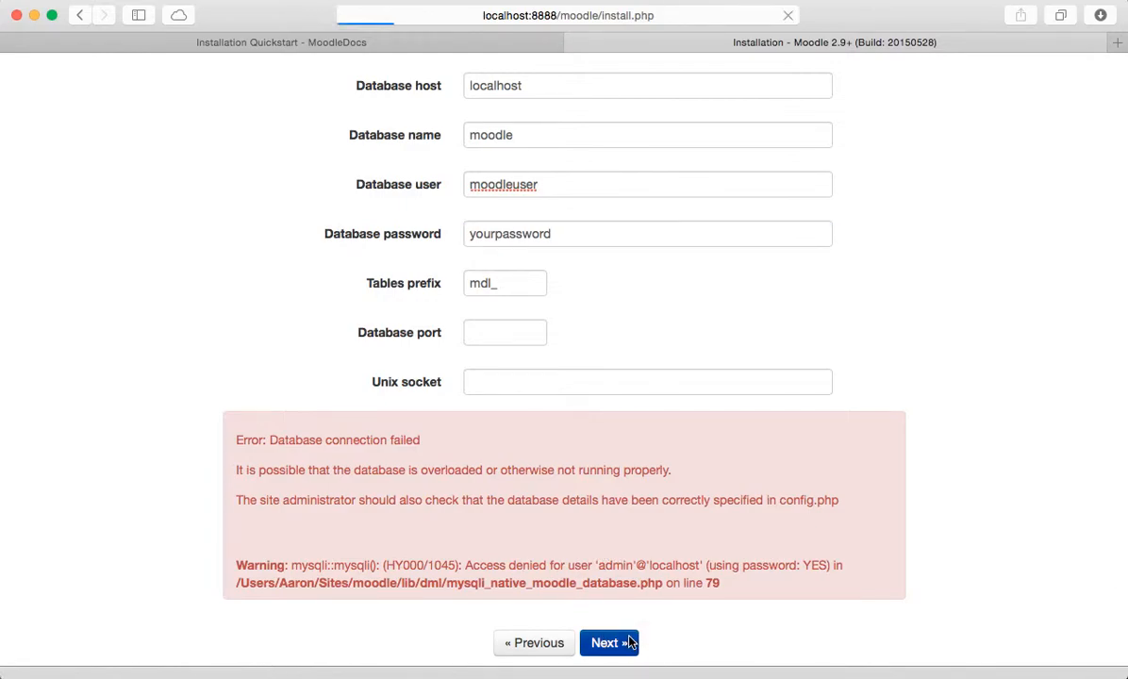
click(610, 642)
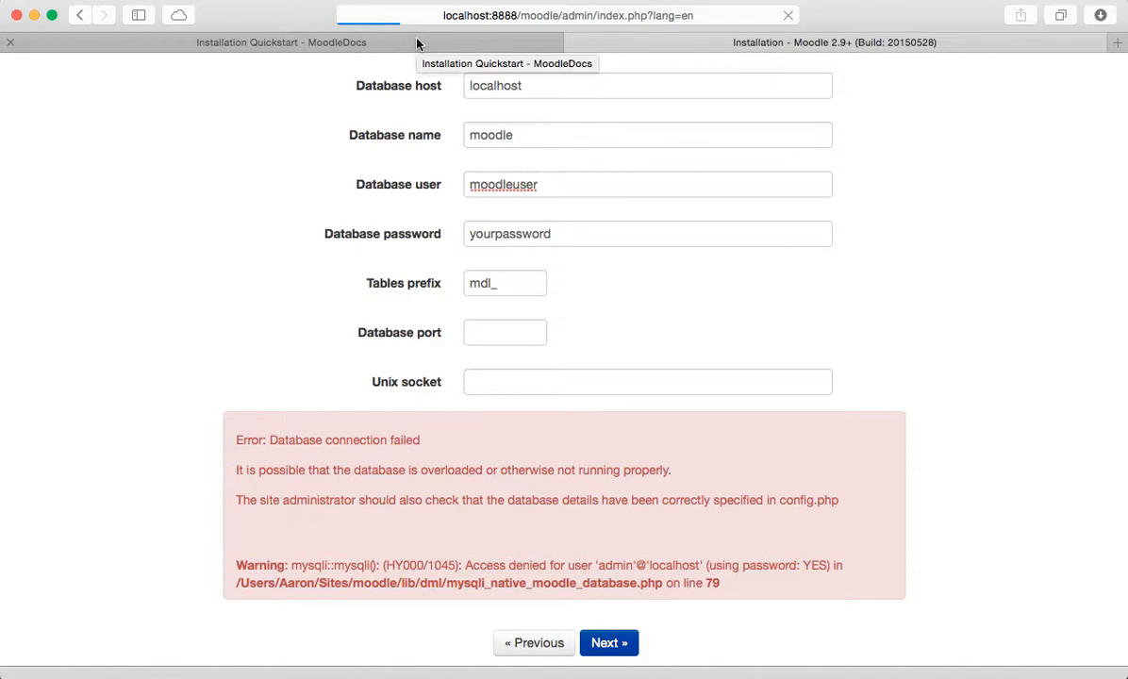
click(607, 641)
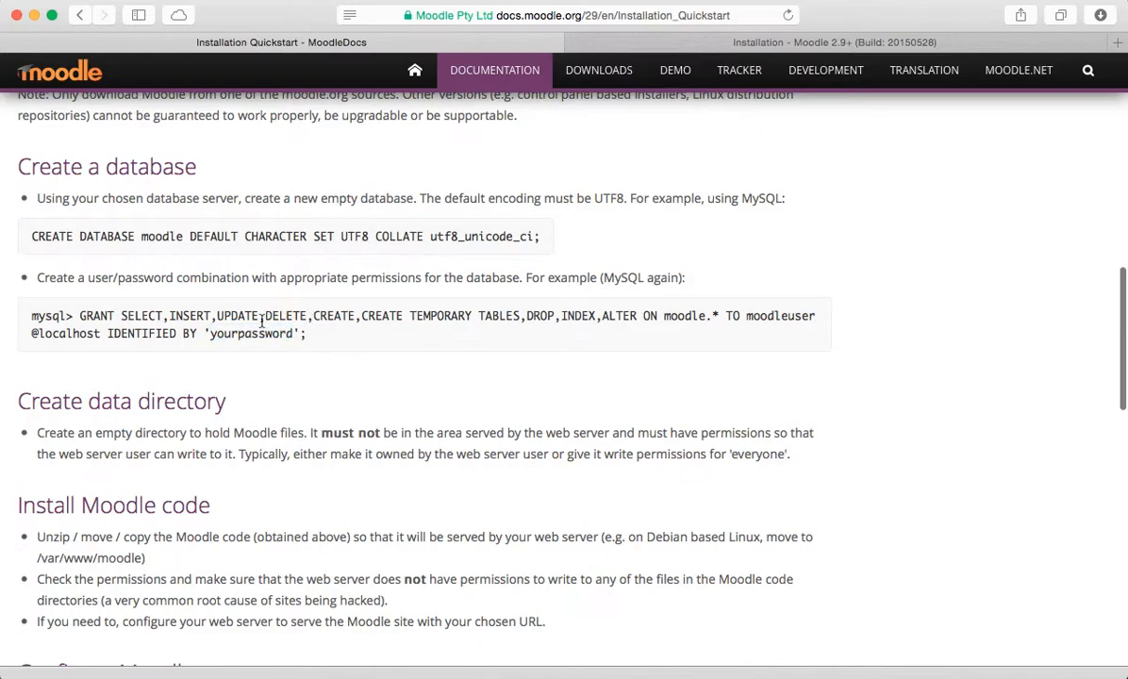
mouse_move(209, 317)
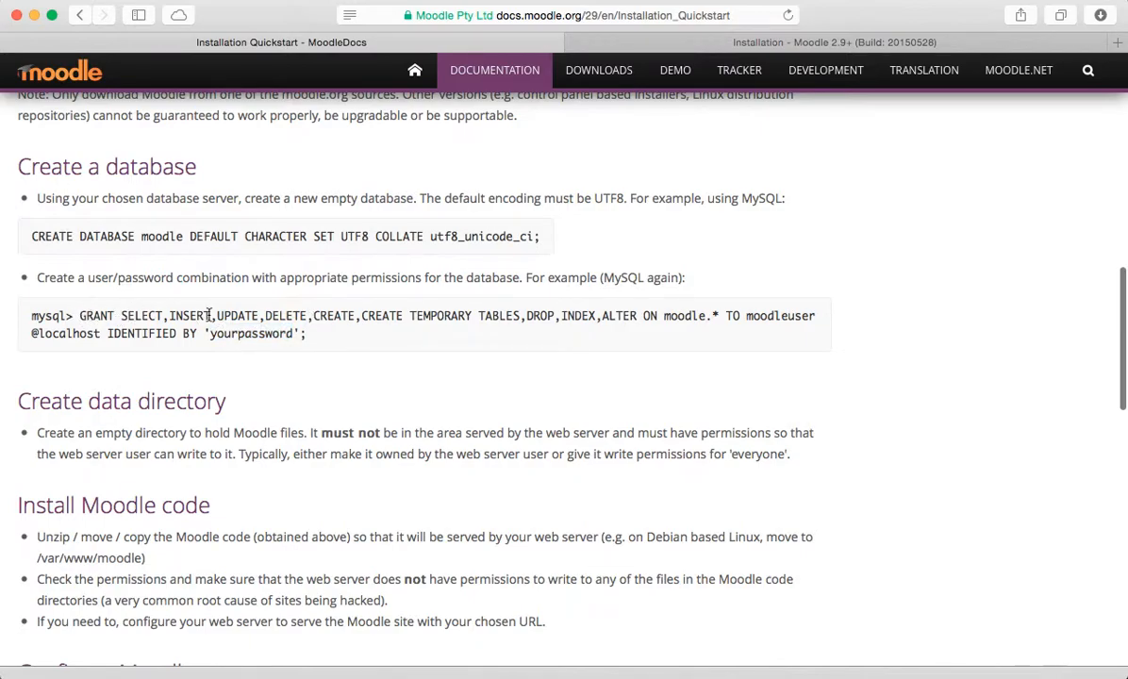
mouse_move(766, 315)
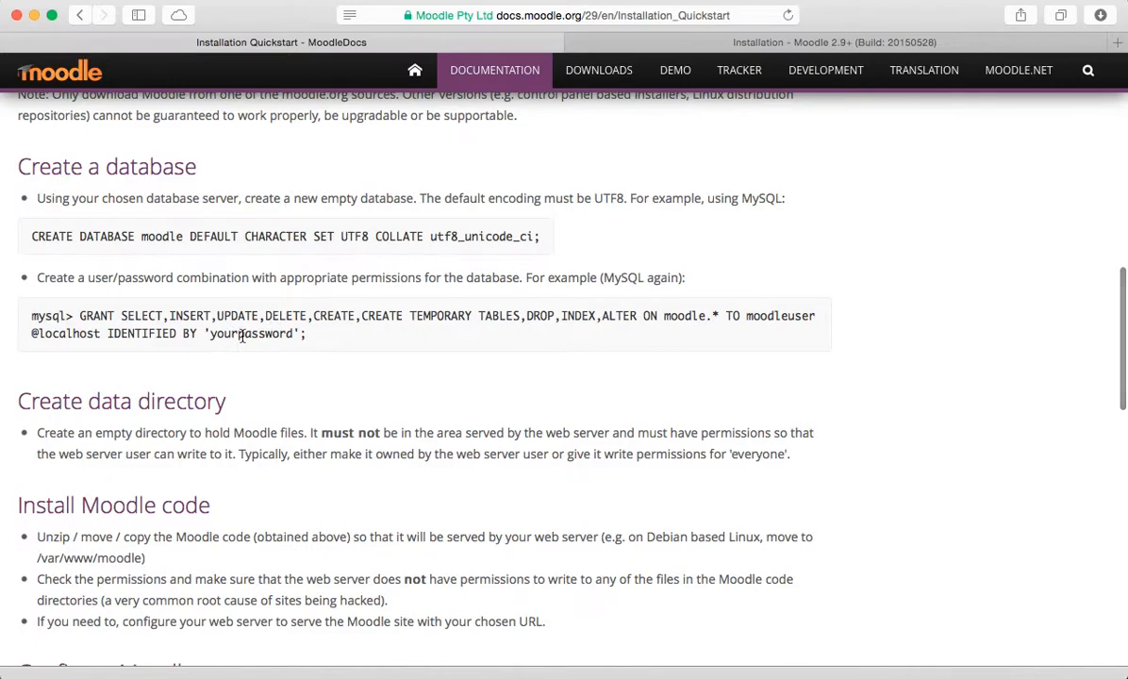
mouse_move(249, 347)
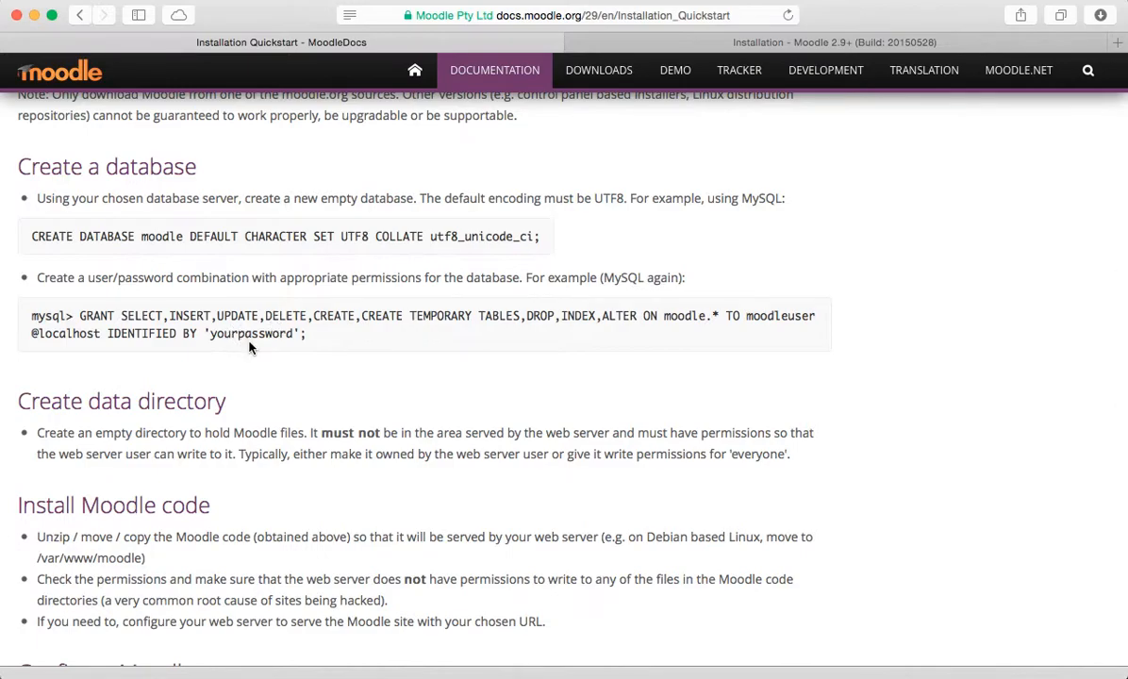
mouse_move(266, 332)
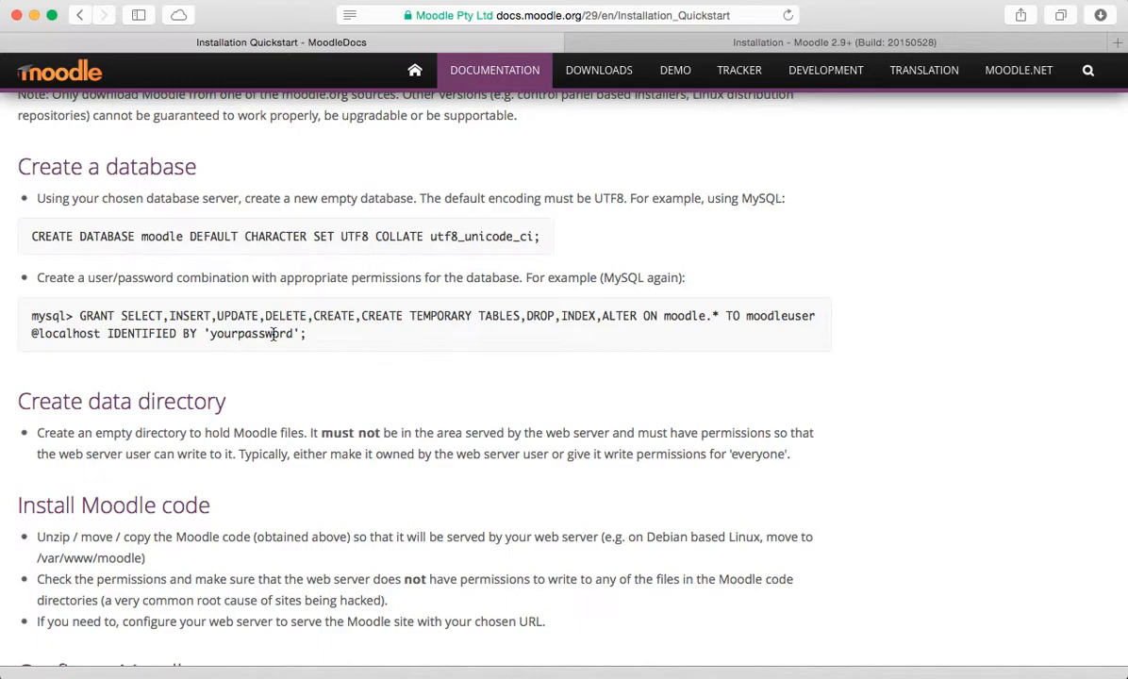
mouse_move(275, 334)
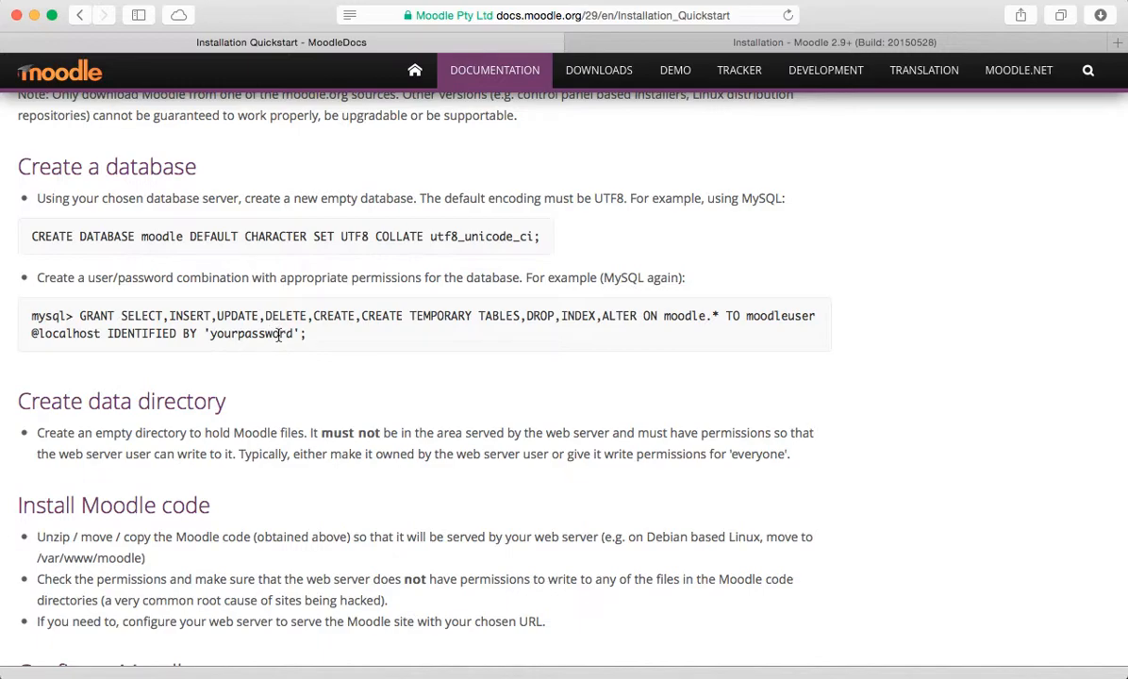
mouse_move(387, 253)
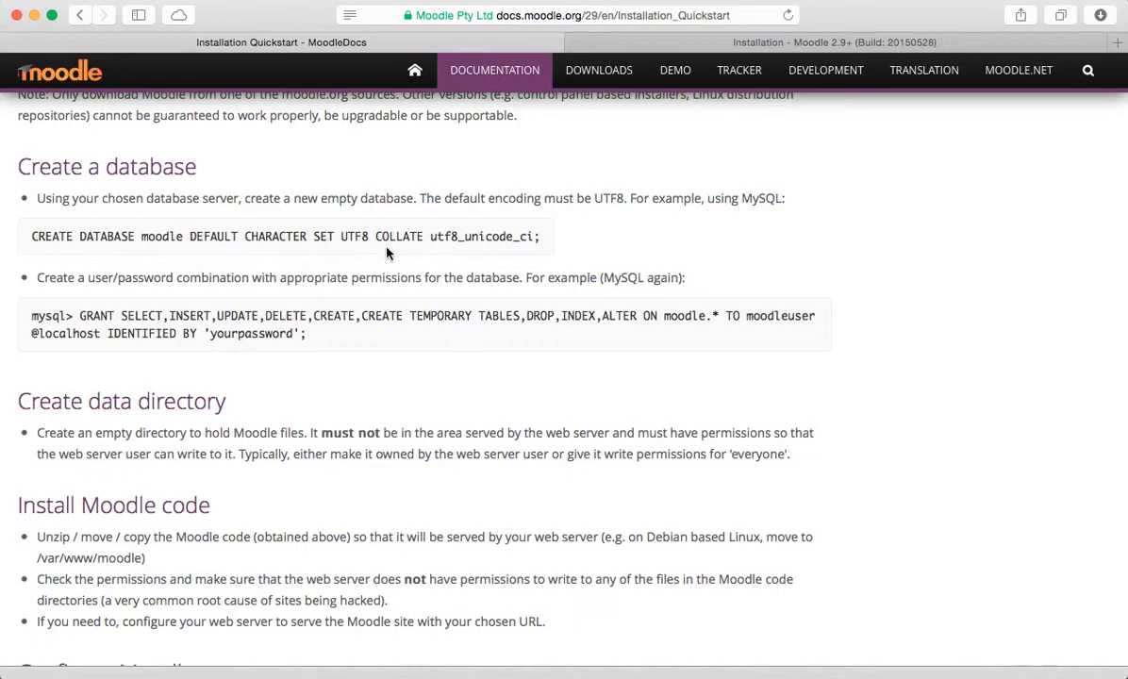
- Return to the installer's copyright notice and agree to its conditions
click(834, 42)
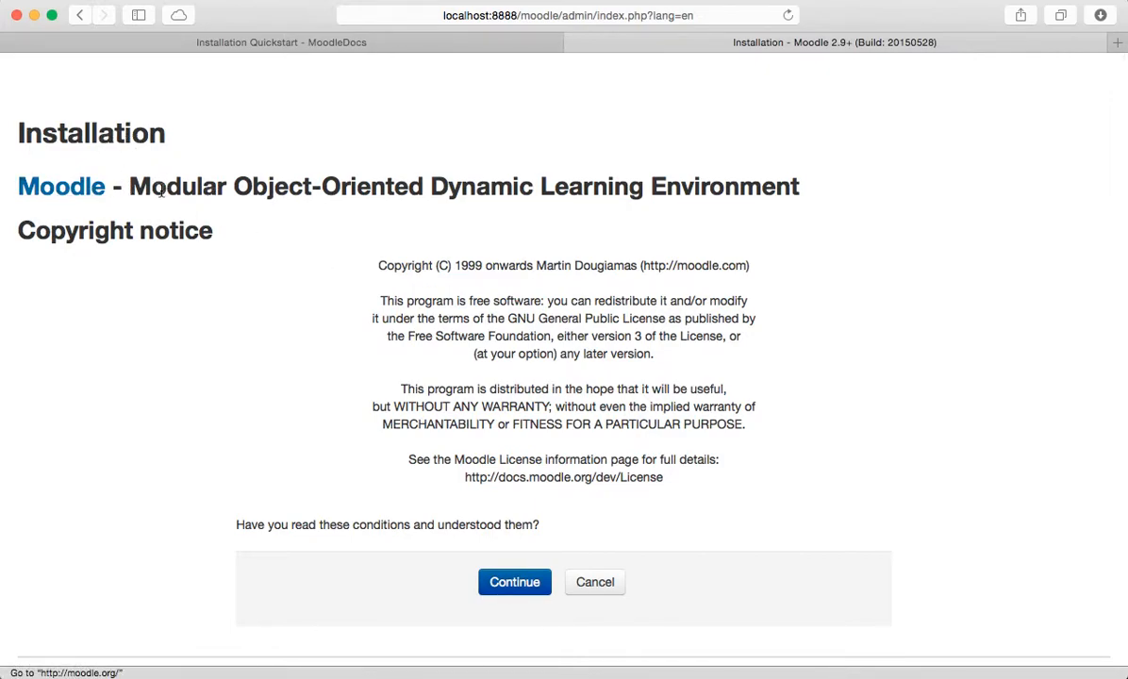
mouse_move(519, 400)
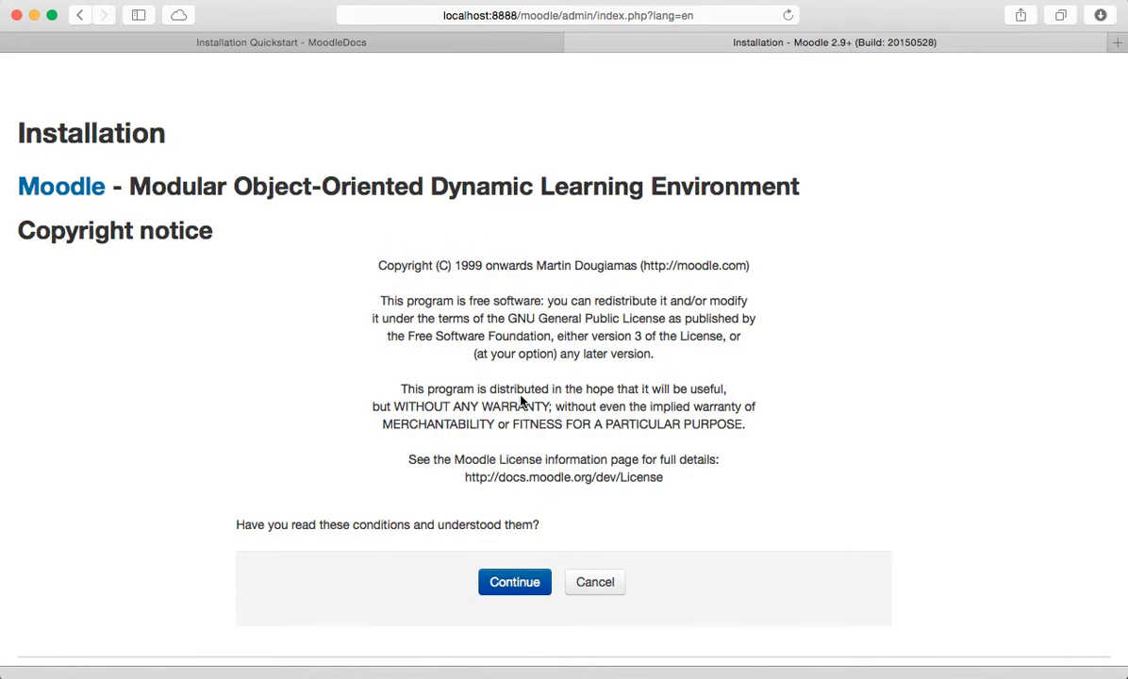
mouse_move(568, 491)
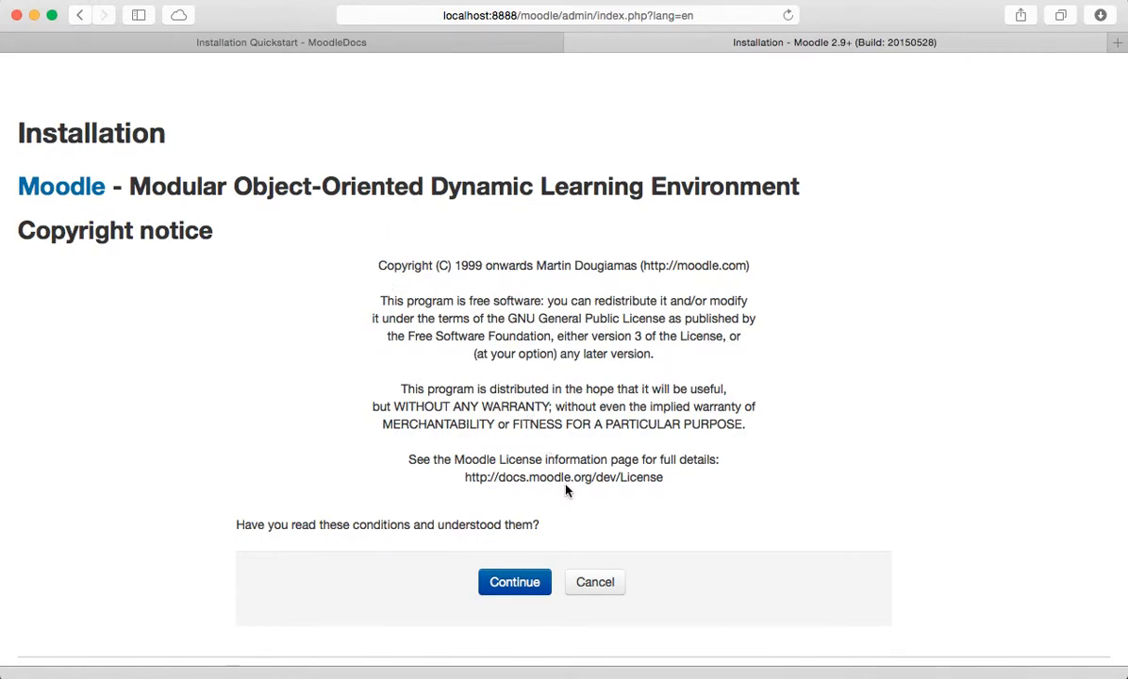
mouse_move(539, 498)
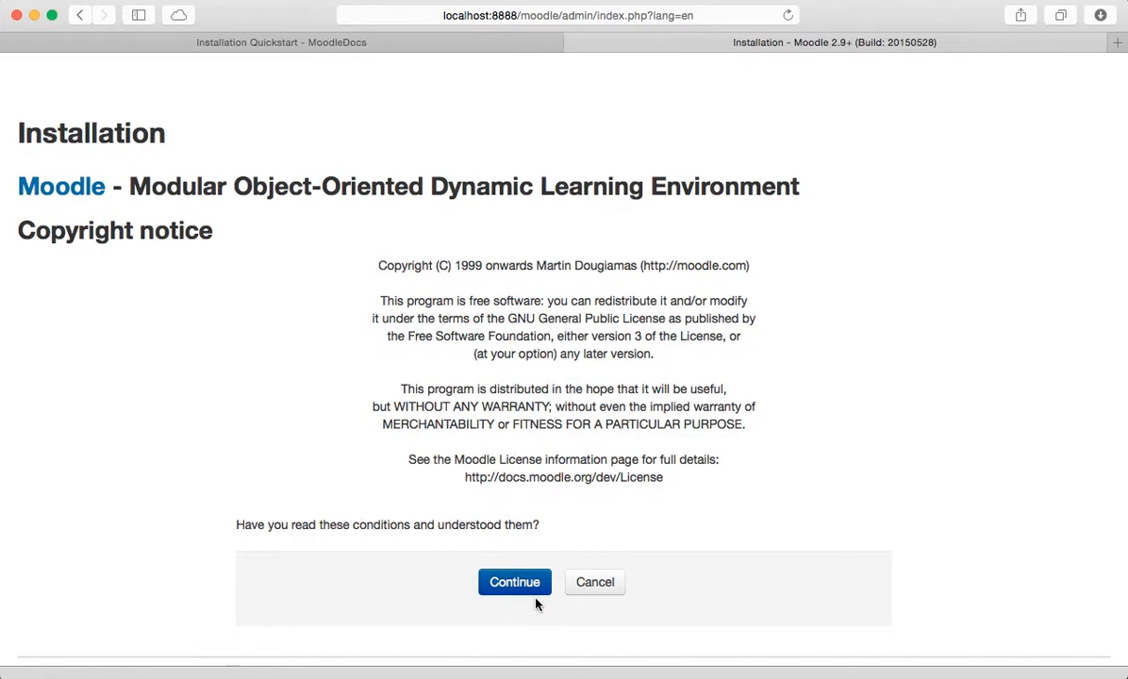
click(513, 581)
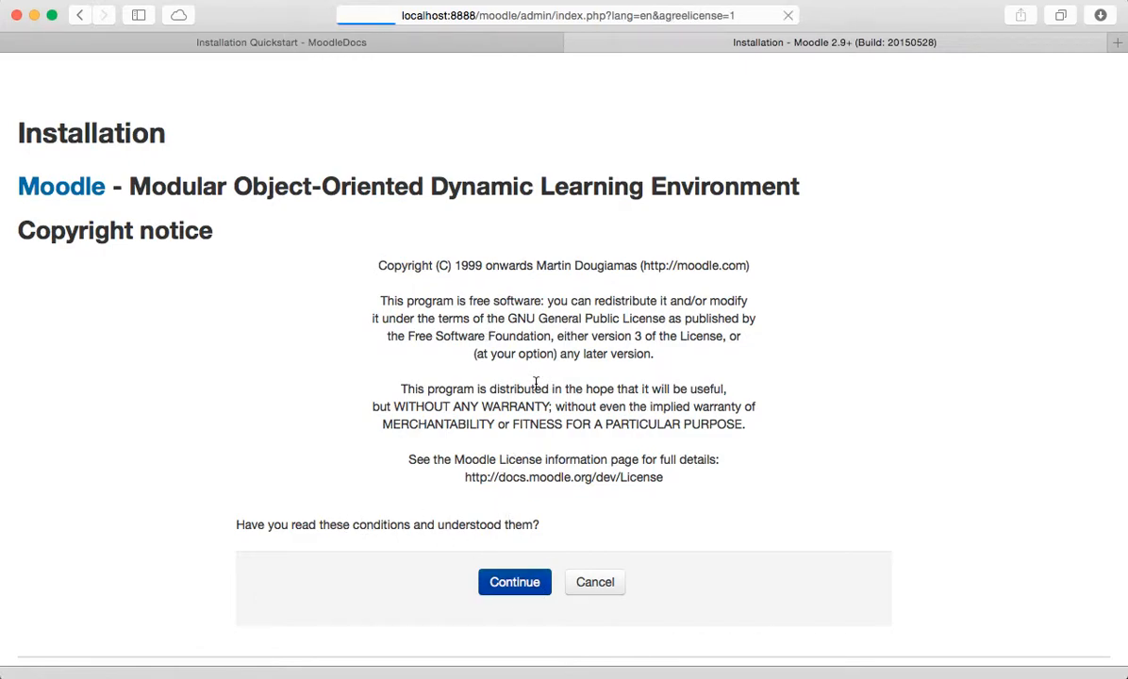
- Review the server checks table, confirm all minimum requirements are met and start installing
click(513, 581)
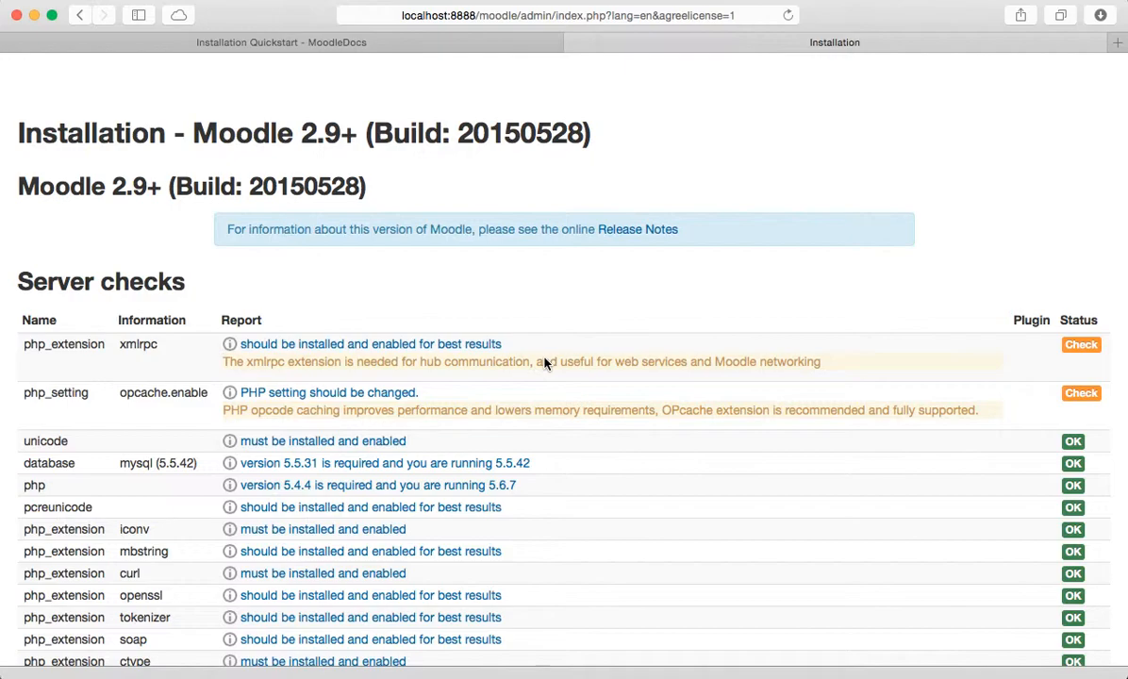
mouse_move(538, 328)
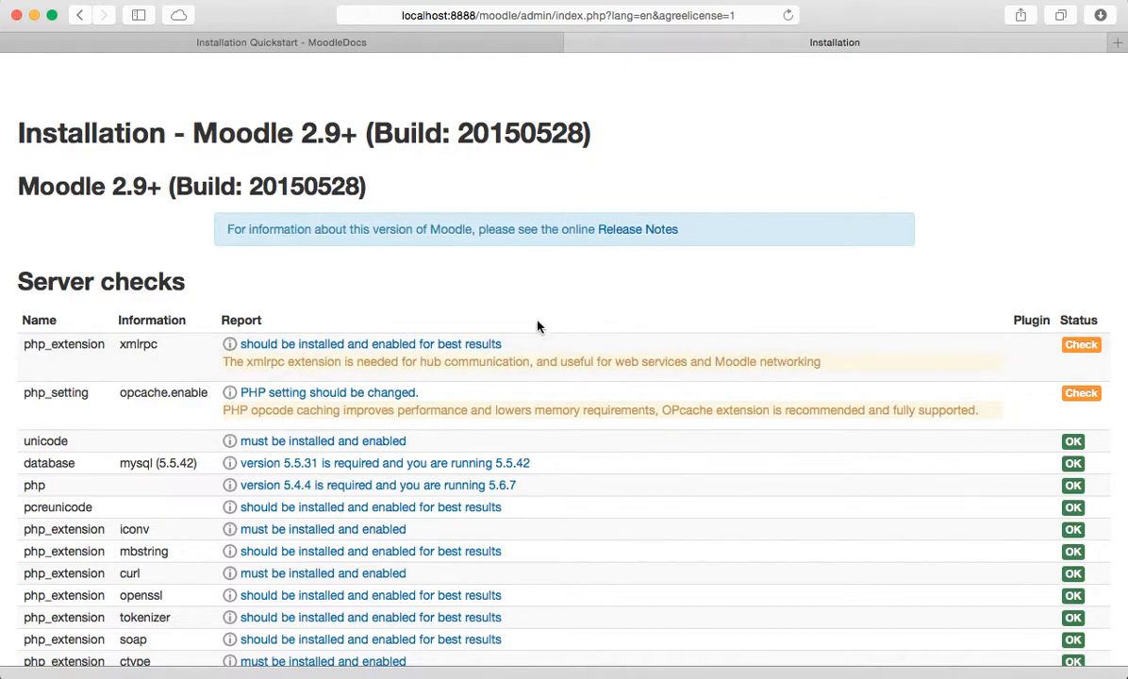
scroll(down, 3)
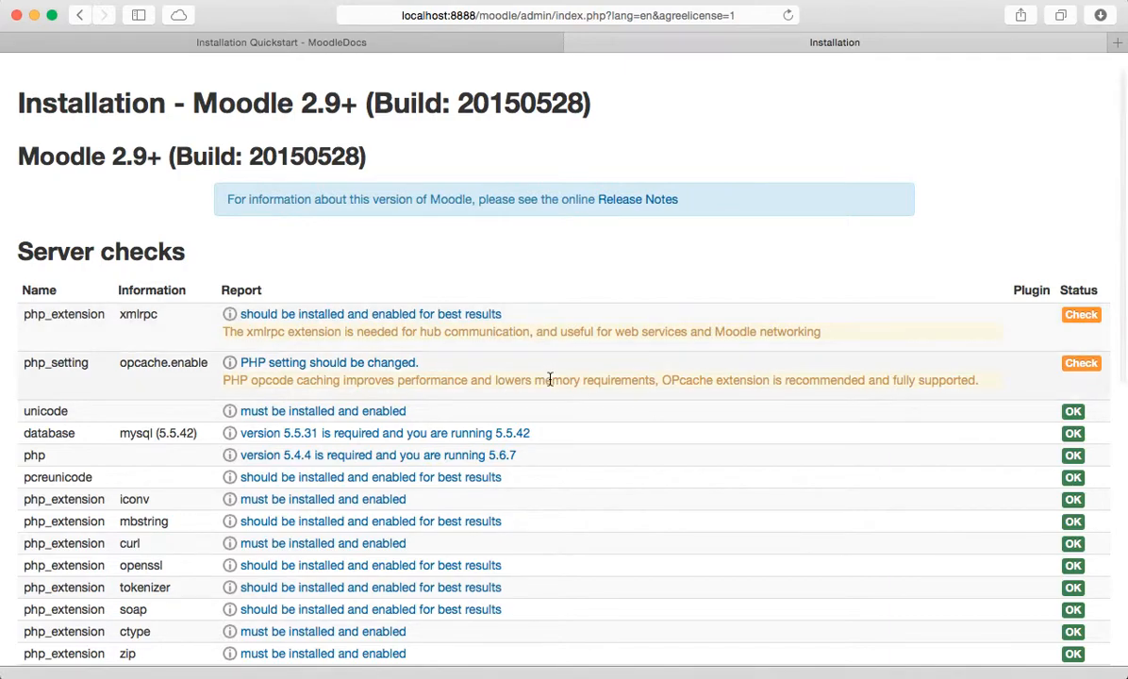
mouse_move(564, 381)
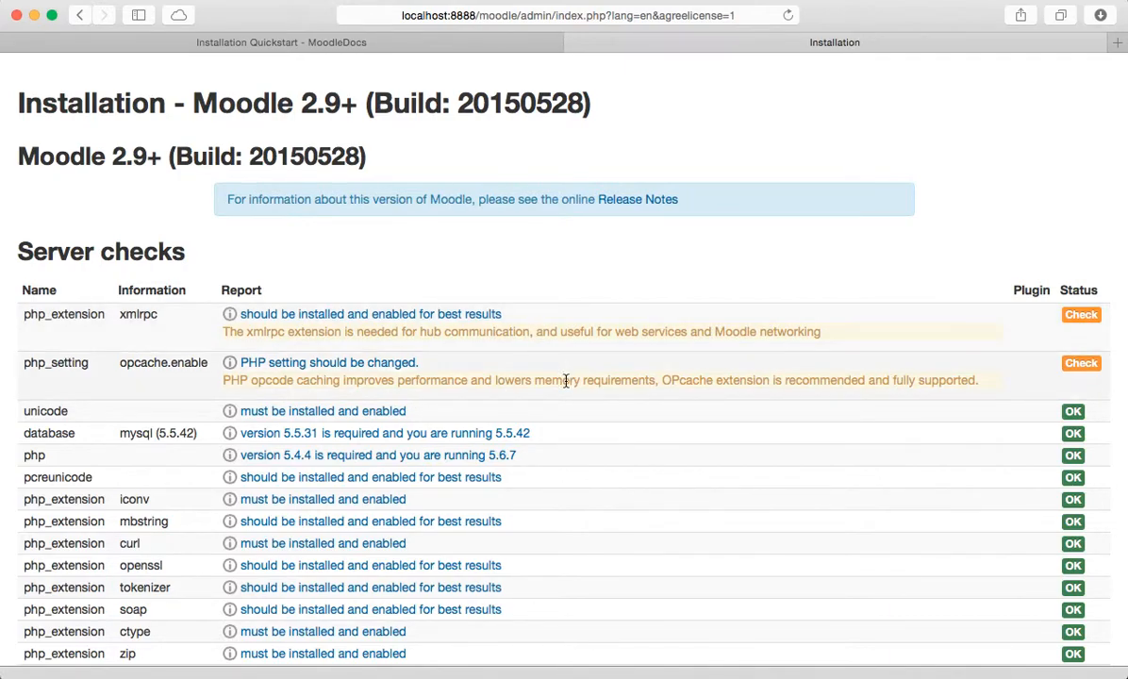
mouse_move(595, 385)
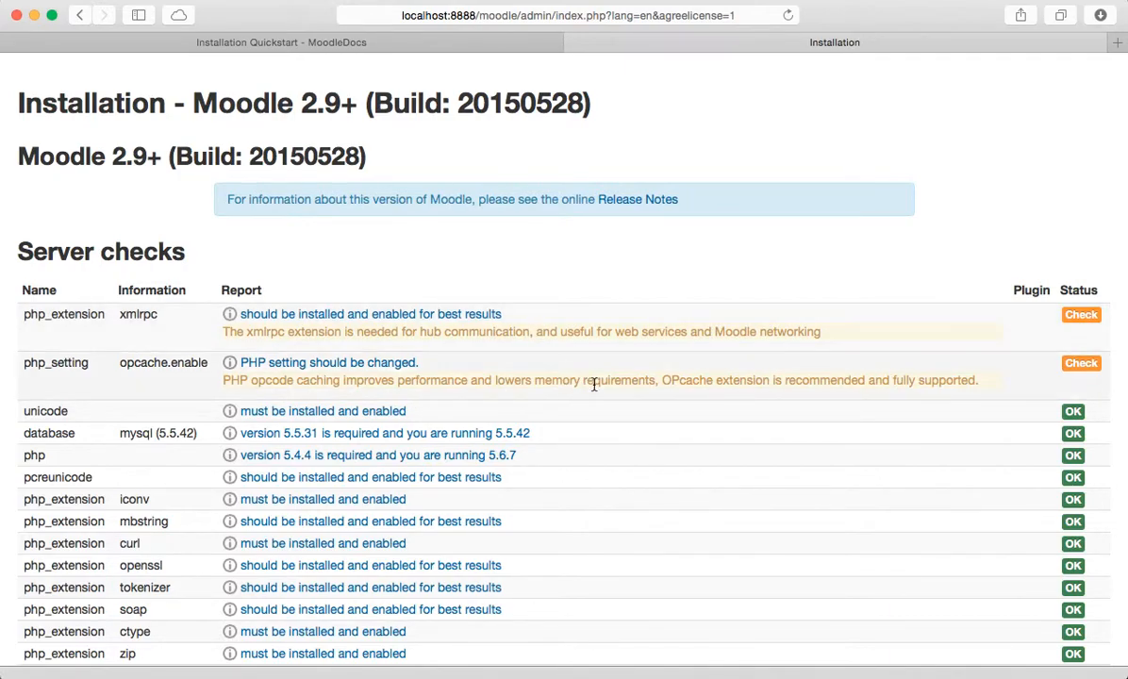
scroll(down, 3)
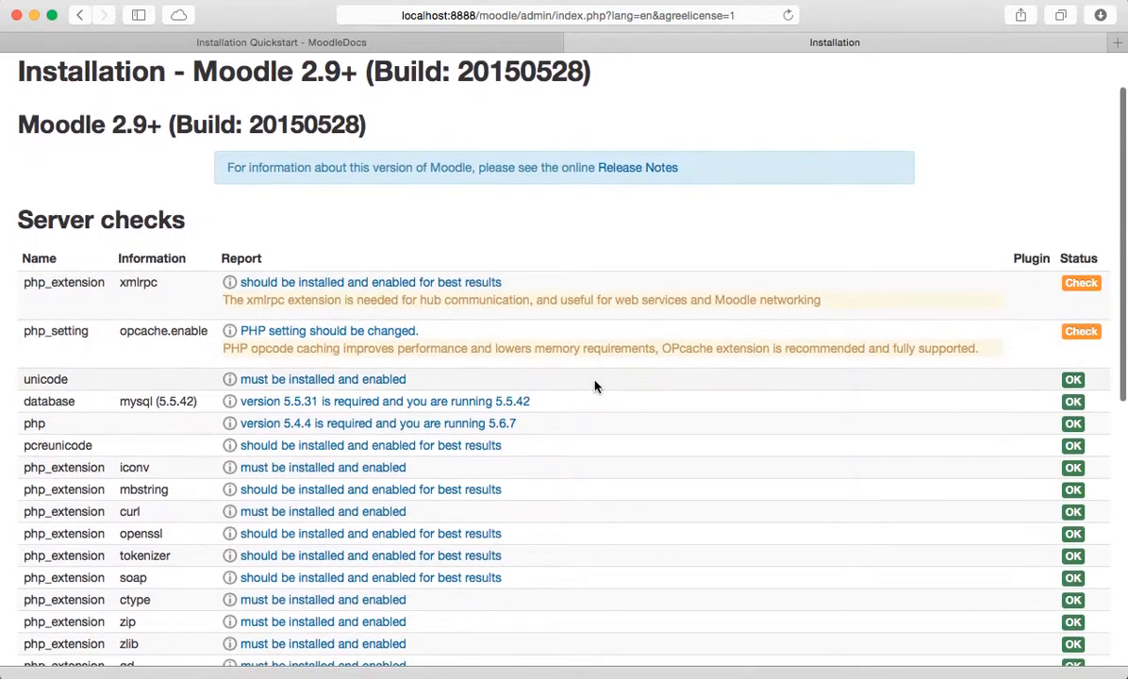
scroll(down, 3)
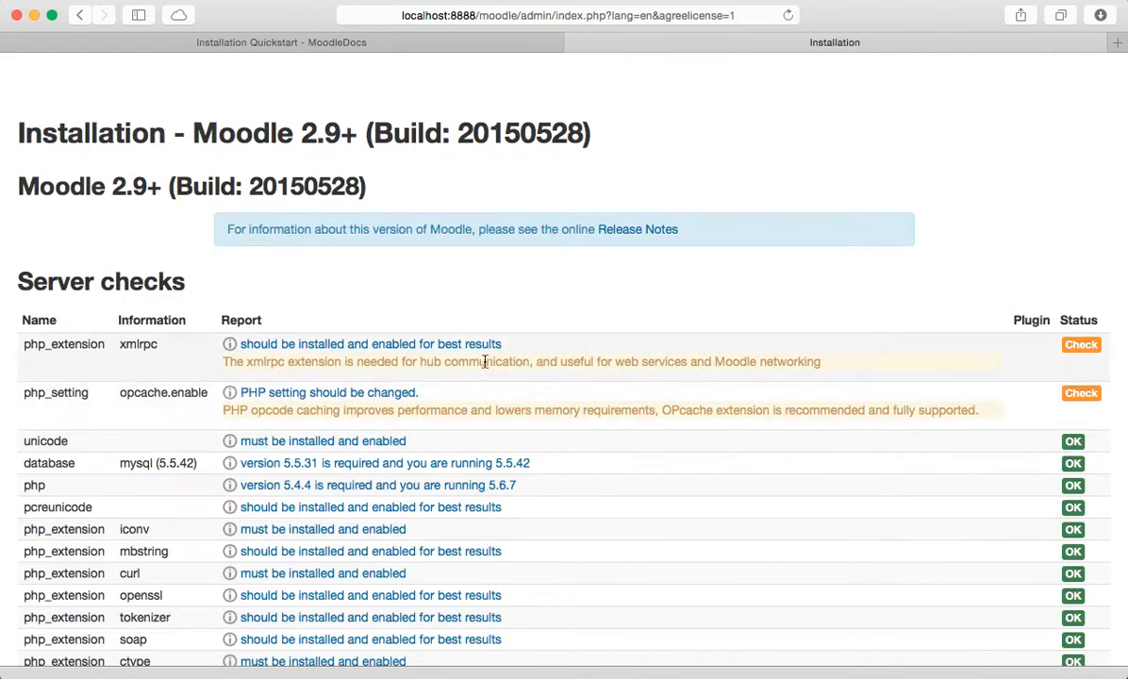
mouse_move(547, 387)
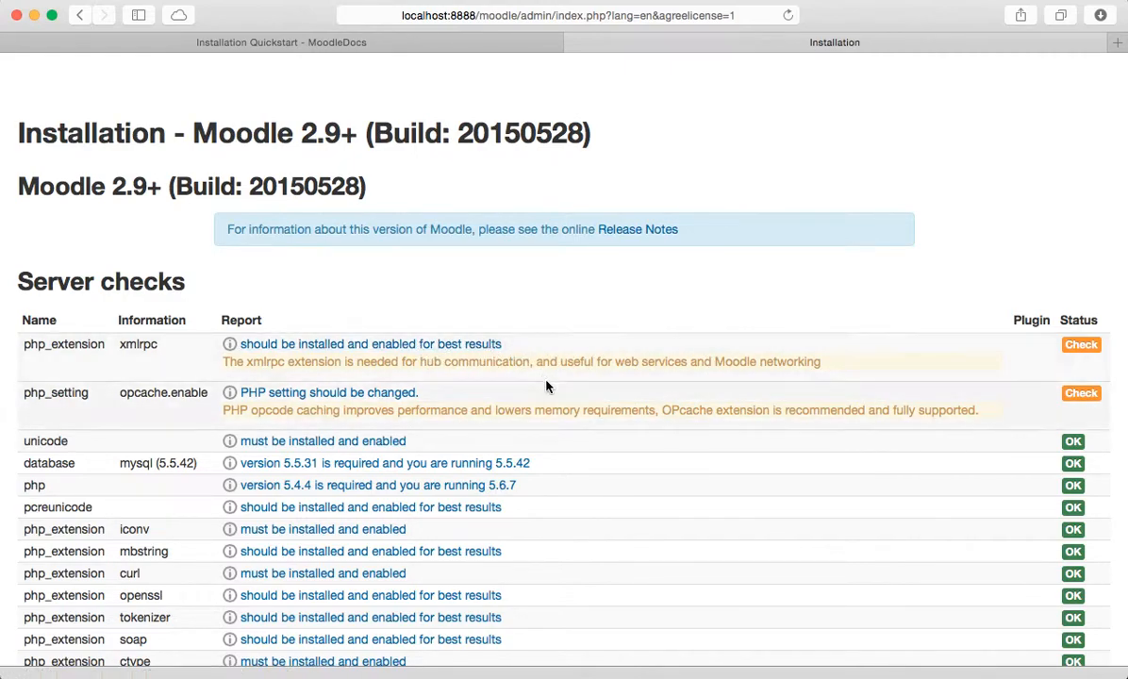
scroll(down, 3)
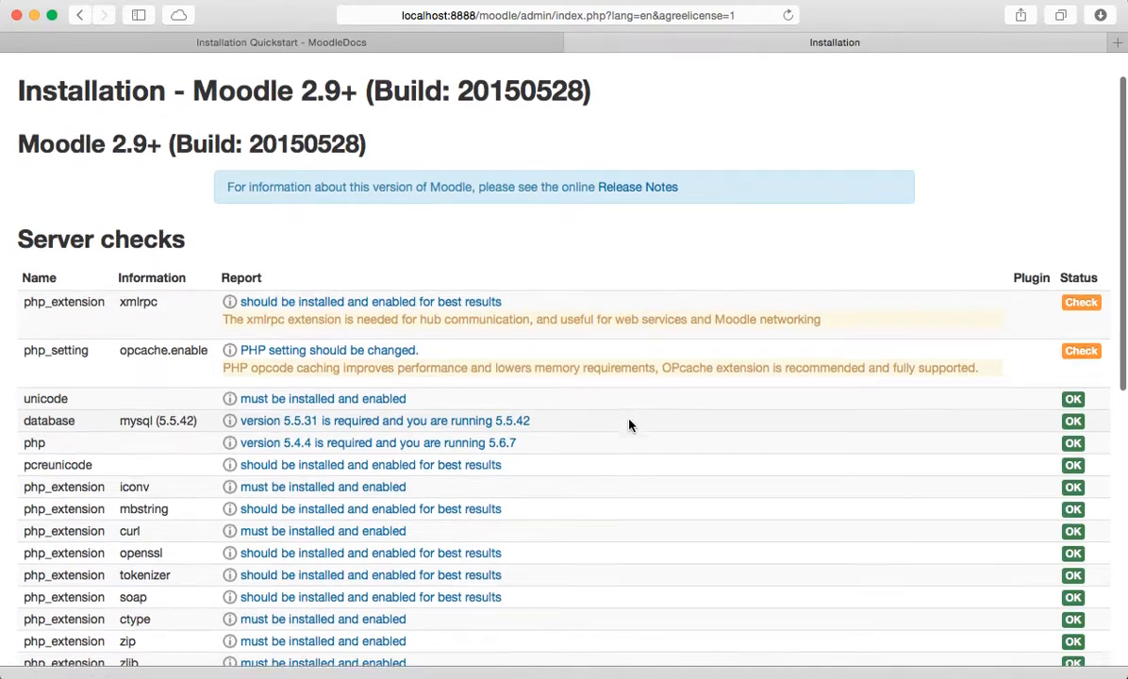
scroll(down, 3)
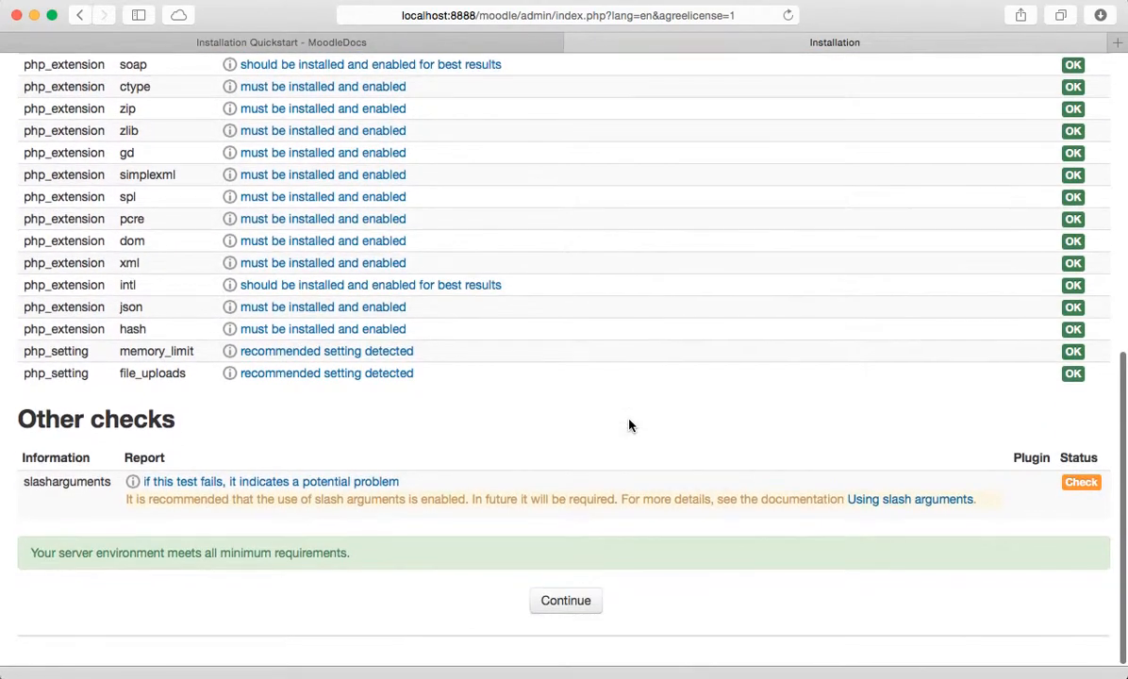
scroll(down, 3)
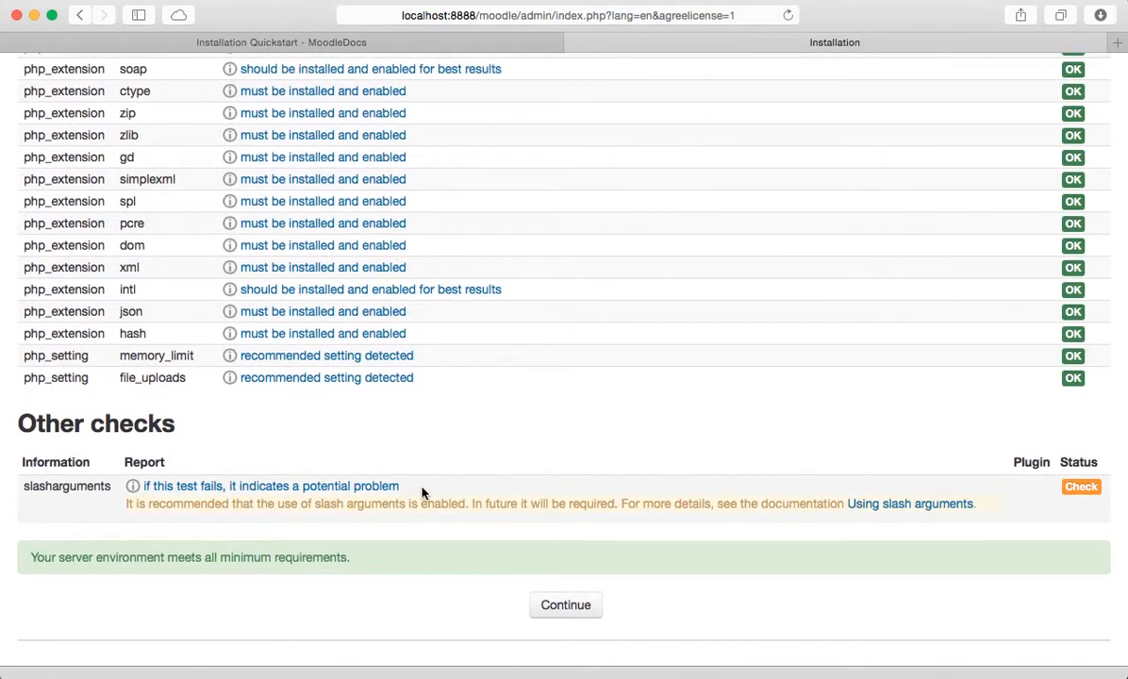
mouse_move(349, 554)
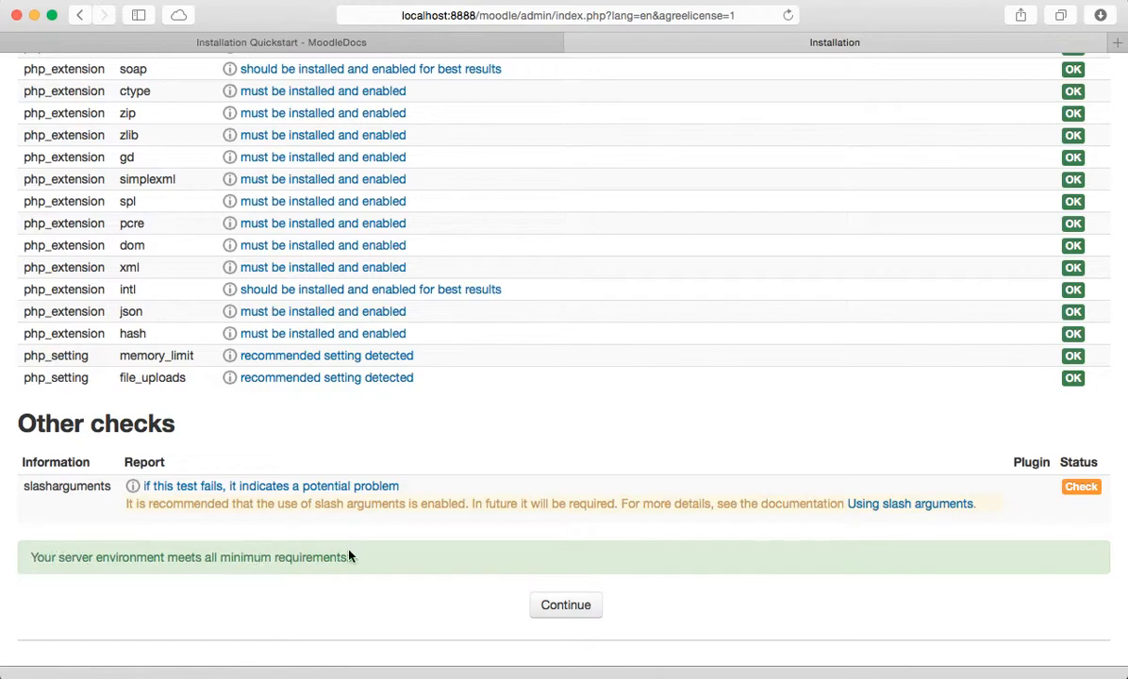
mouse_move(355, 563)
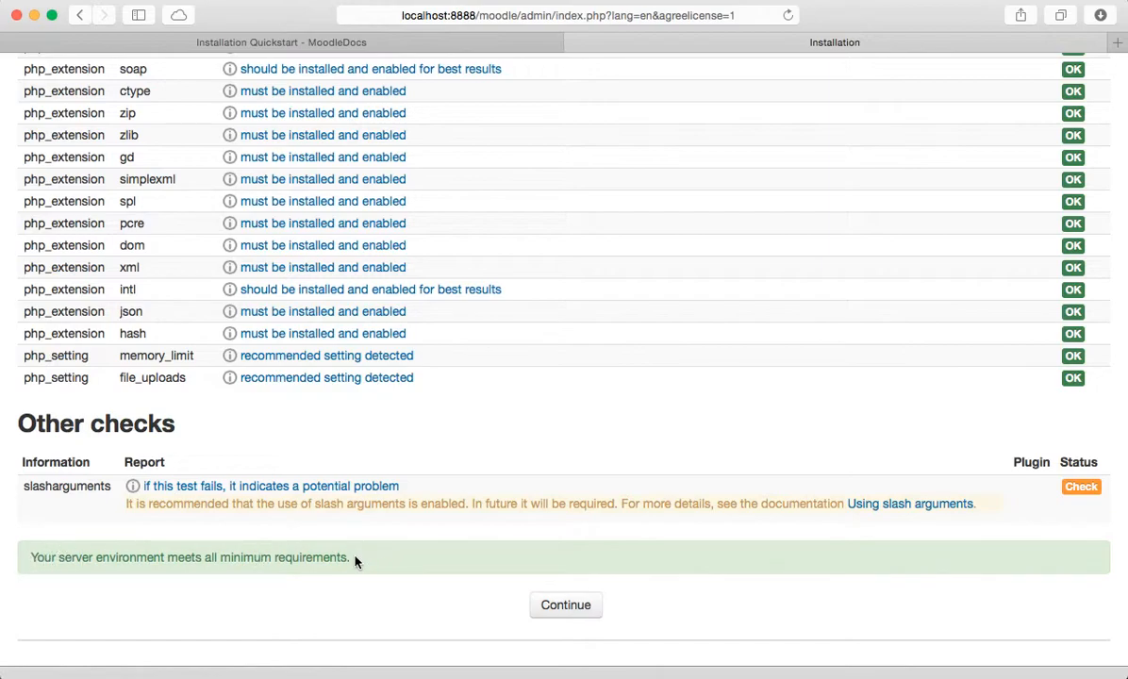
mouse_move(566, 603)
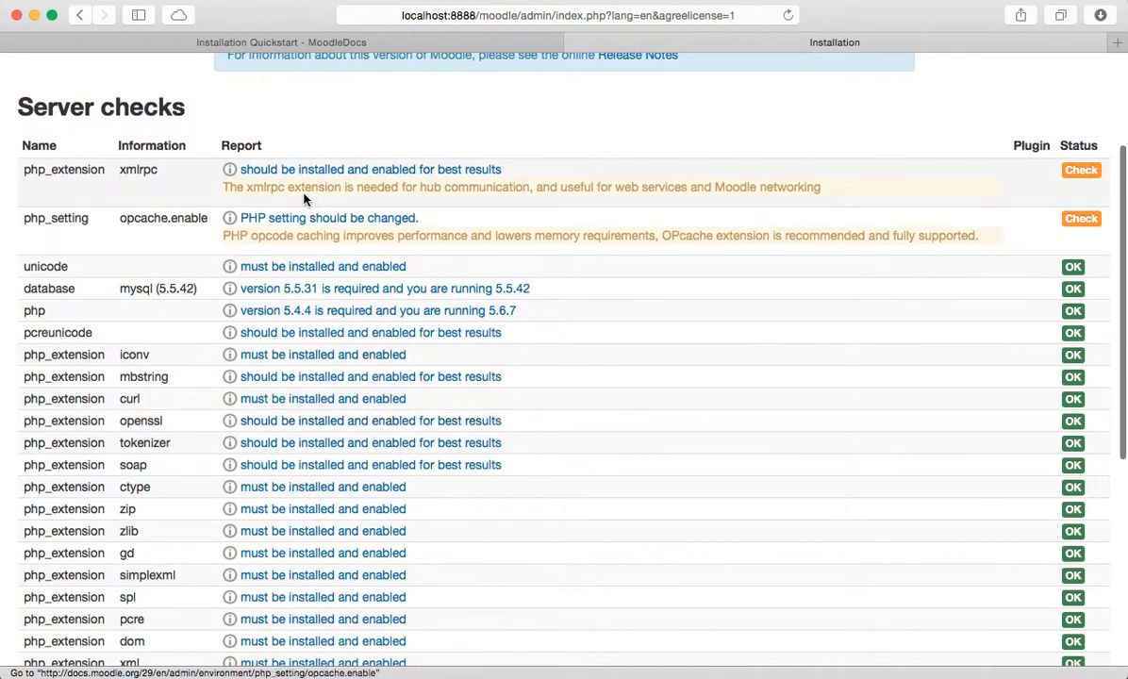
scroll(down, 3)
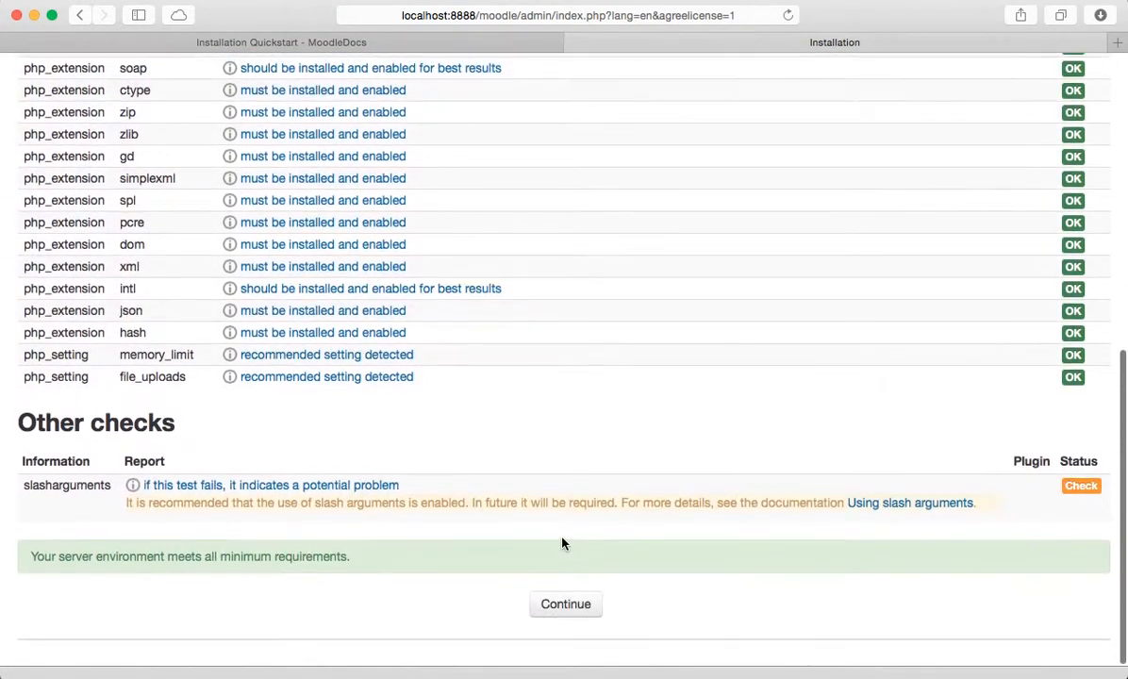
click(566, 604)
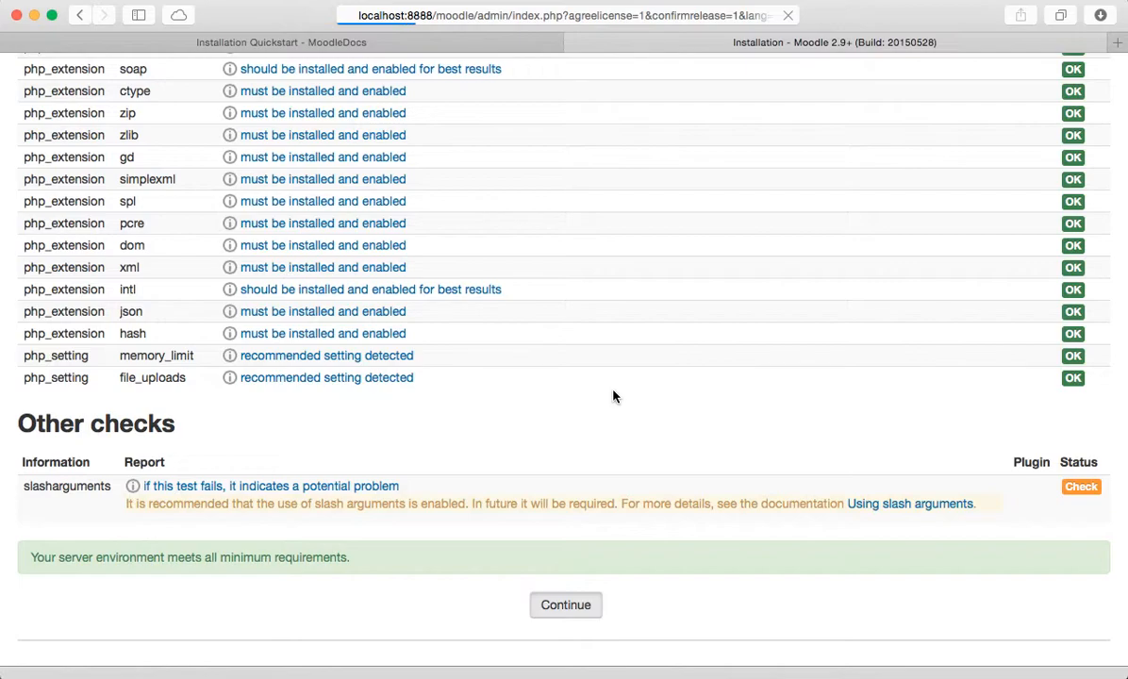
click(566, 603)
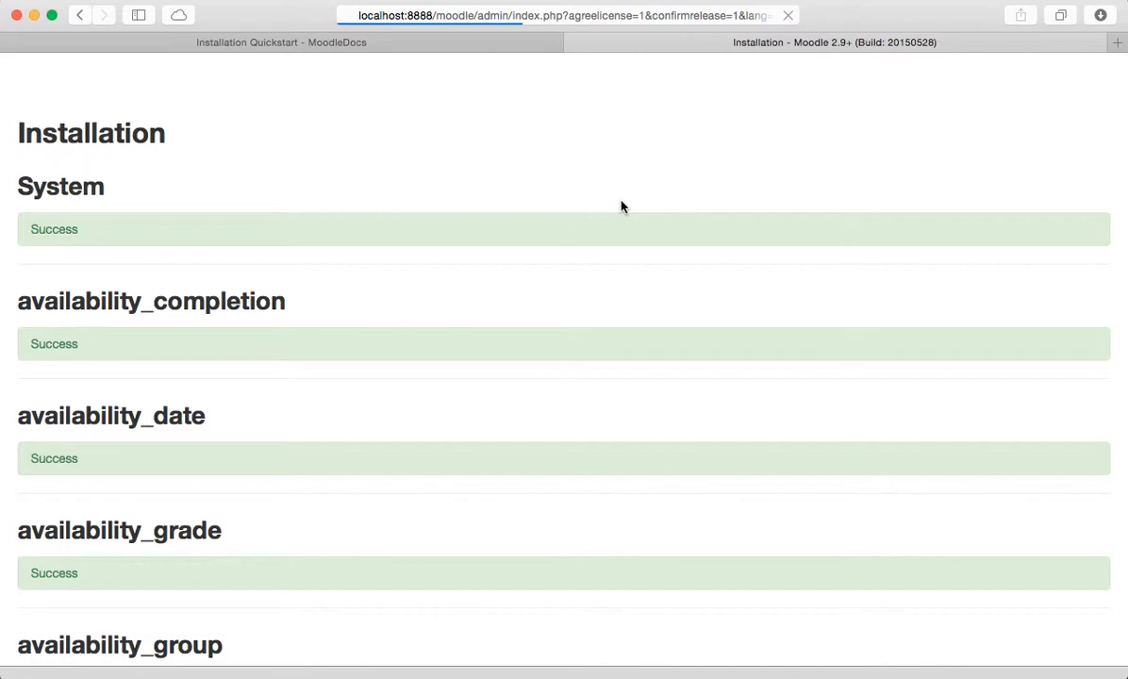
scroll(down, 3)
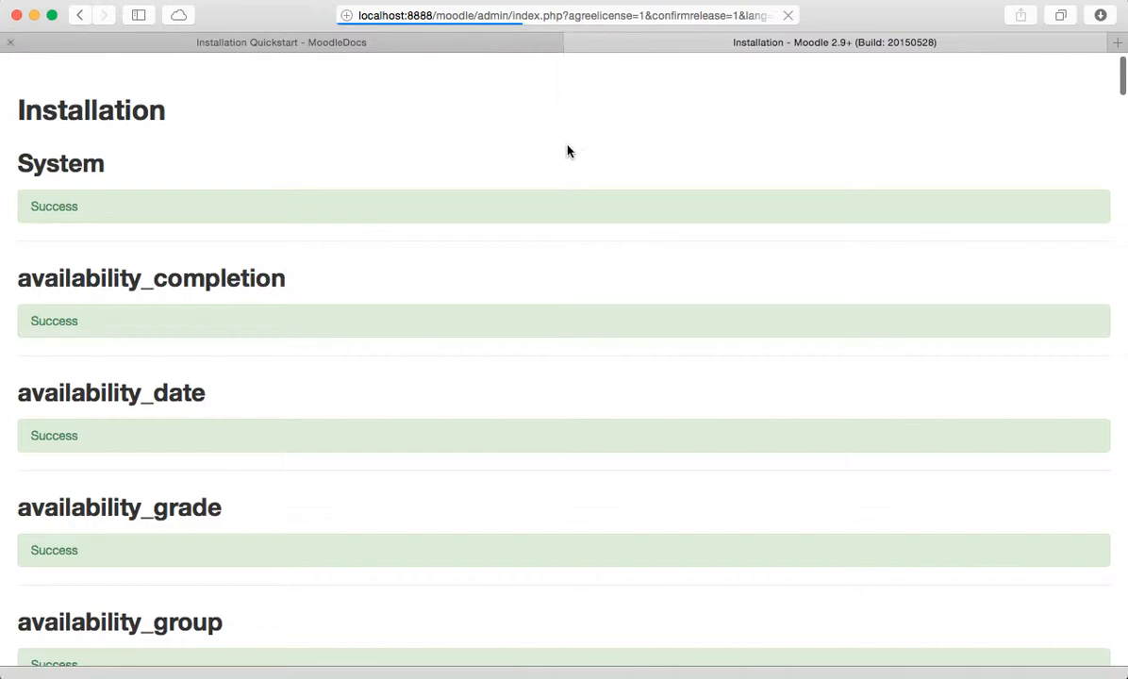
scroll(down, 3)
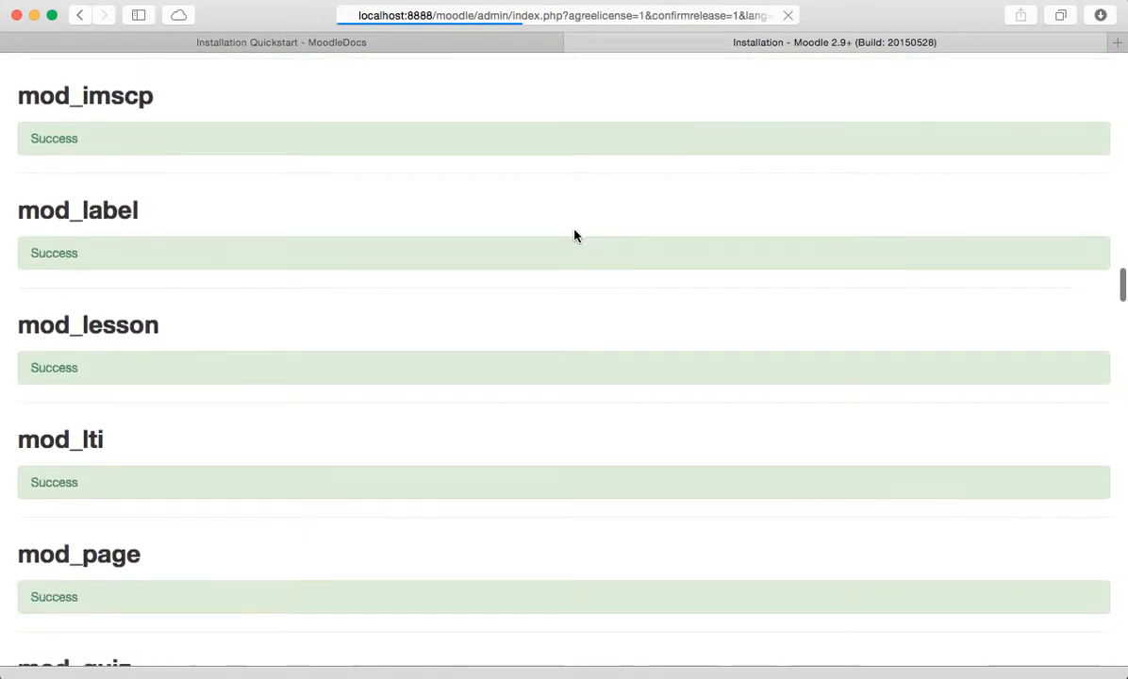
scroll(down, 3)
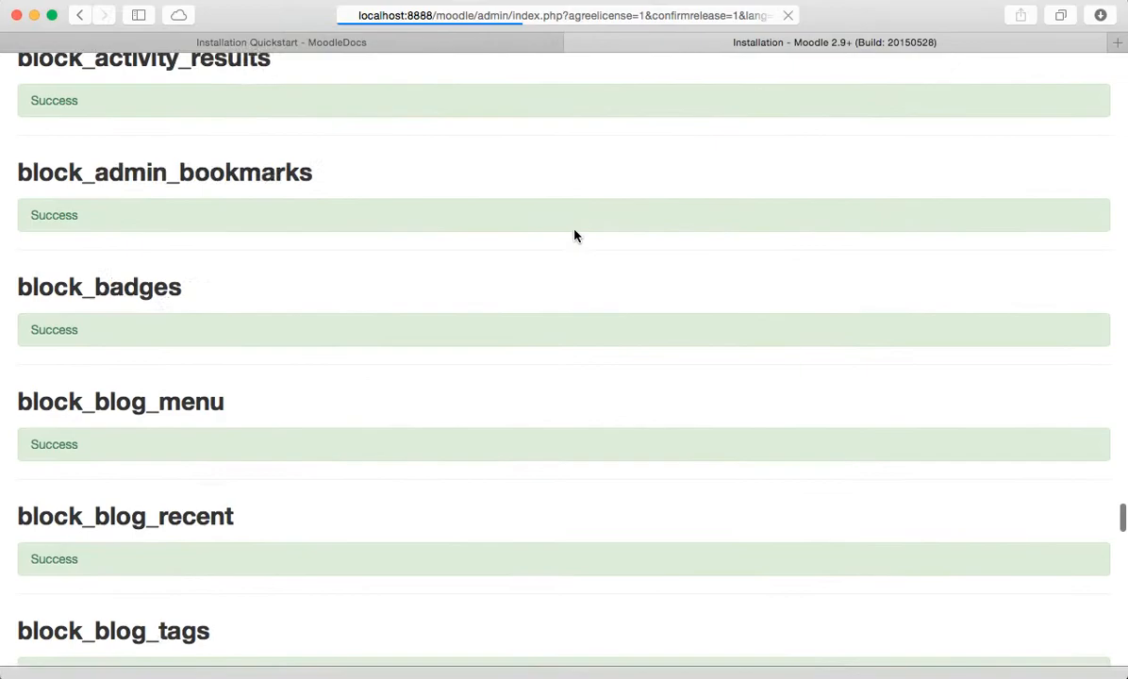
scroll(down, 3)
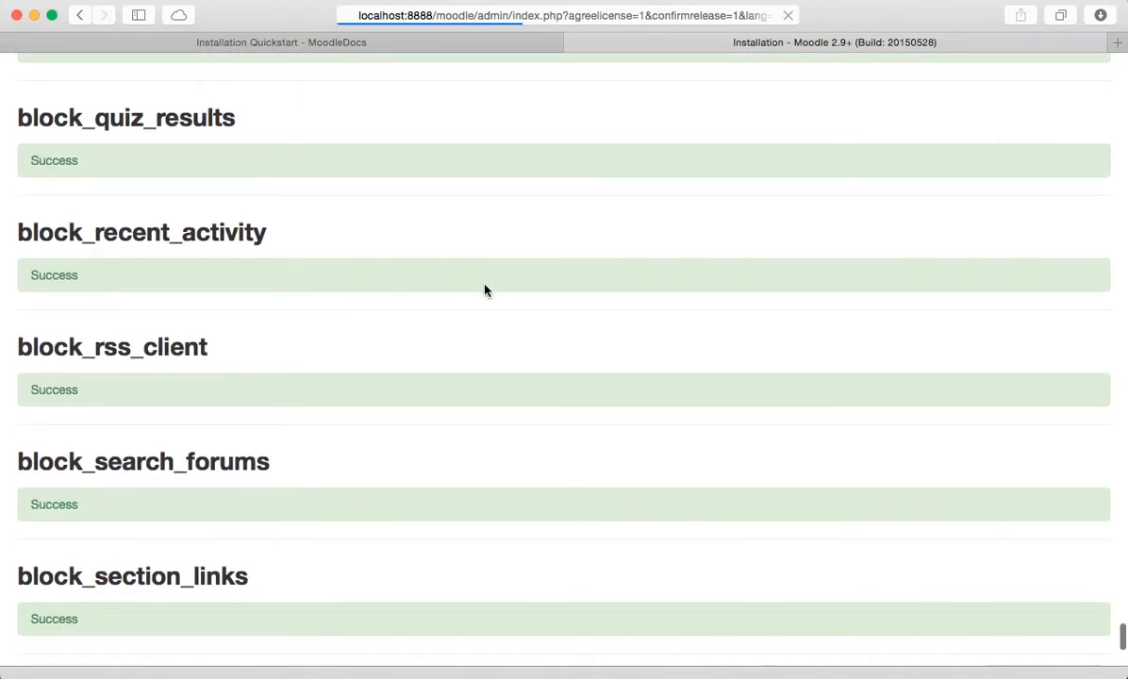
scroll(down, 3)
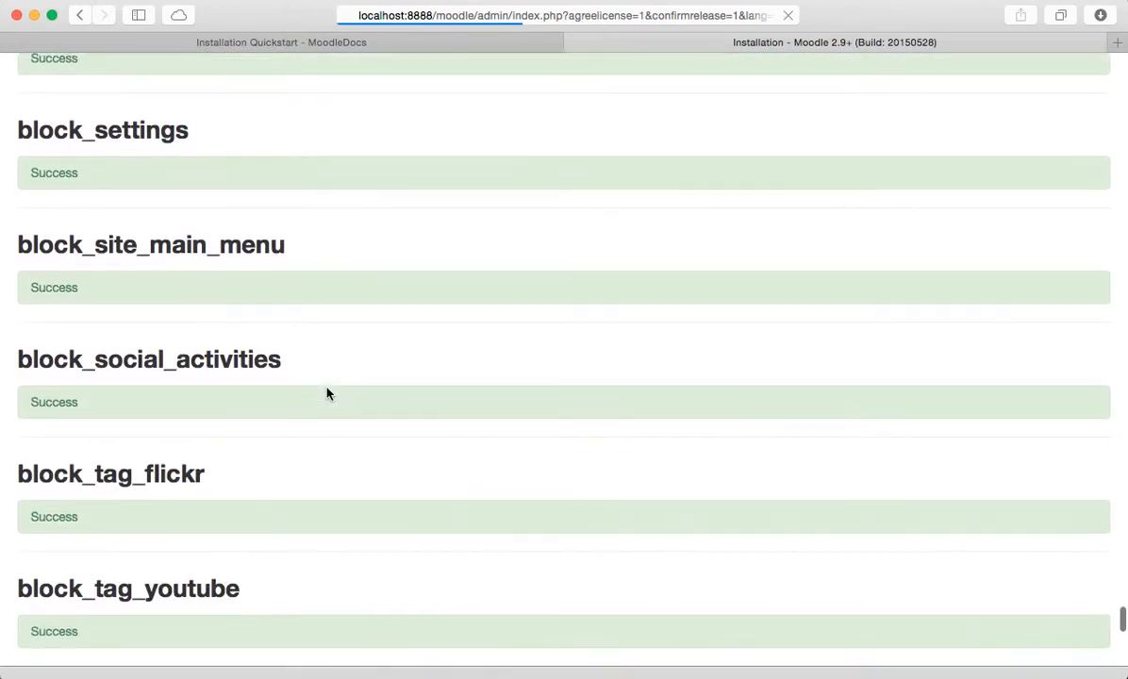
scroll(down, 3)
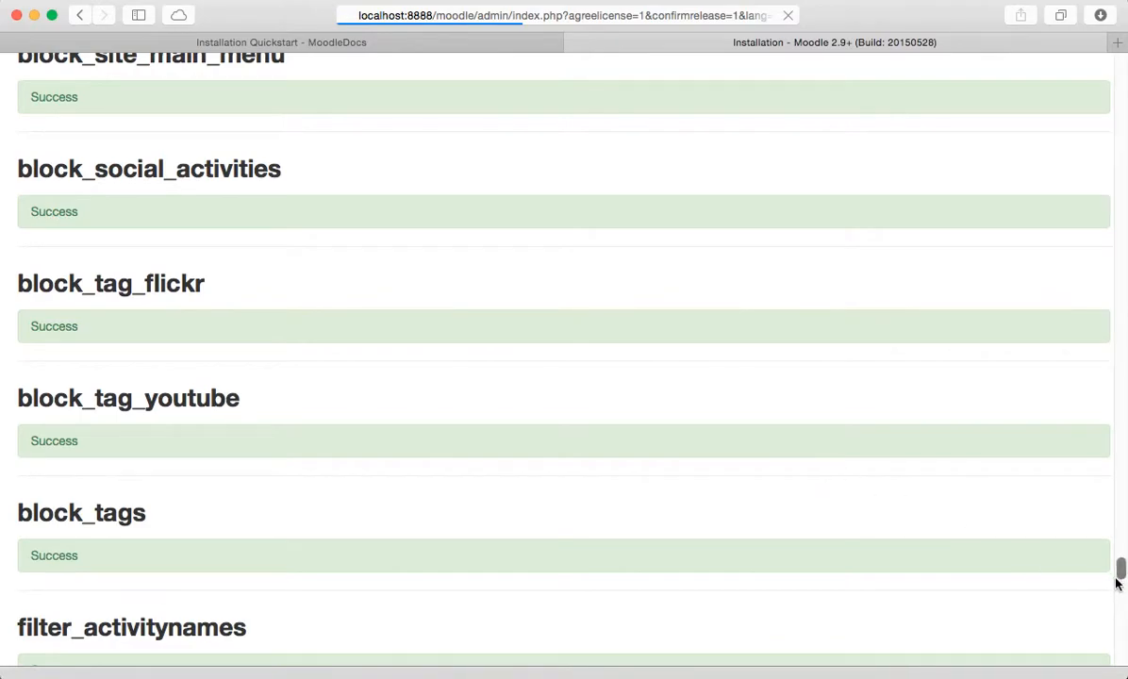
scroll(down, 3)
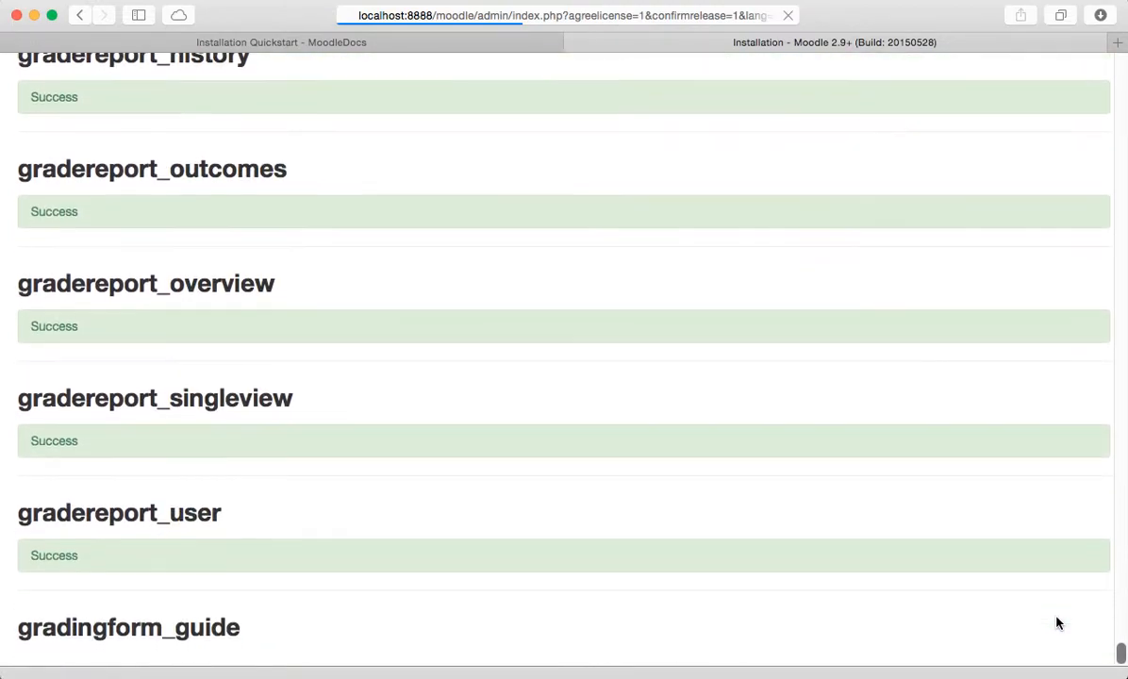
scroll(down, 3)
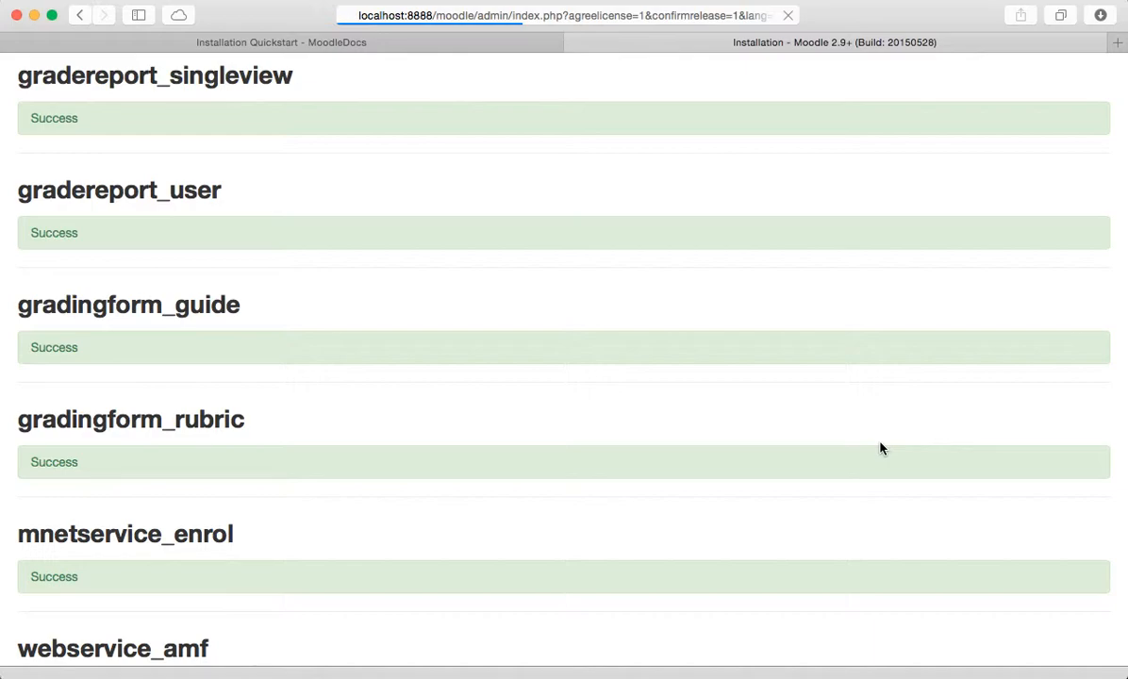
scroll(down, 3)
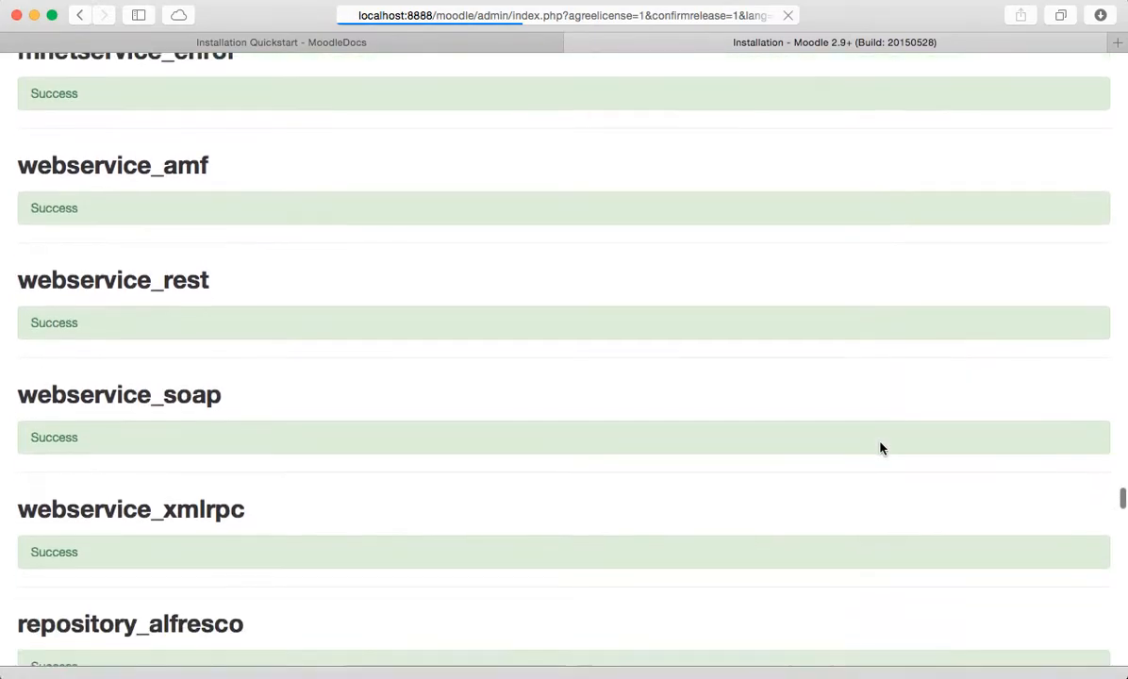
scroll(down, 3)
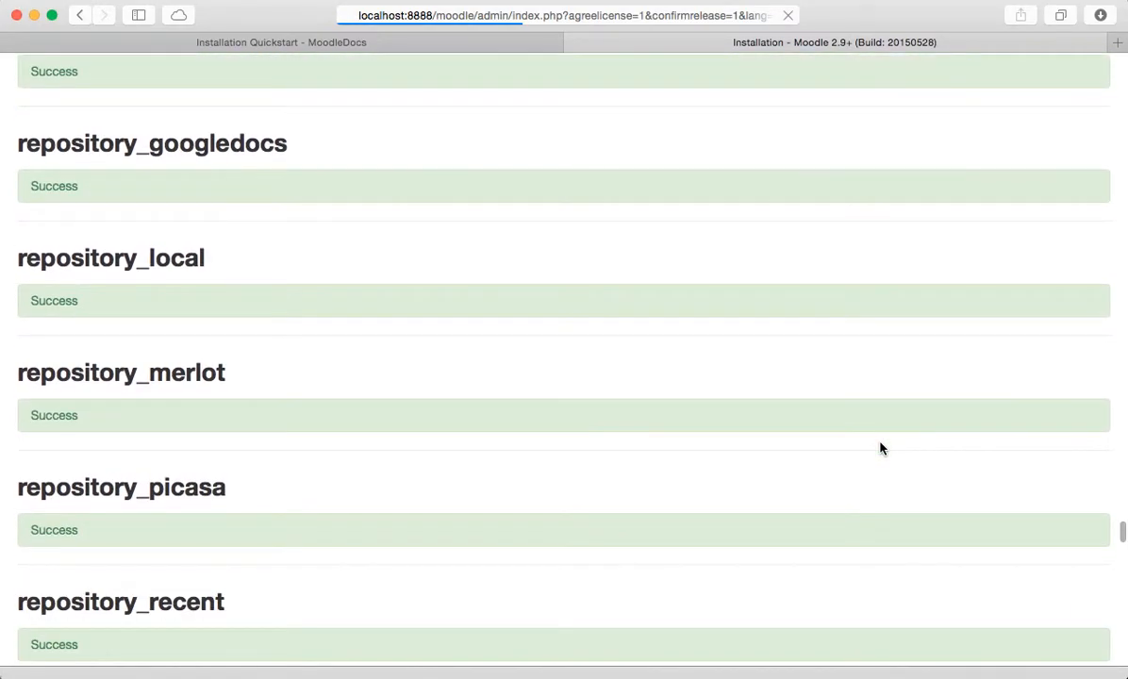
scroll(down, 3)
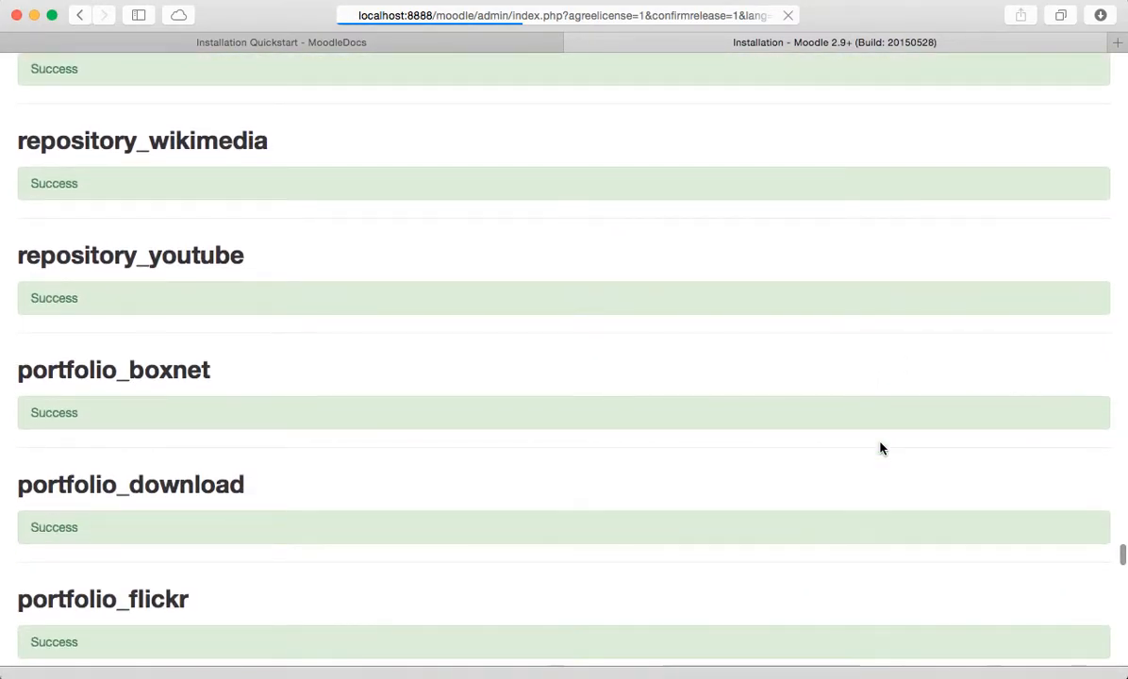
scroll(down, 3)
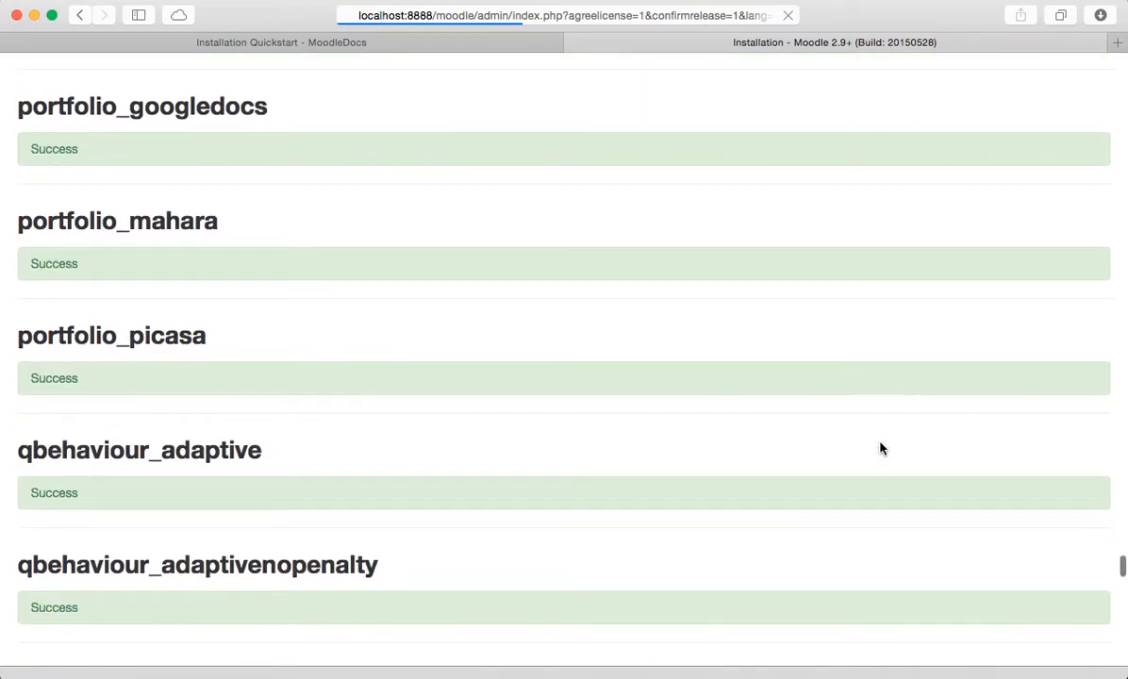
scroll(down, 3)
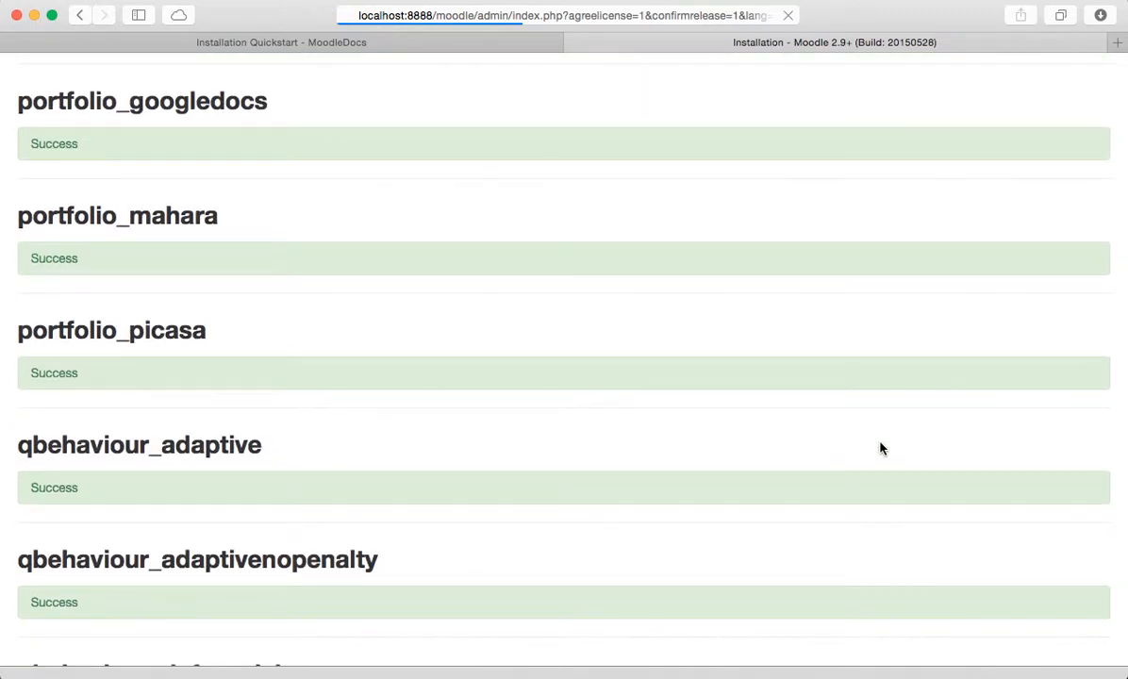
scroll(down, 3)
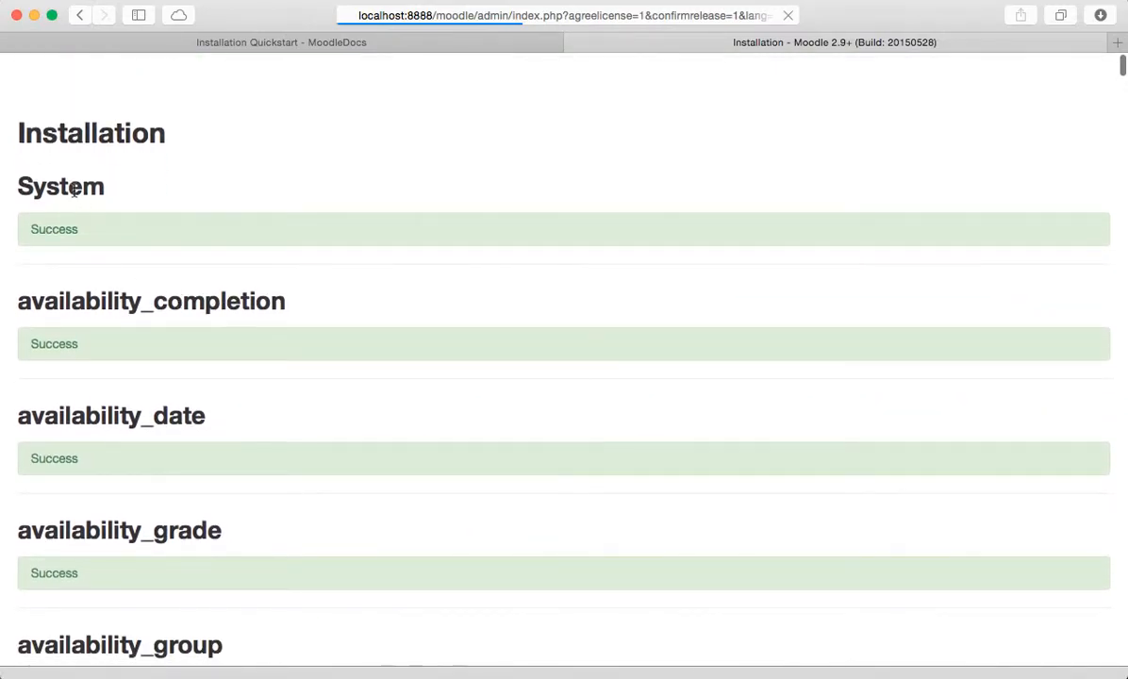
- Scroll through the installation results until every plugin shows Success and Continue appears
scroll(down, 3)
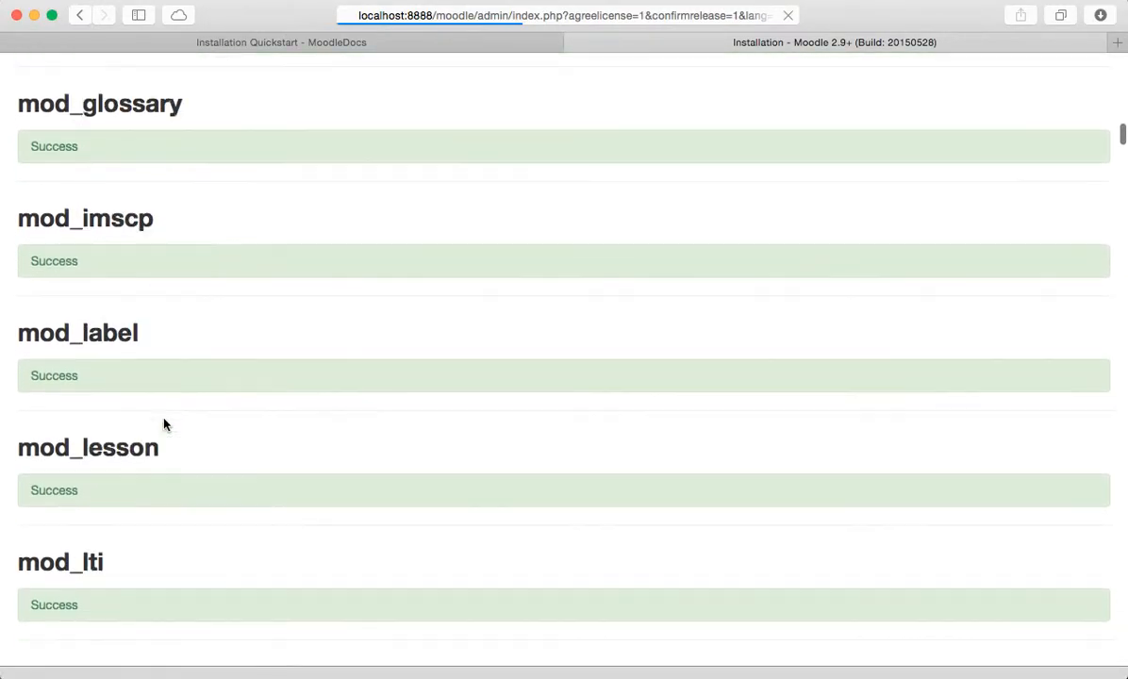
scroll(down, 3)
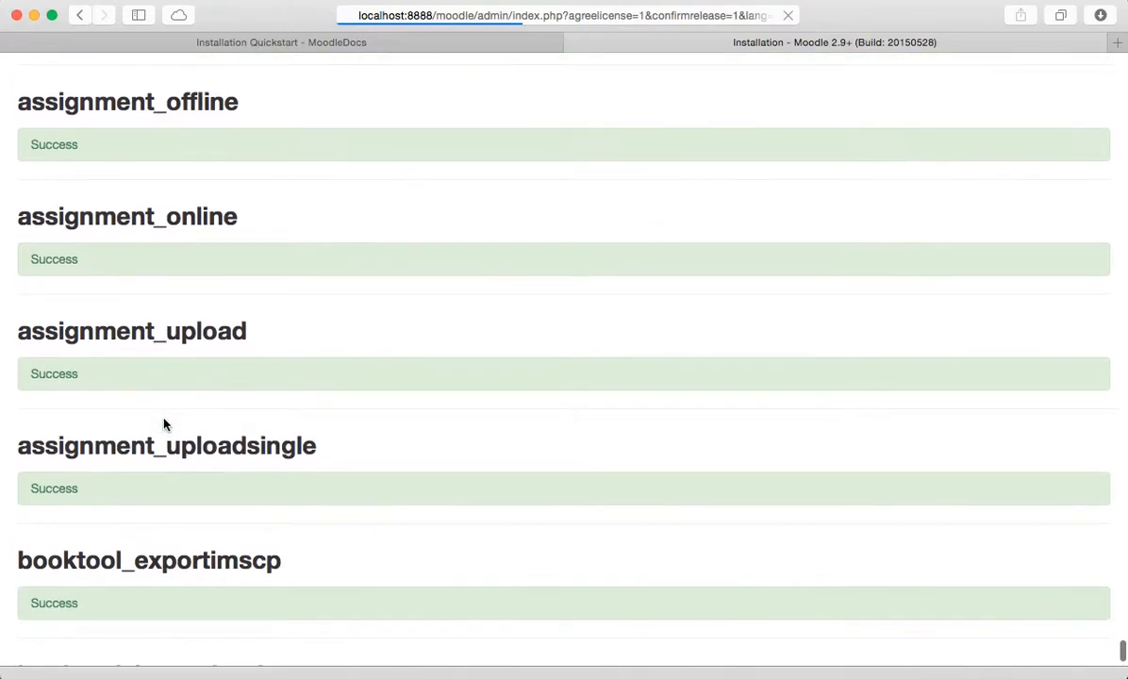
scroll(down, 3)
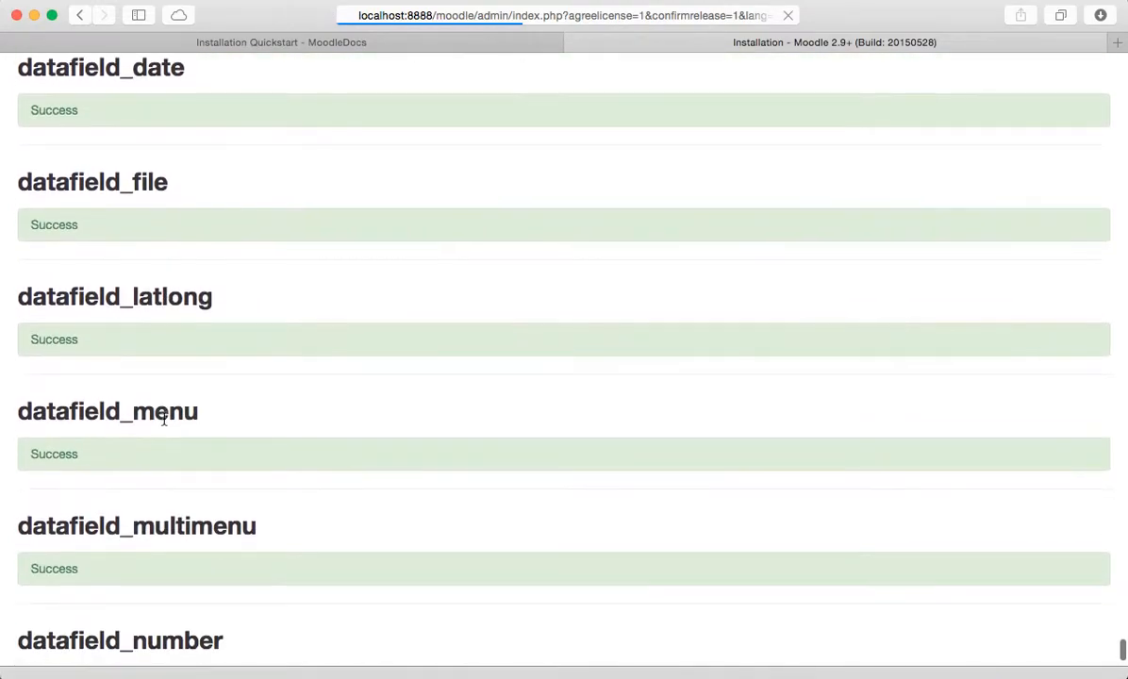
scroll(down, 3)
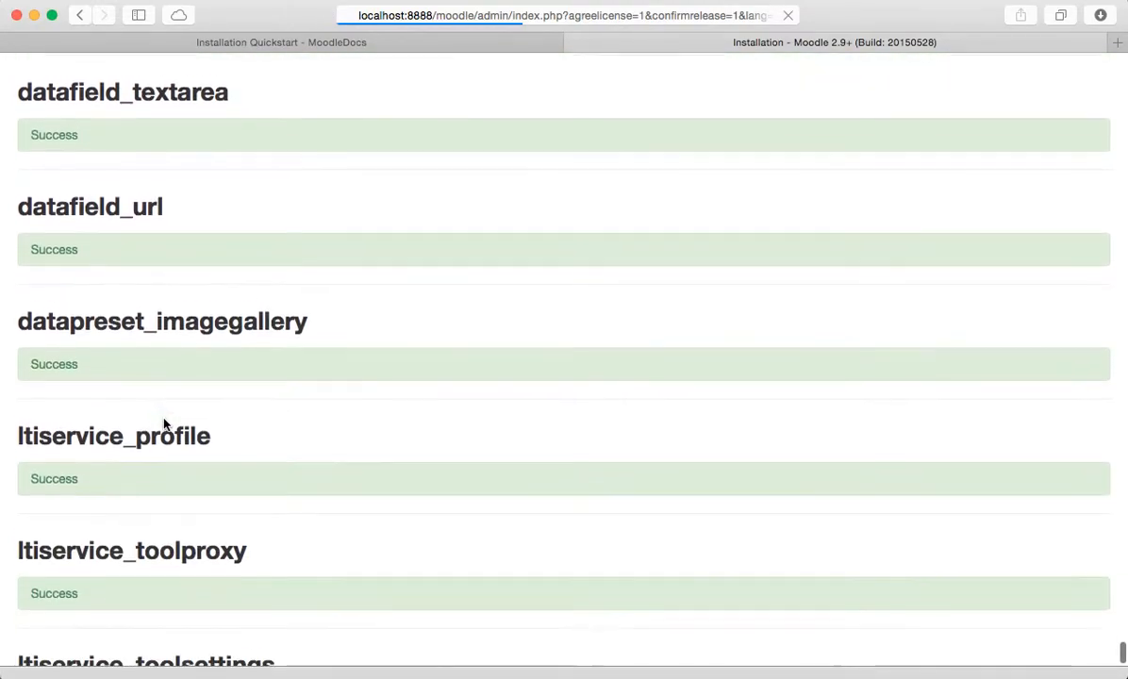
scroll(down, 3)
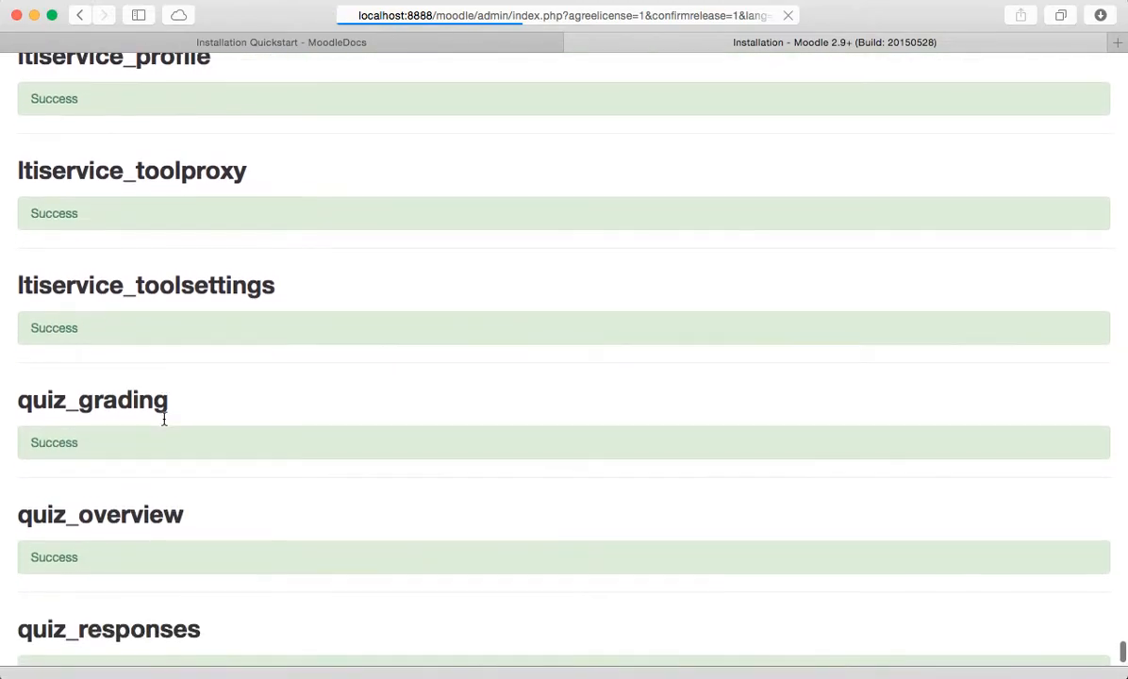
scroll(down, 3)
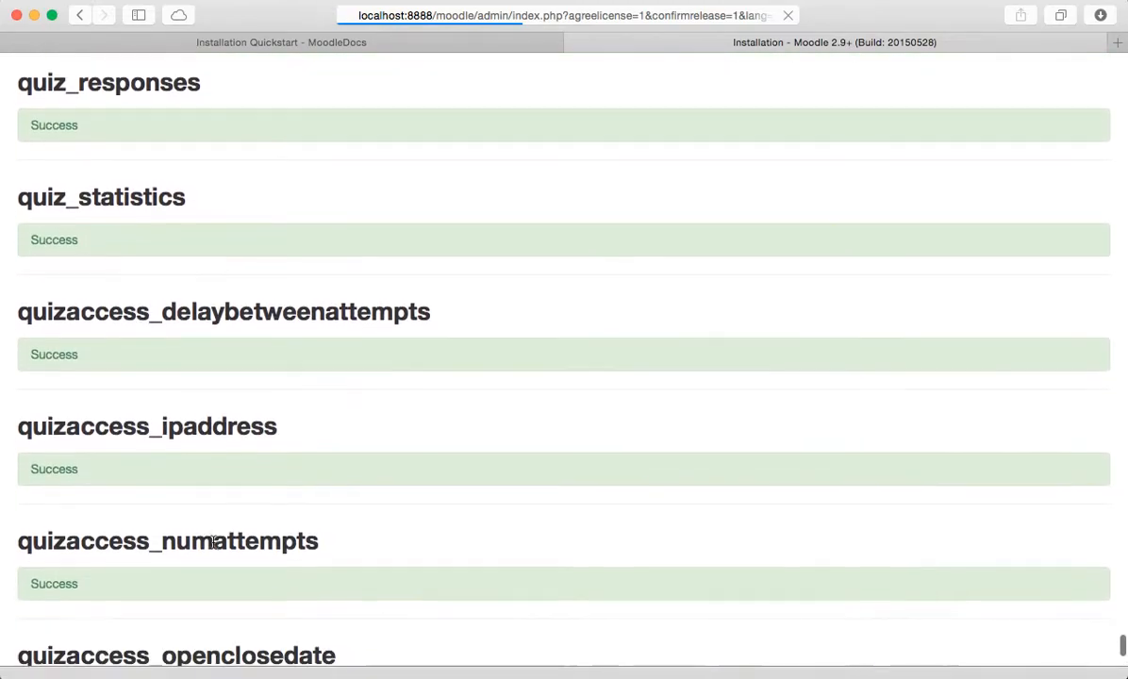
scroll(down, 3)
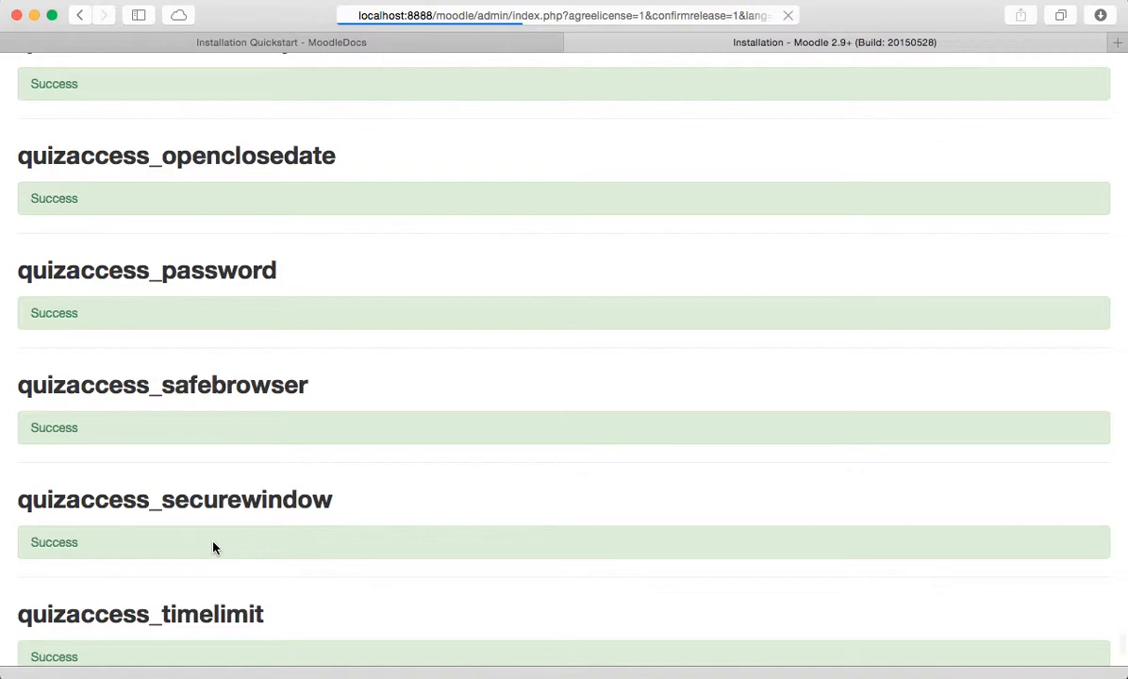
scroll(down, 3)
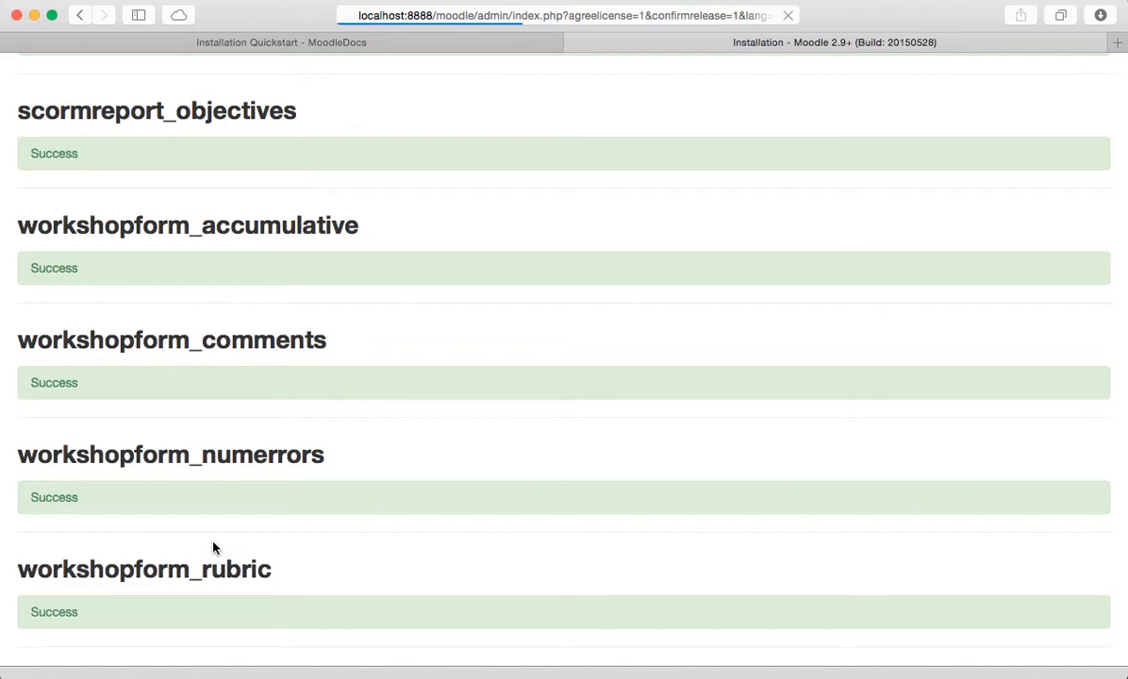
mouse_move(226, 547)
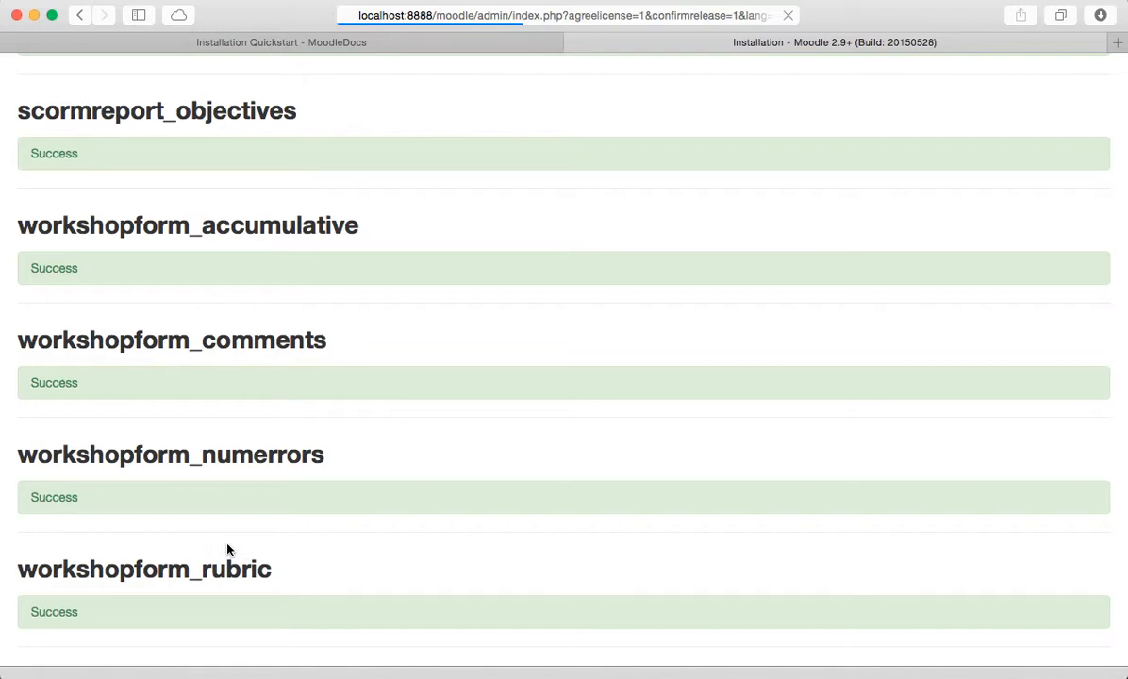
scroll(down, 3)
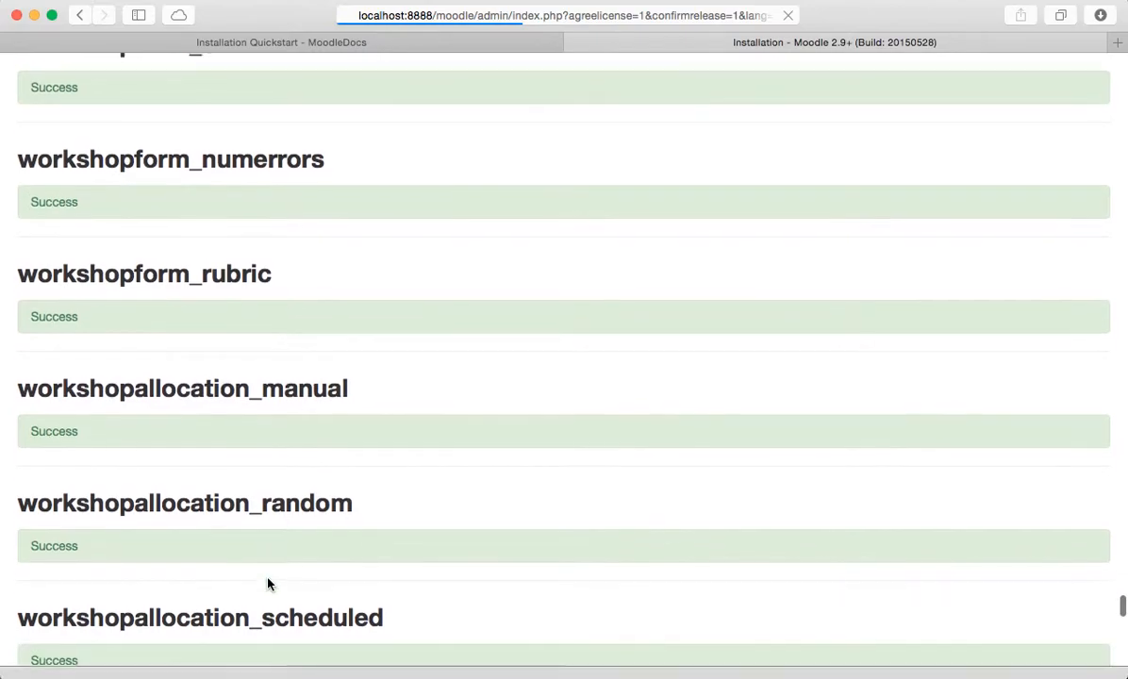
scroll(down, 3)
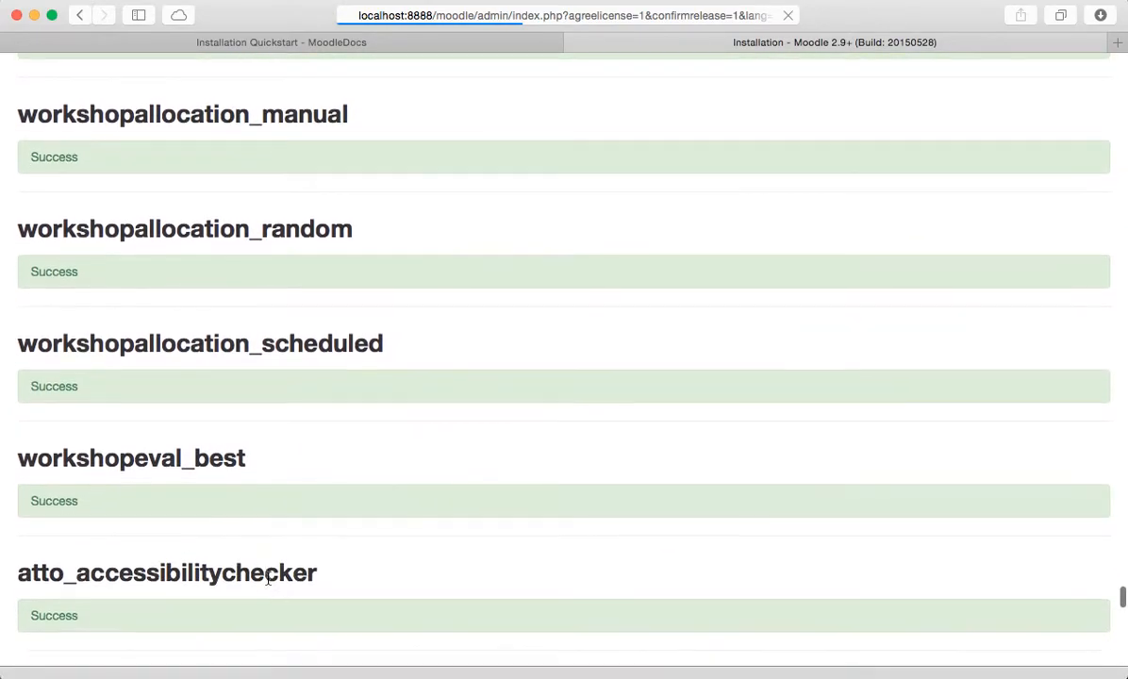
scroll(down, 3)
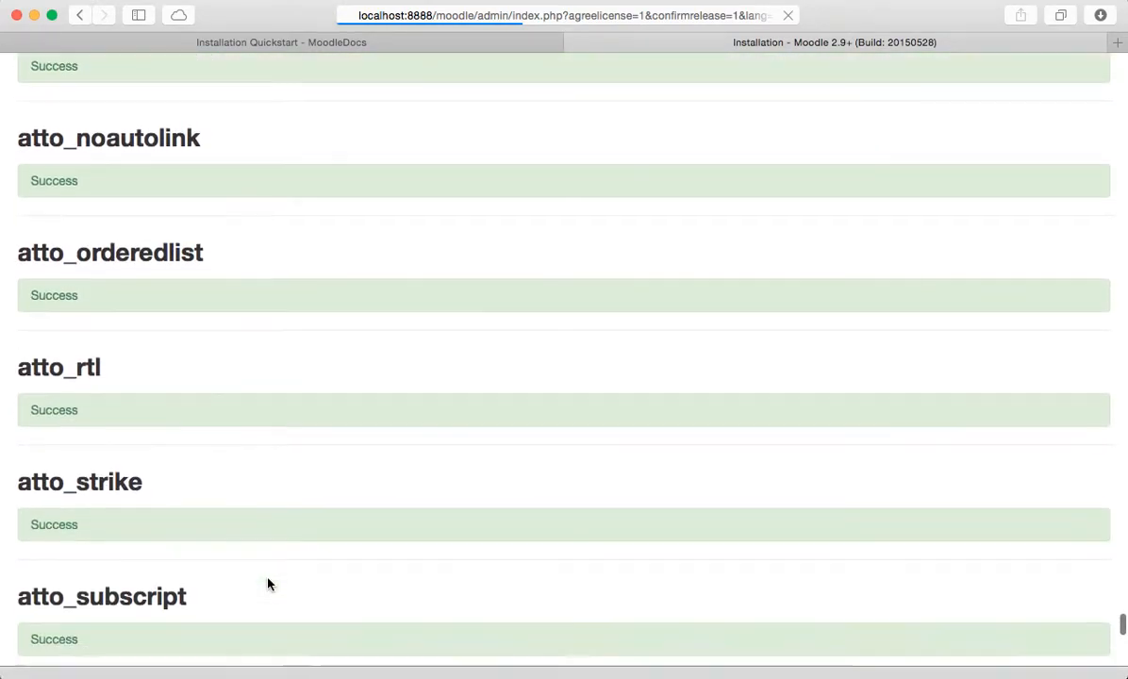
scroll(down, 3)
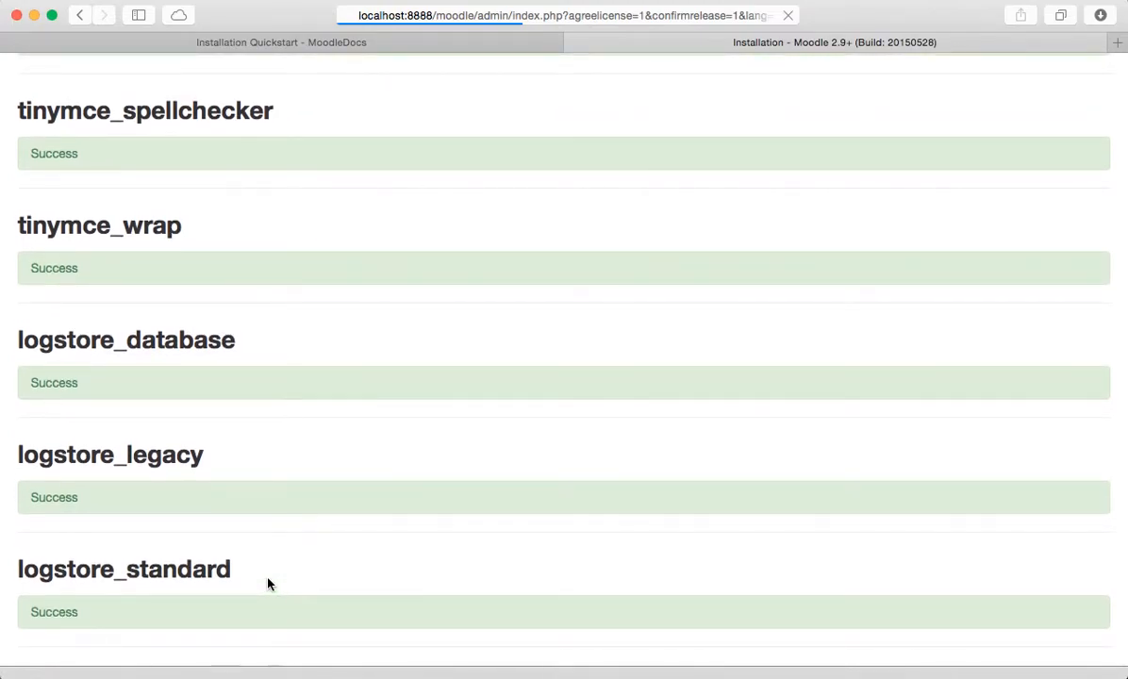
scroll(down, 3)
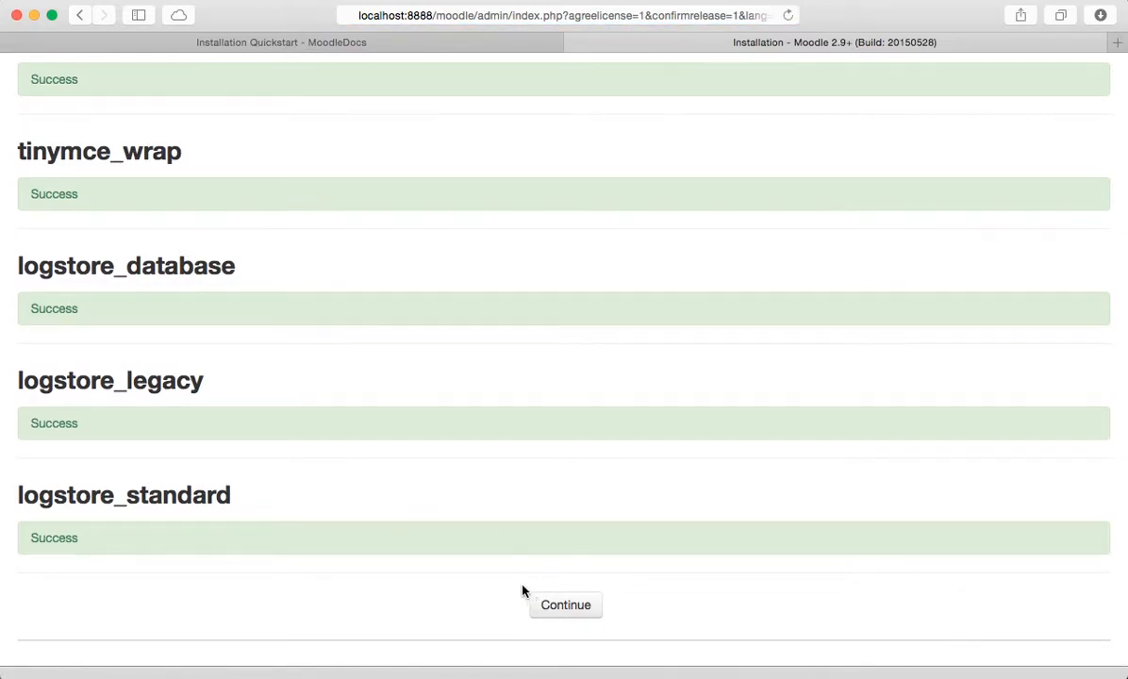
mouse_move(314, 483)
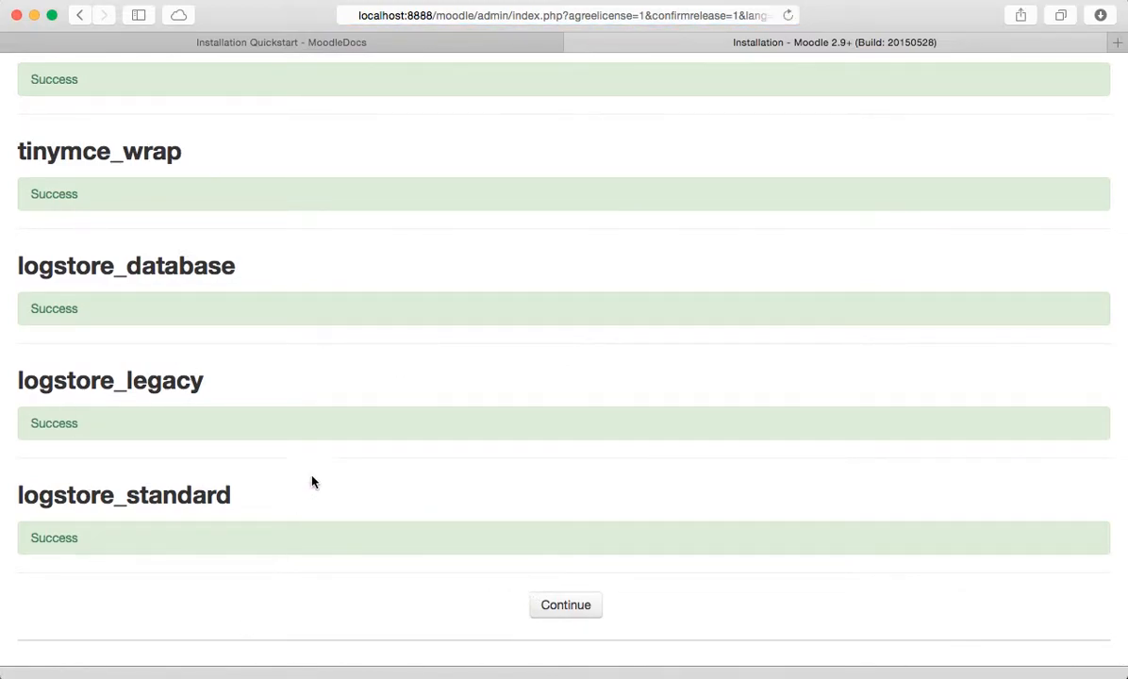
mouse_move(404, 344)
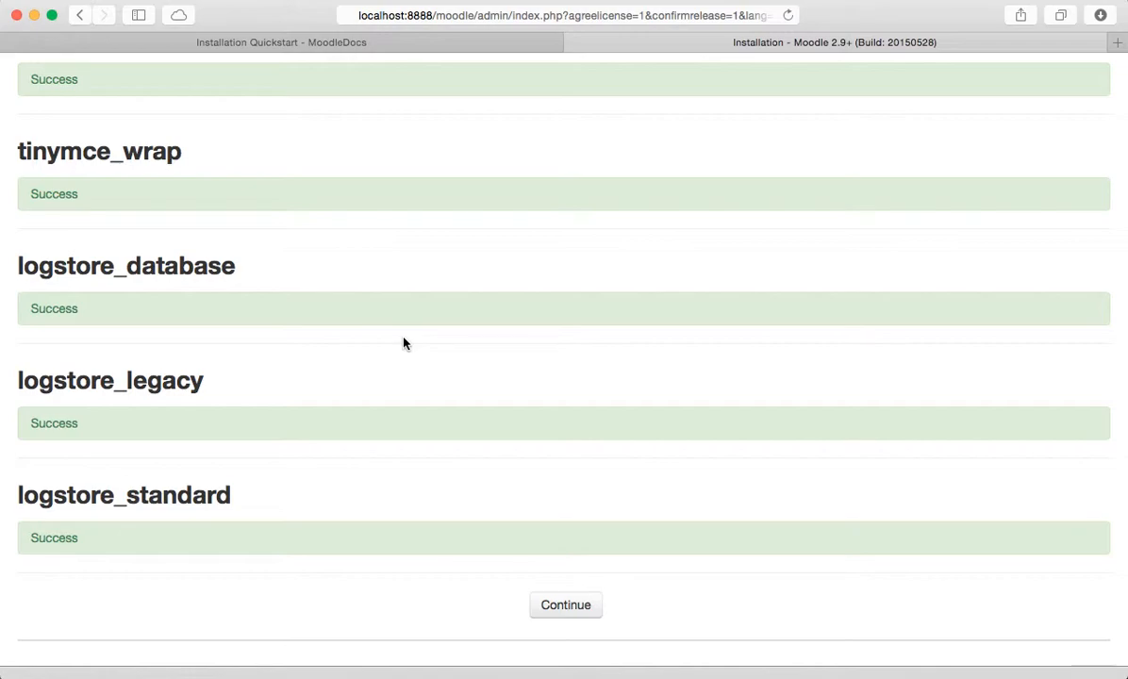
mouse_move(515, 492)
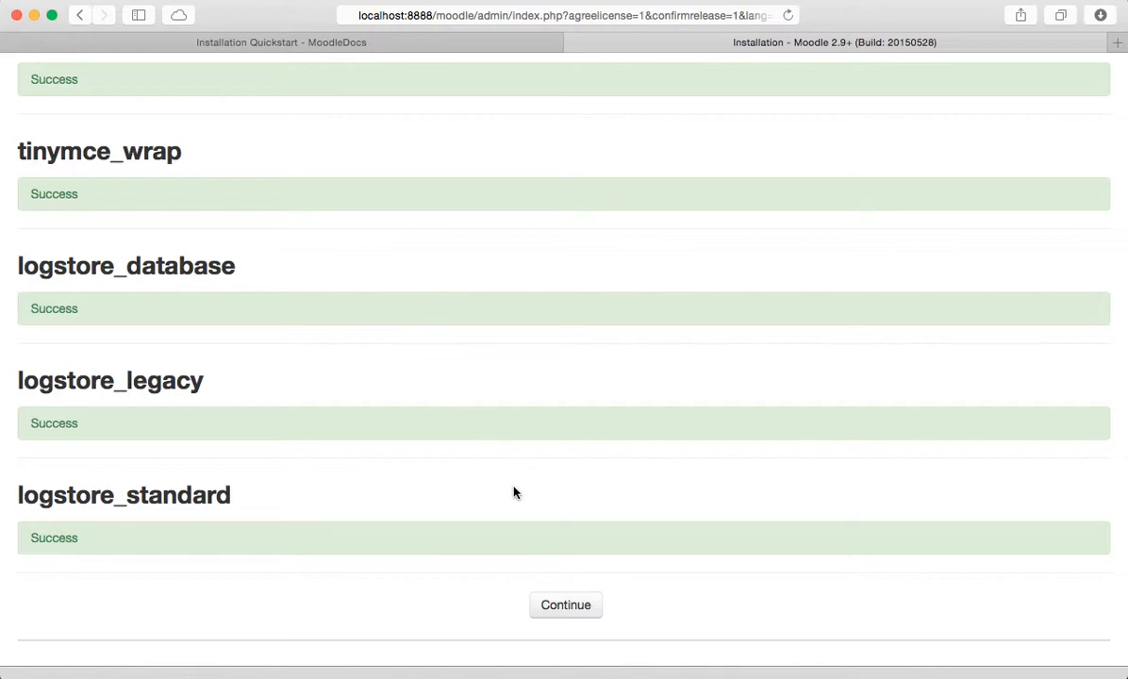
mouse_move(537, 597)
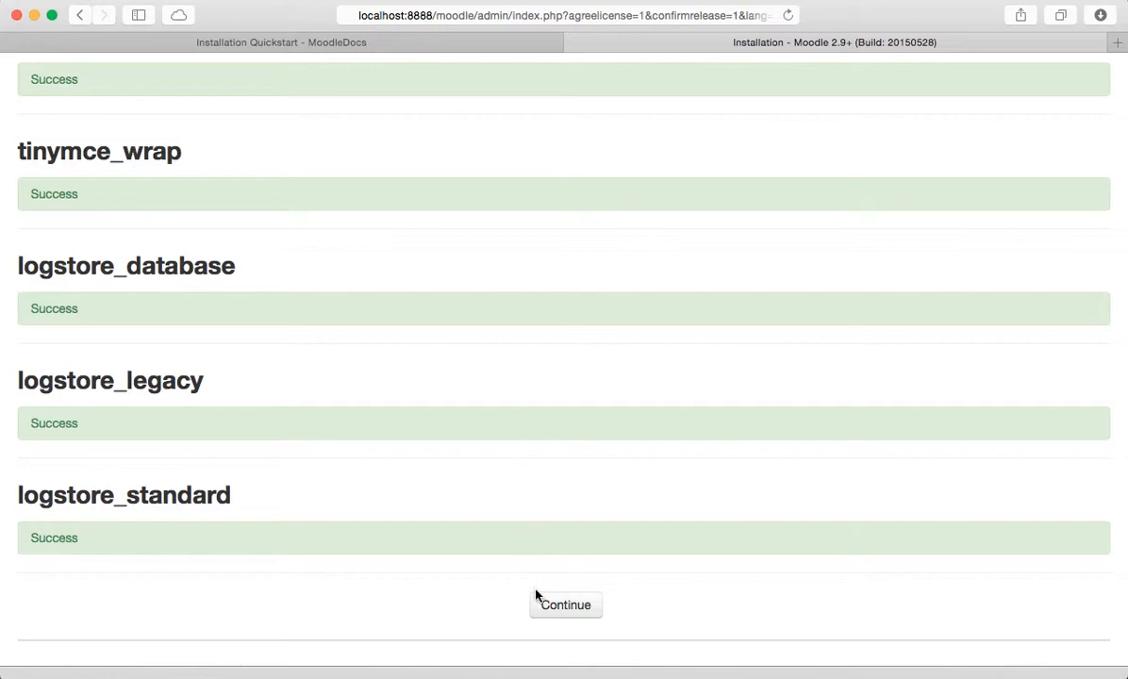
- Continue past the plugin results and update the administrator account profile
click(566, 604)
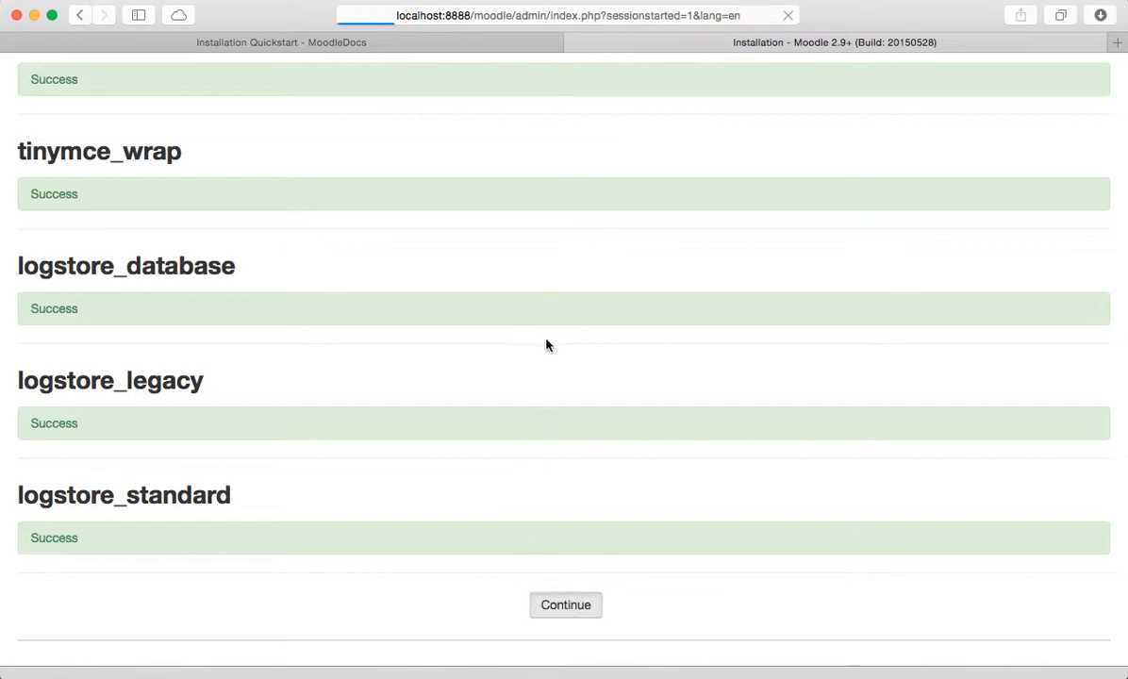
click(566, 604)
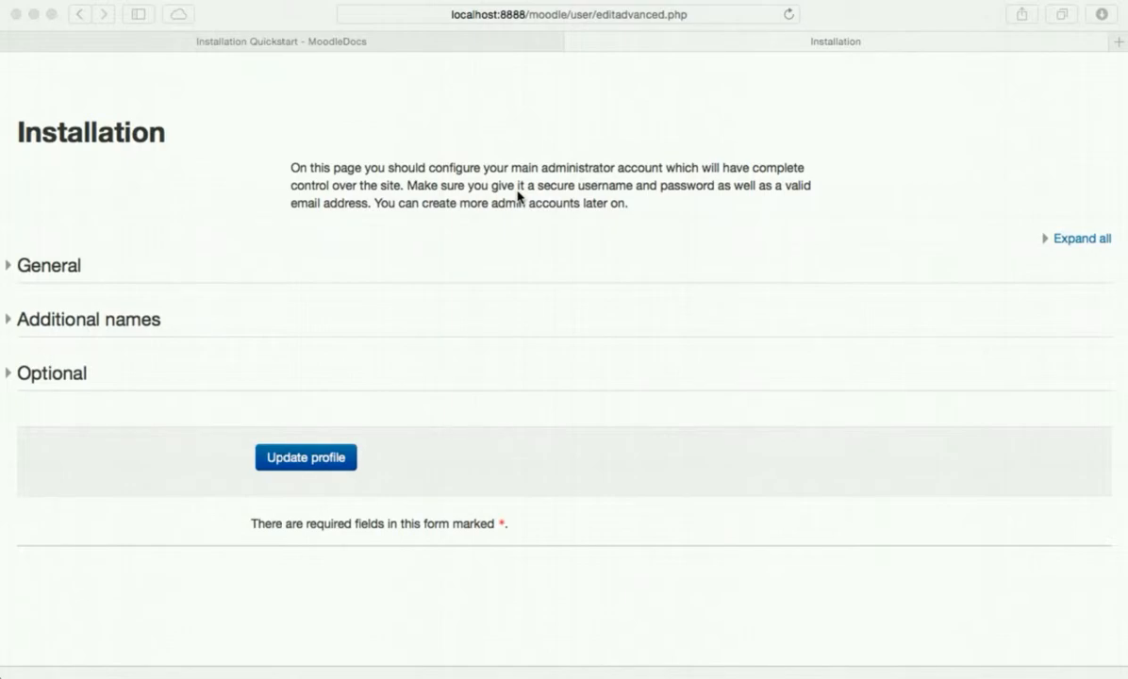
mouse_move(75, 276)
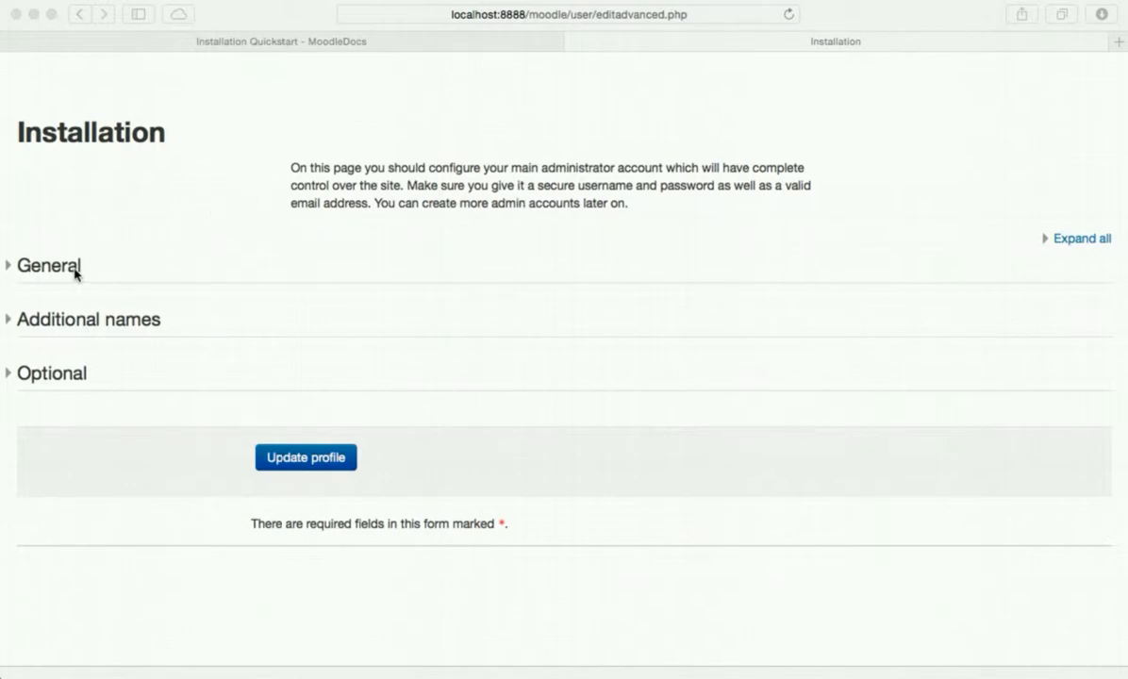
mouse_move(10, 324)
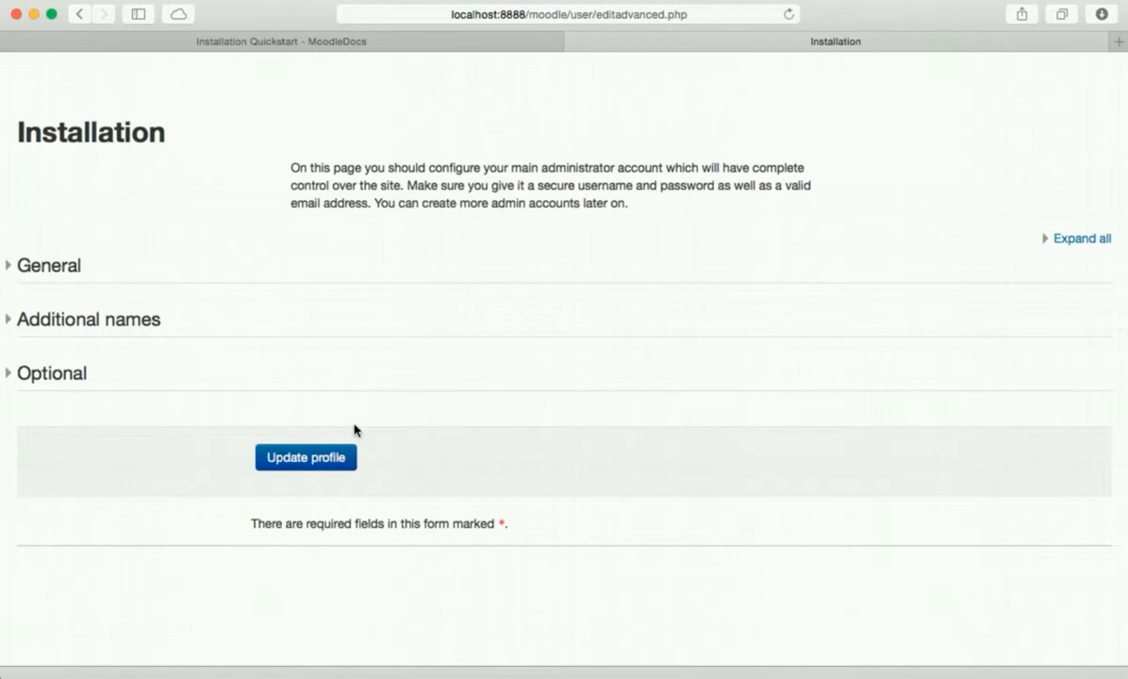
click(305, 458)
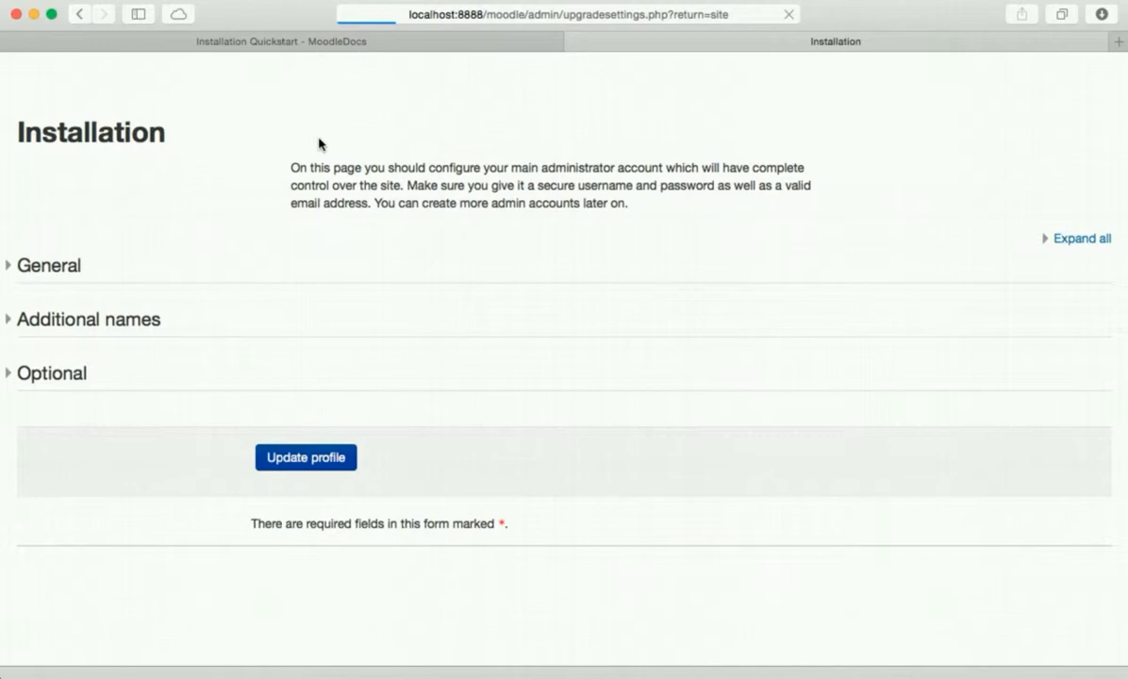
- Name the site University with the short name university
click(305, 458)
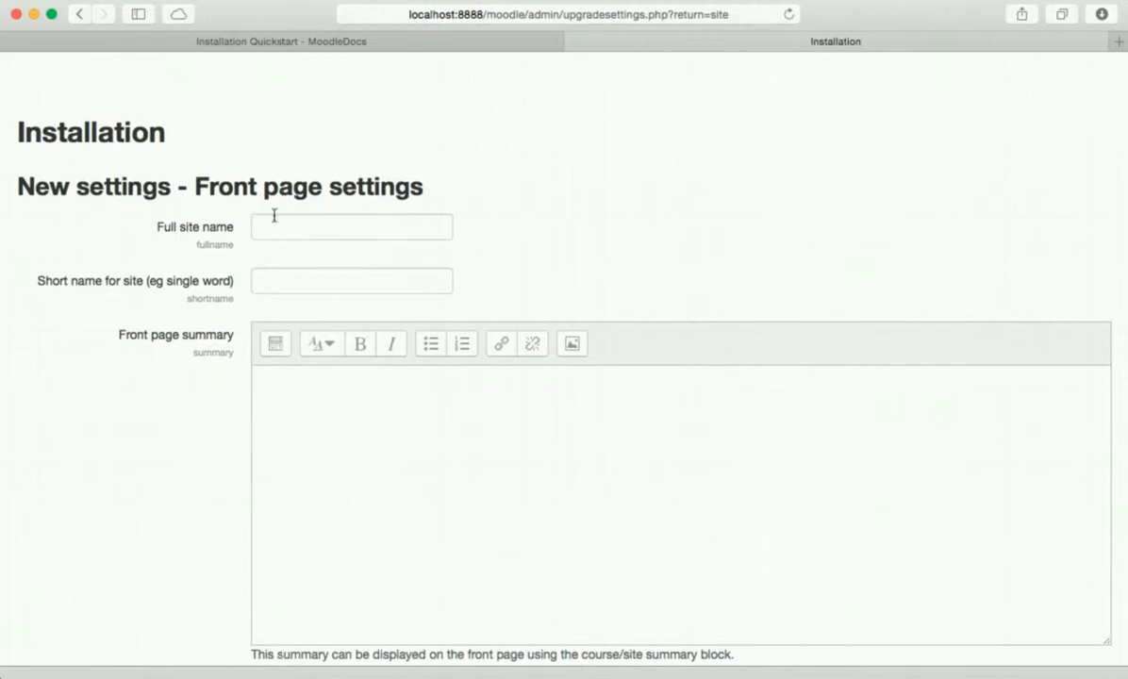
click(351, 227)
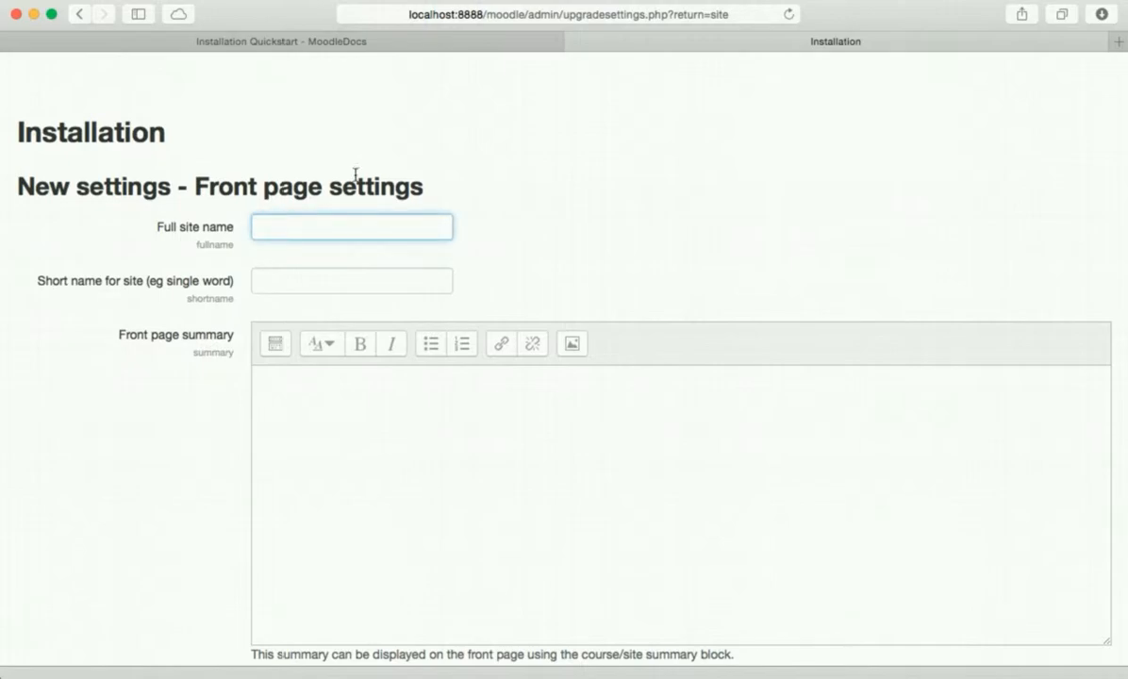
click(351, 227)
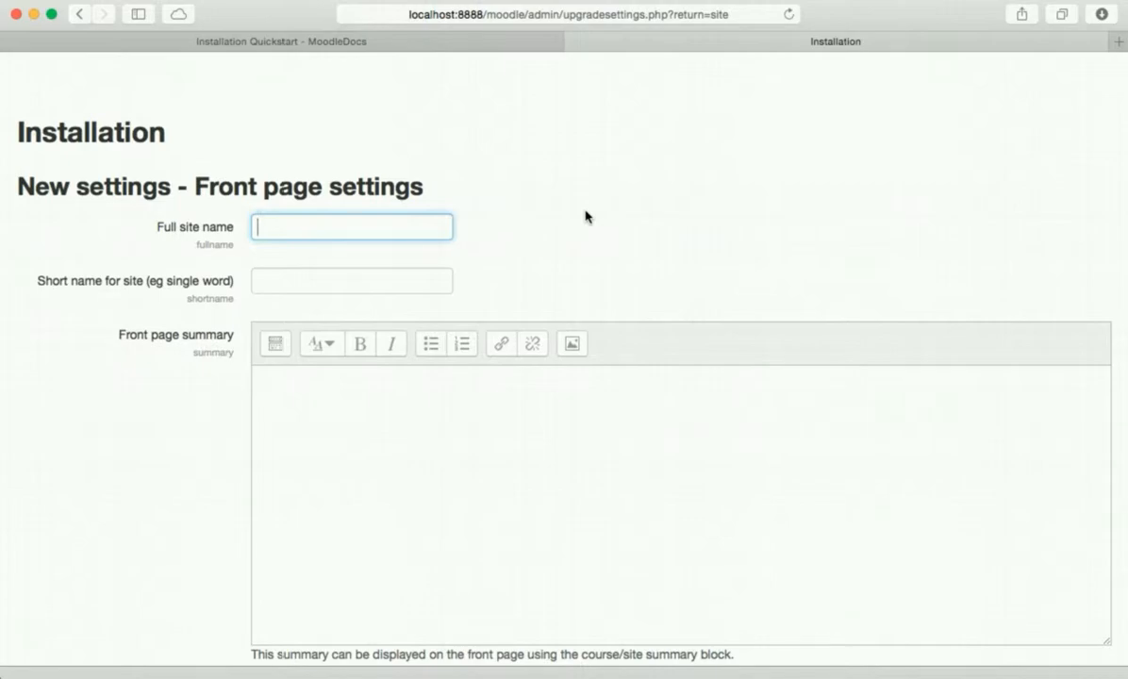
text(Univ)
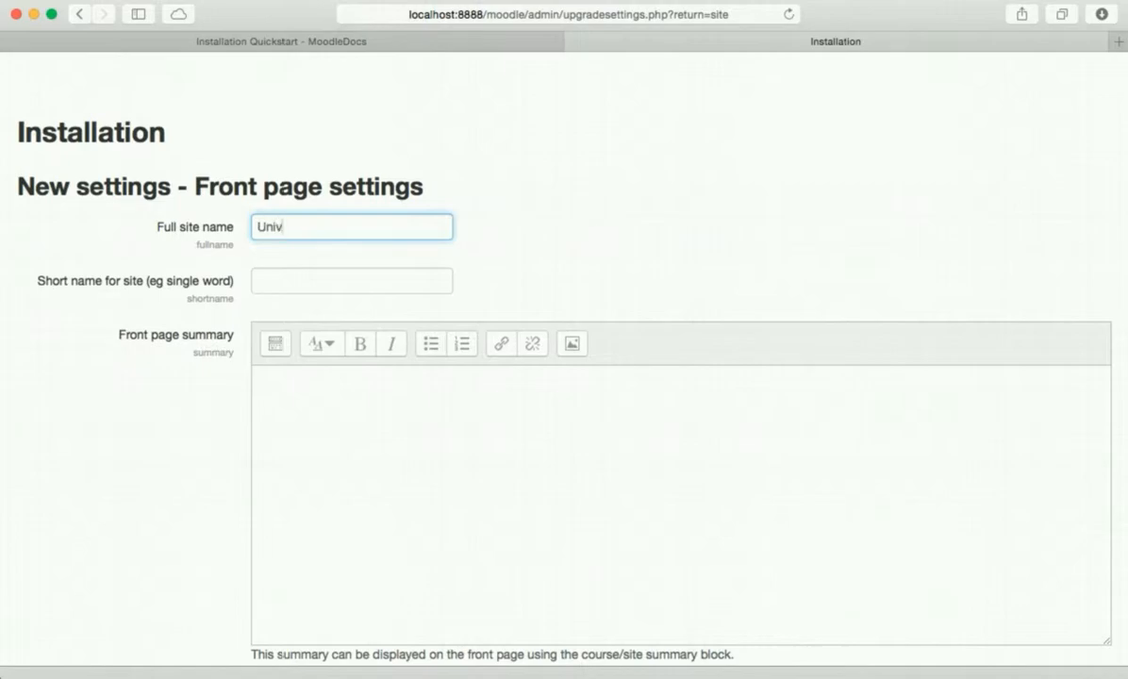
text(ers)
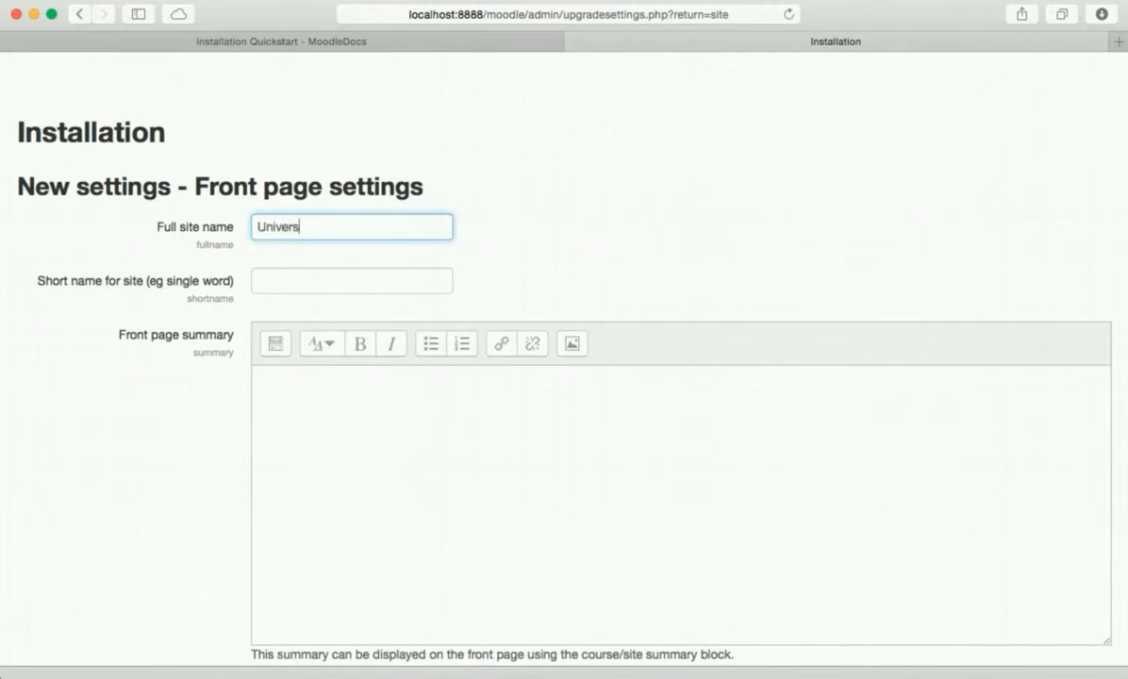
text(ity)
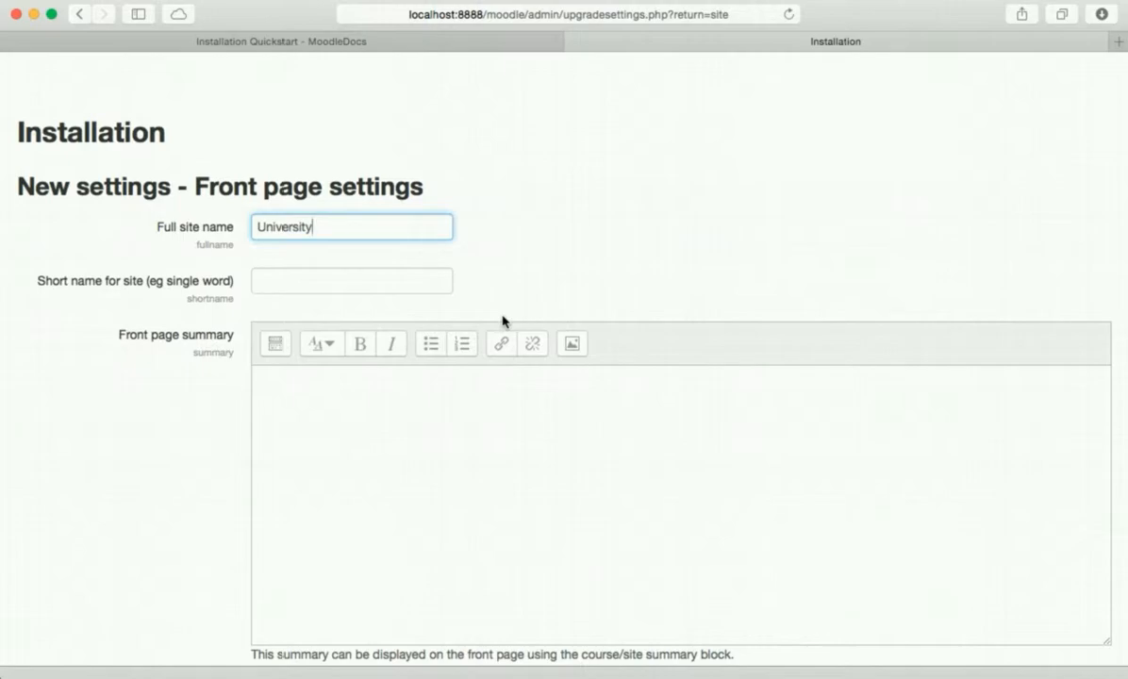
text(uni)
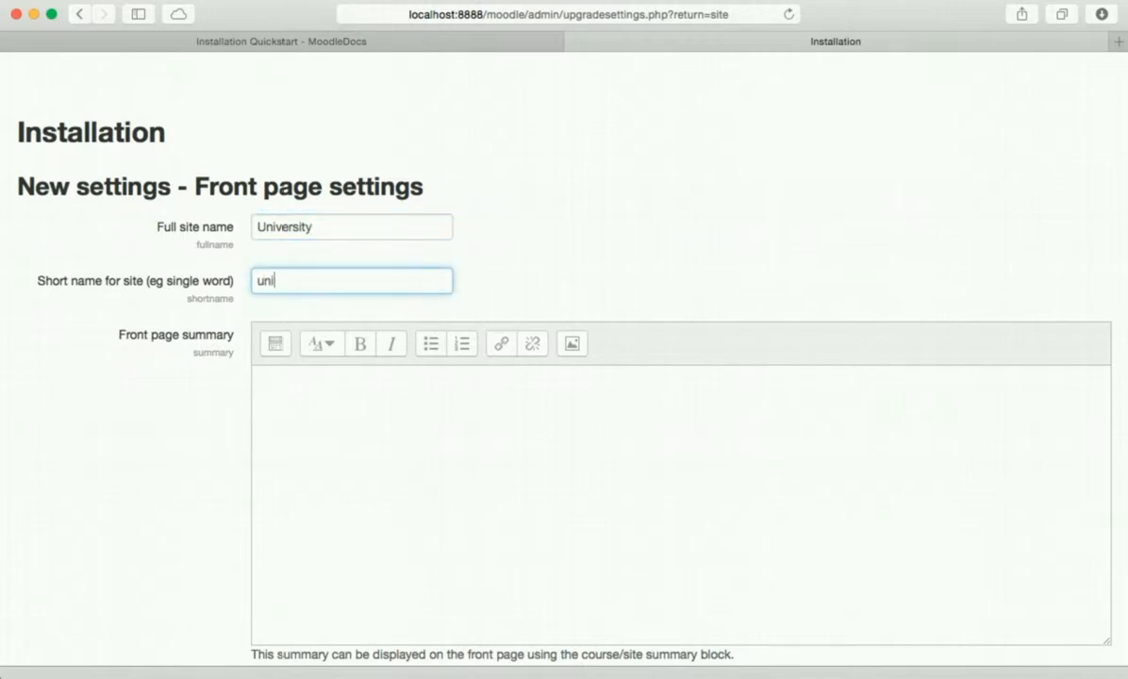
text(versity)
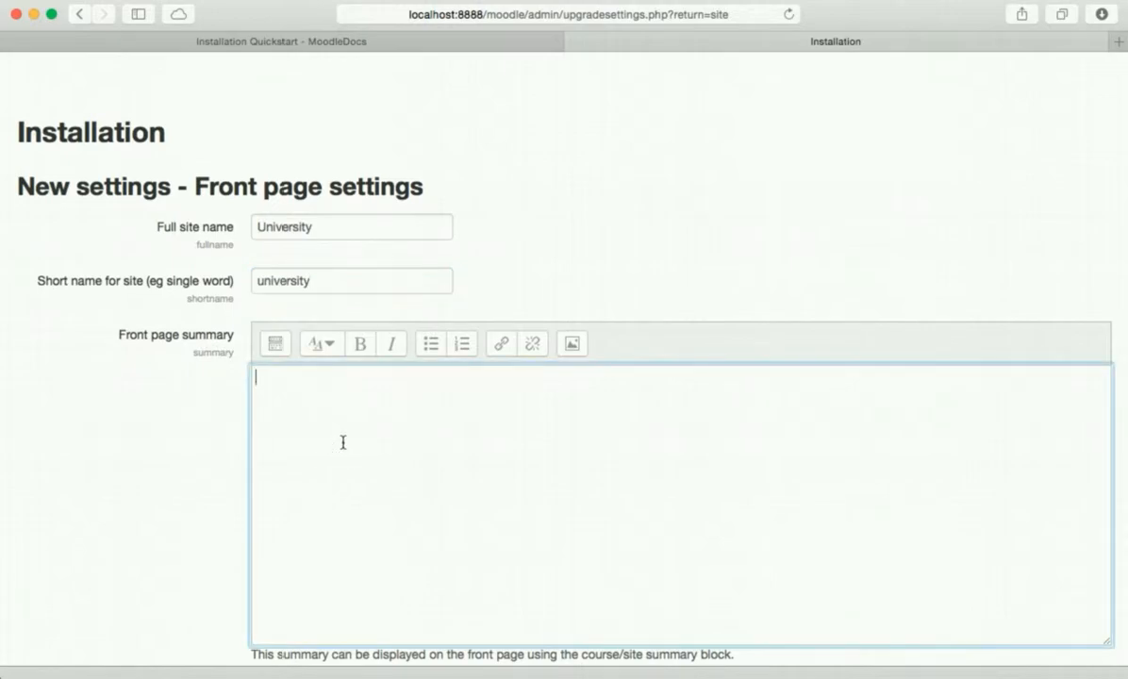
- Begin a 'Hello' welcome message in the front page summary editor
text(Hello this is the f)
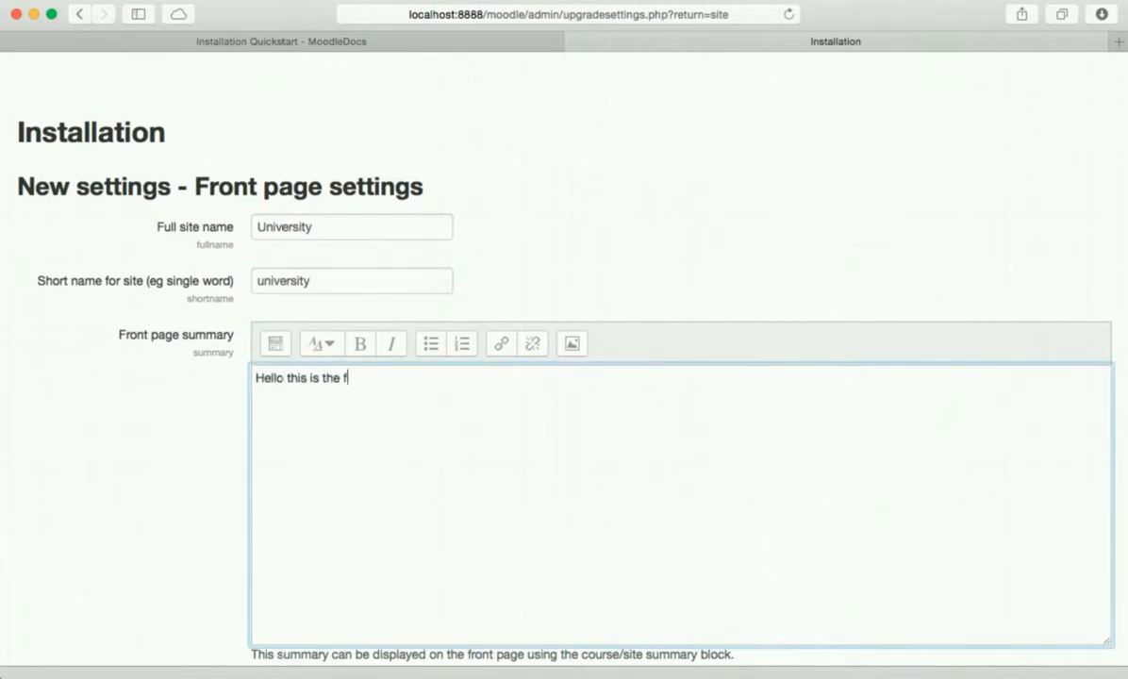
text(ront p)
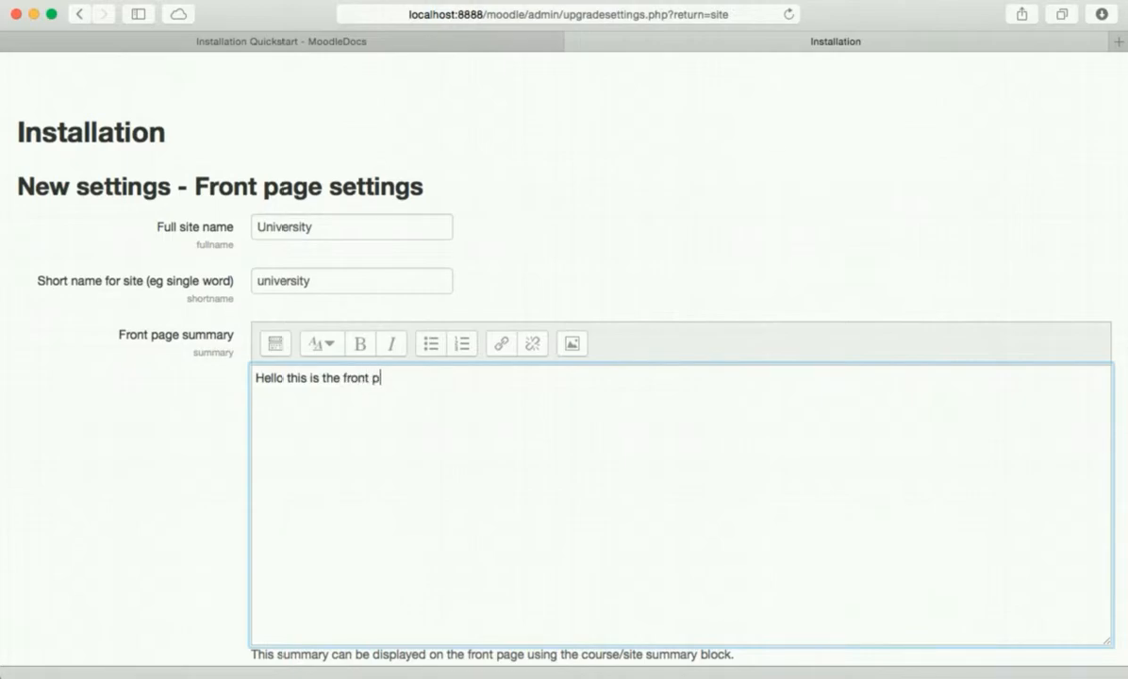
scroll(down, 3)
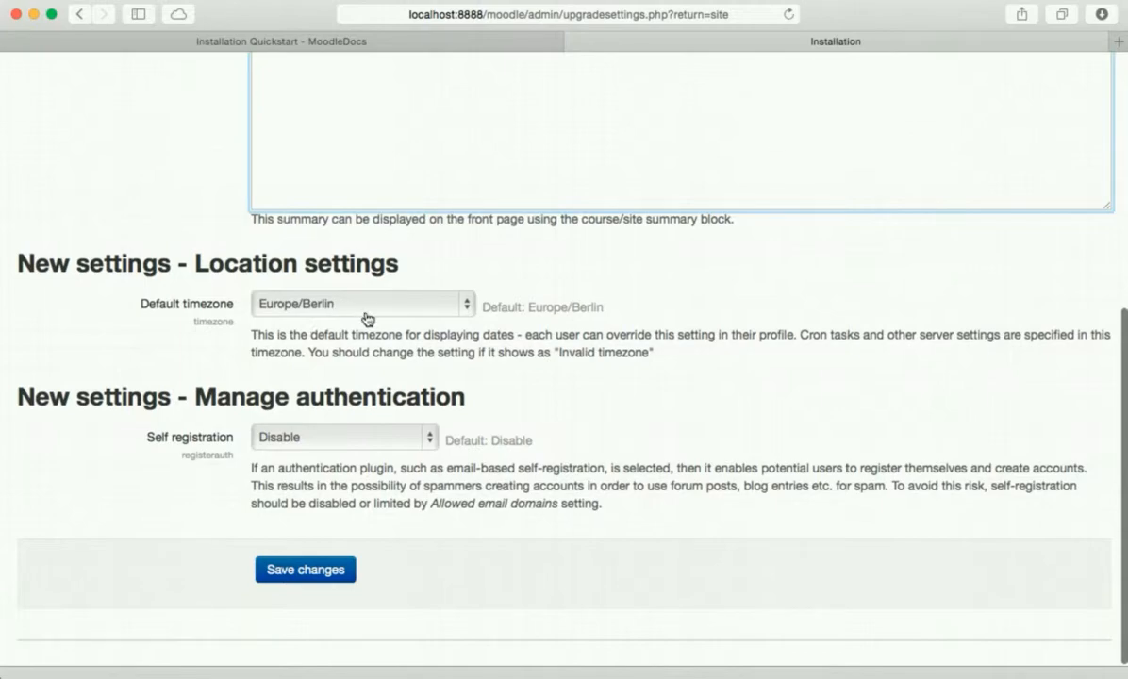
- Set the default timezone to America/Los_Angeles and save the site settings
click(362, 302)
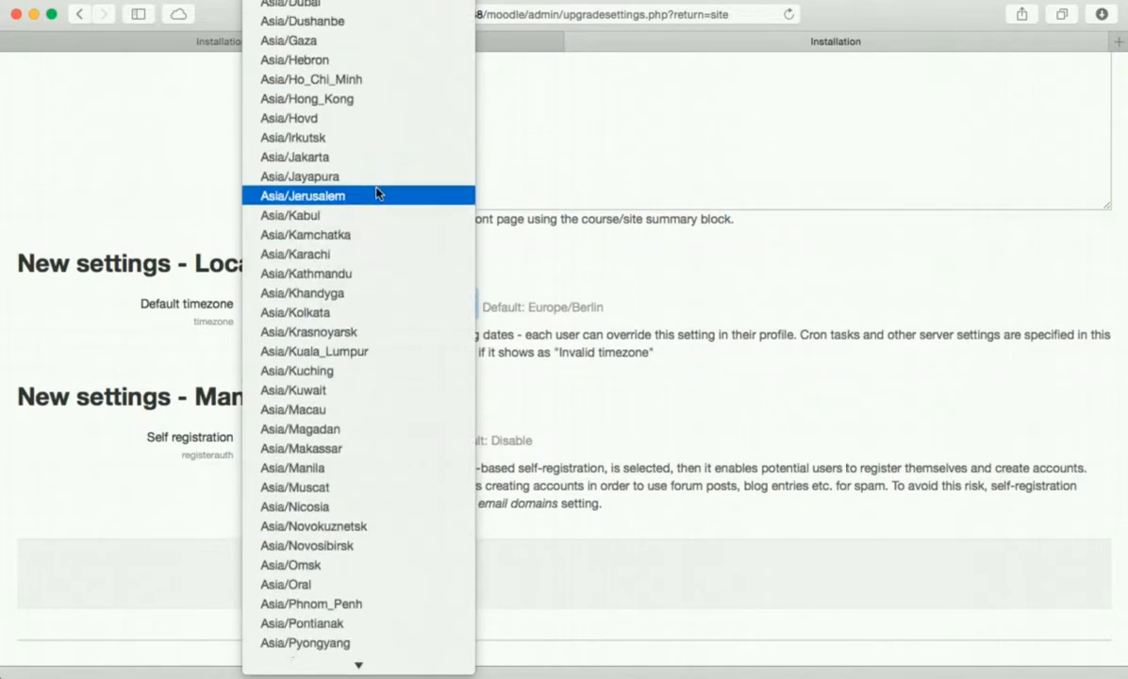
scroll(down, 3)
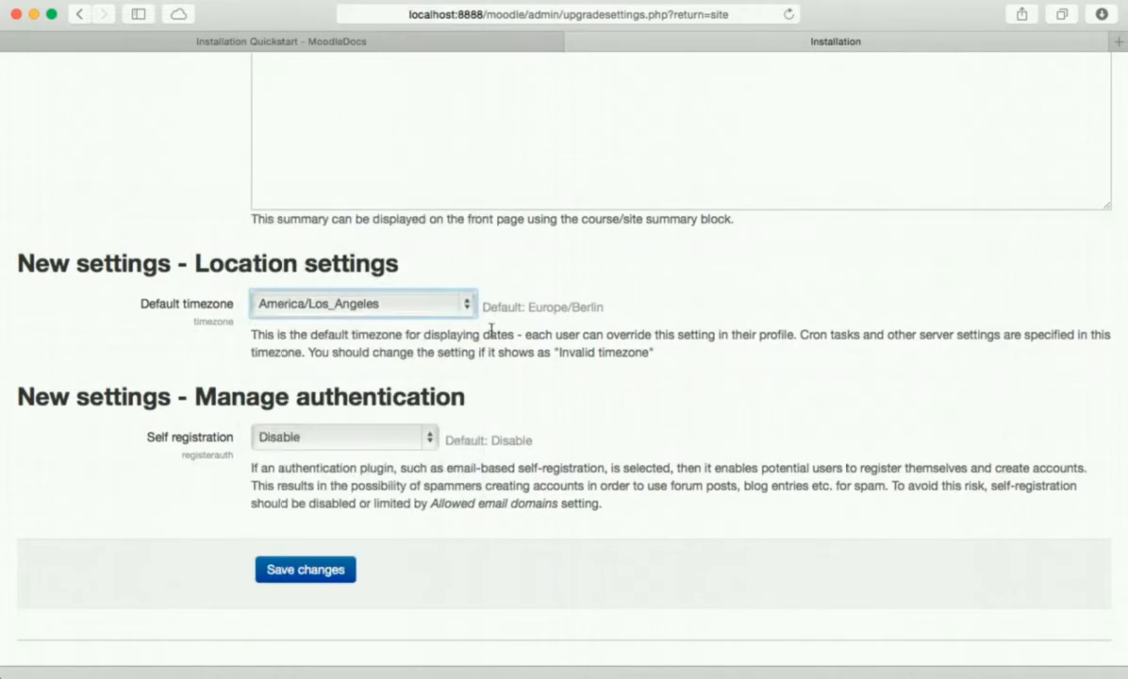
mouse_move(390, 443)
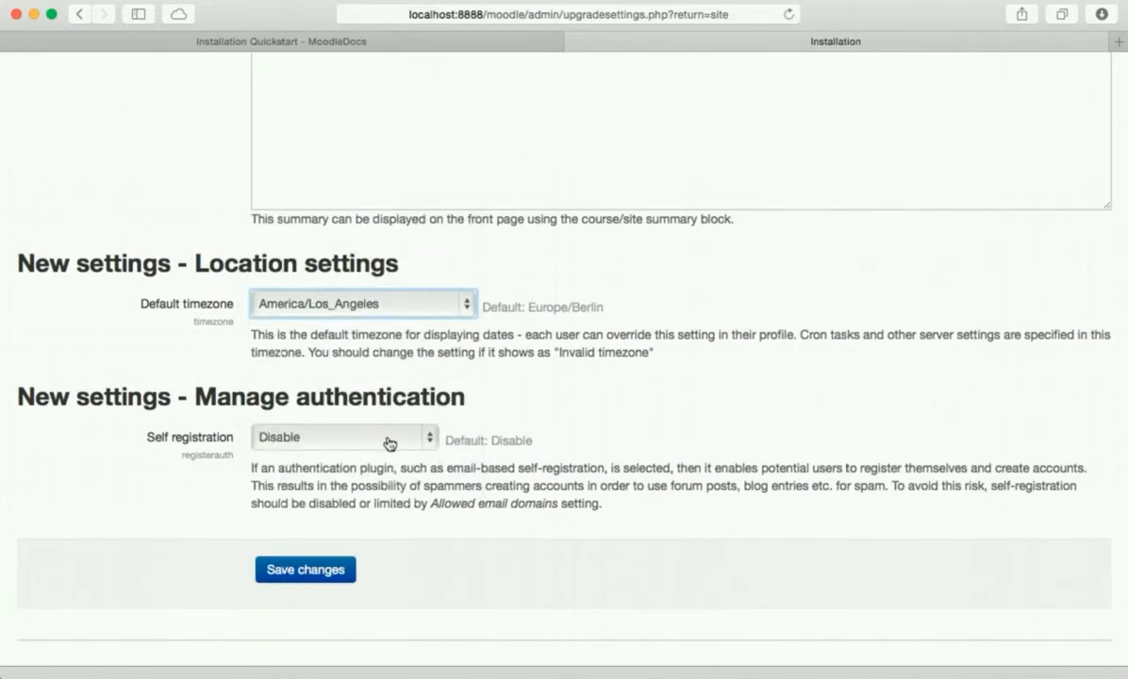
mouse_move(308, 443)
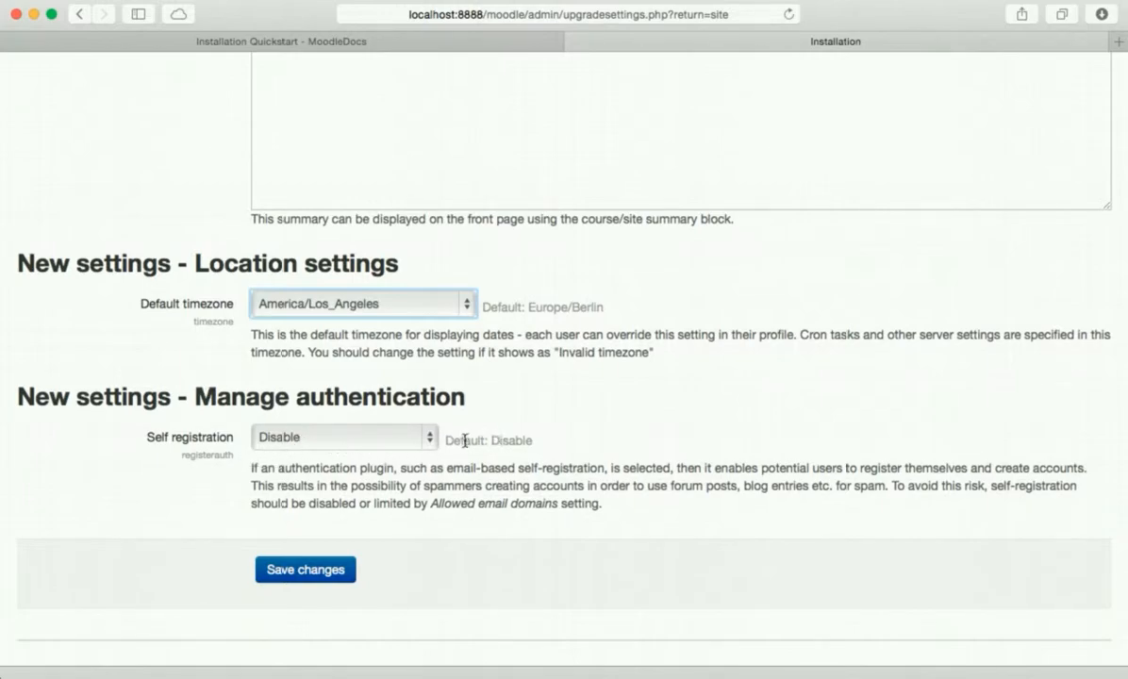
mouse_move(313, 551)
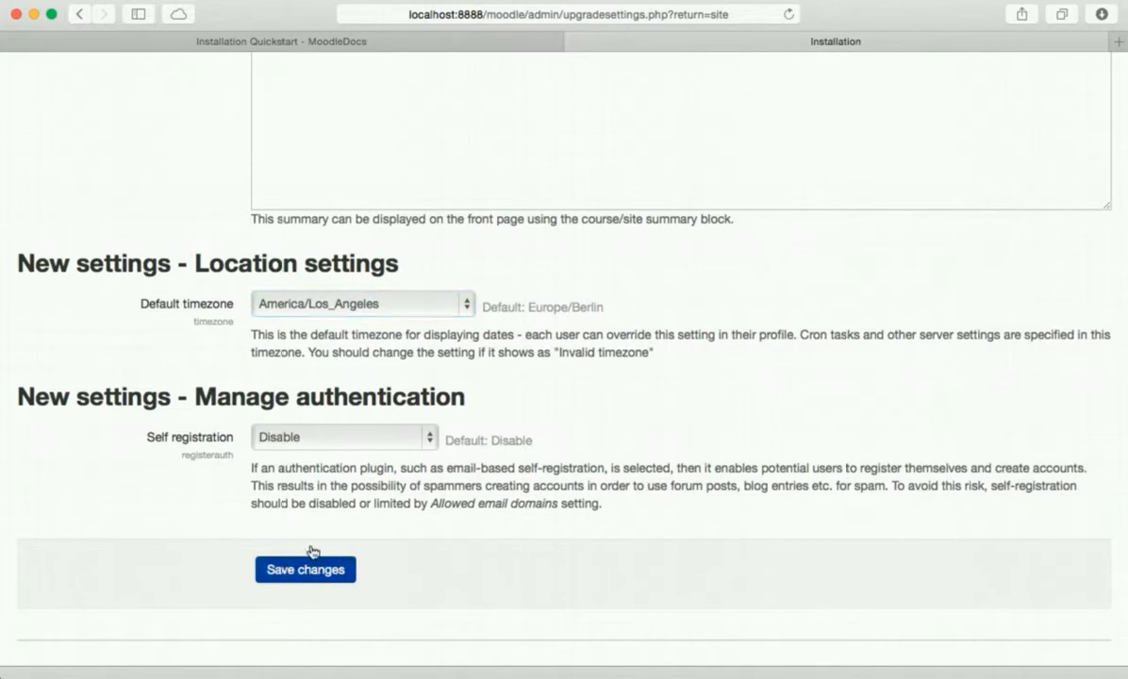
click(305, 570)
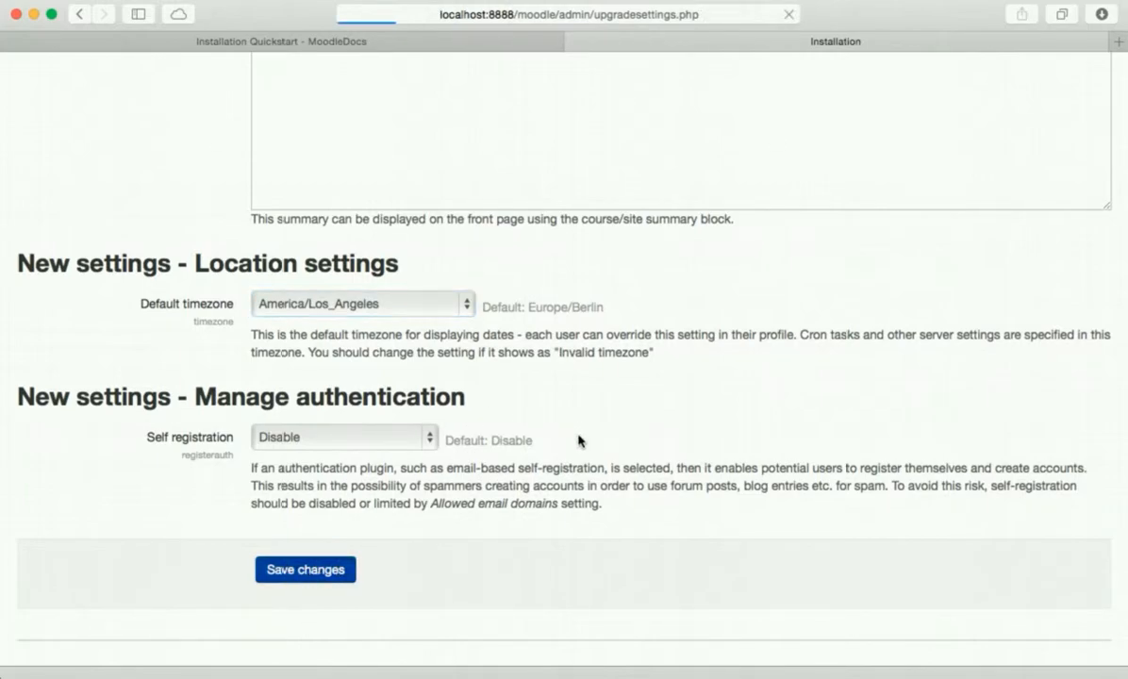
click(305, 570)
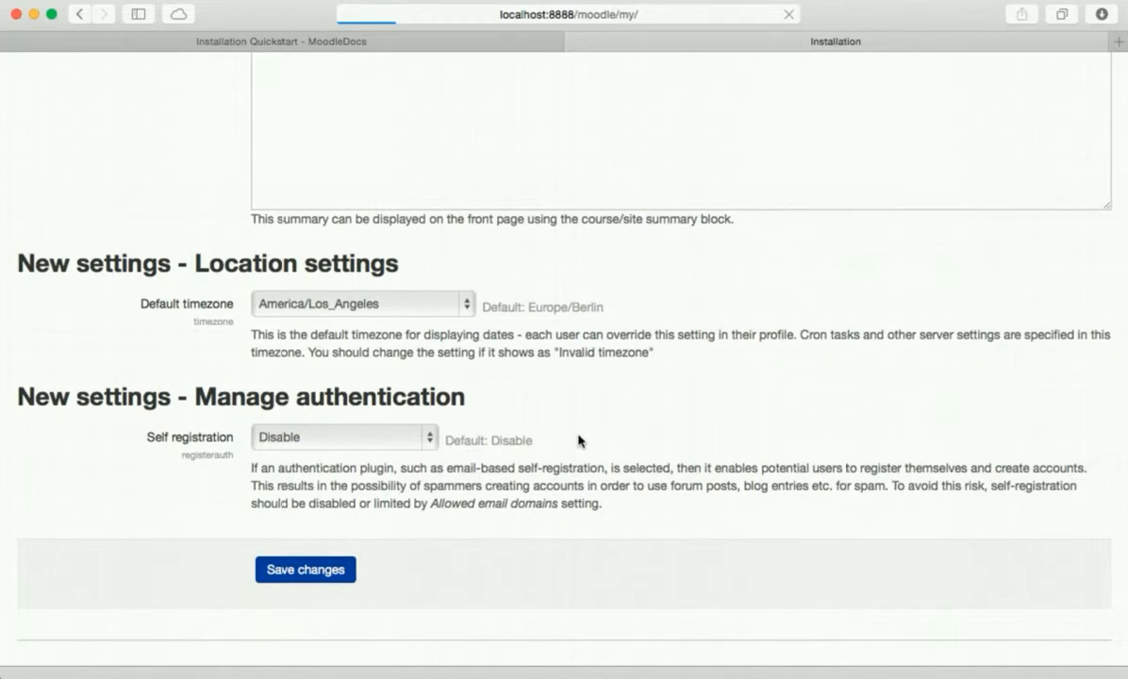
click(306, 570)
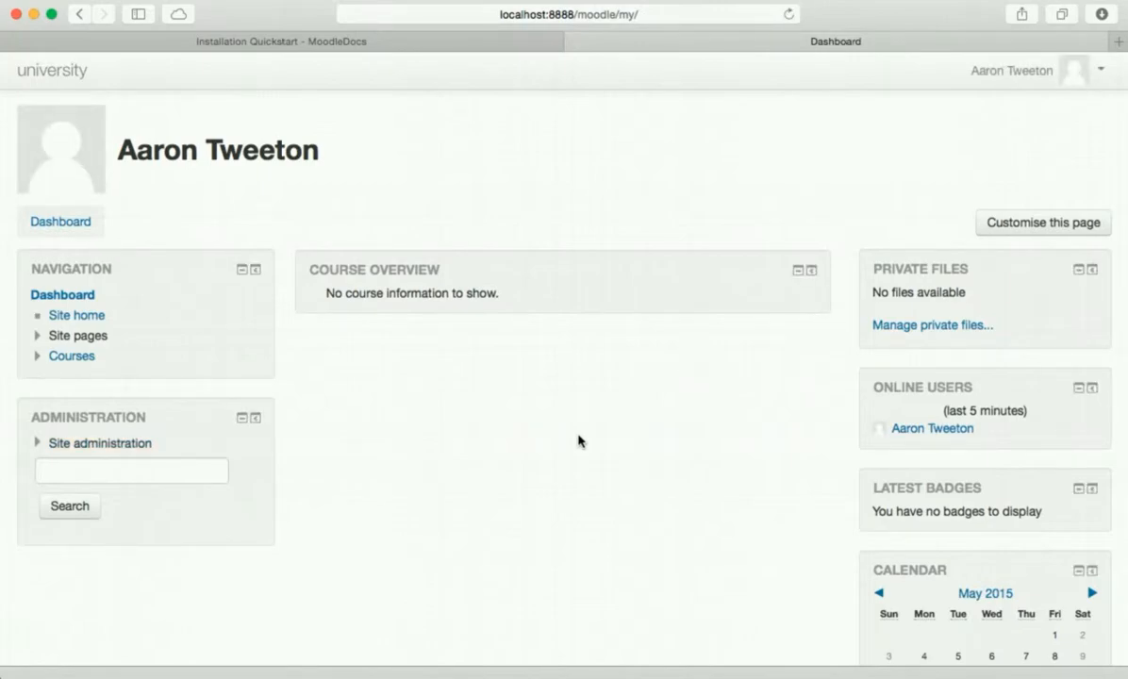
mouse_move(551, 340)
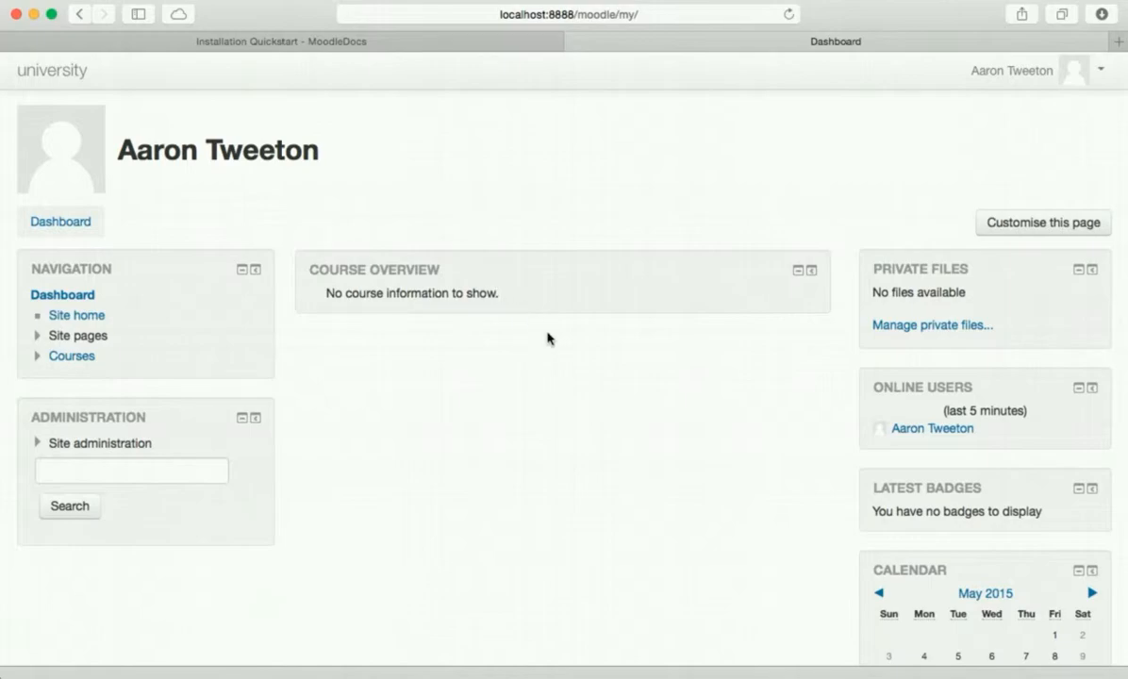
mouse_move(87, 204)
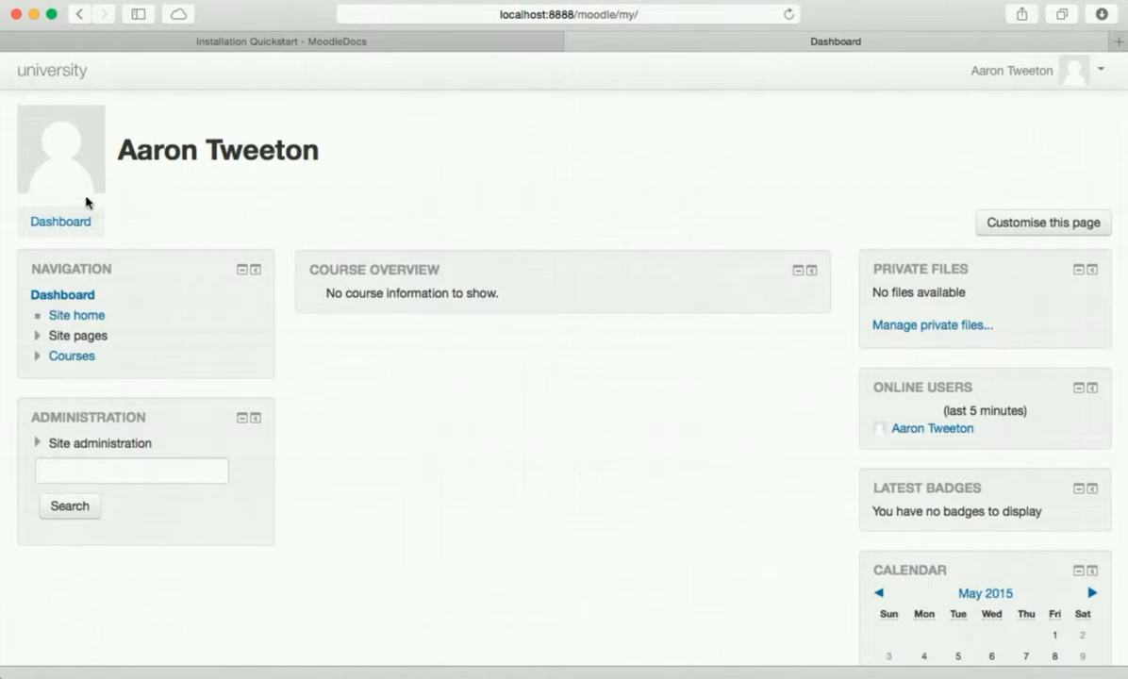
mouse_move(354, 174)
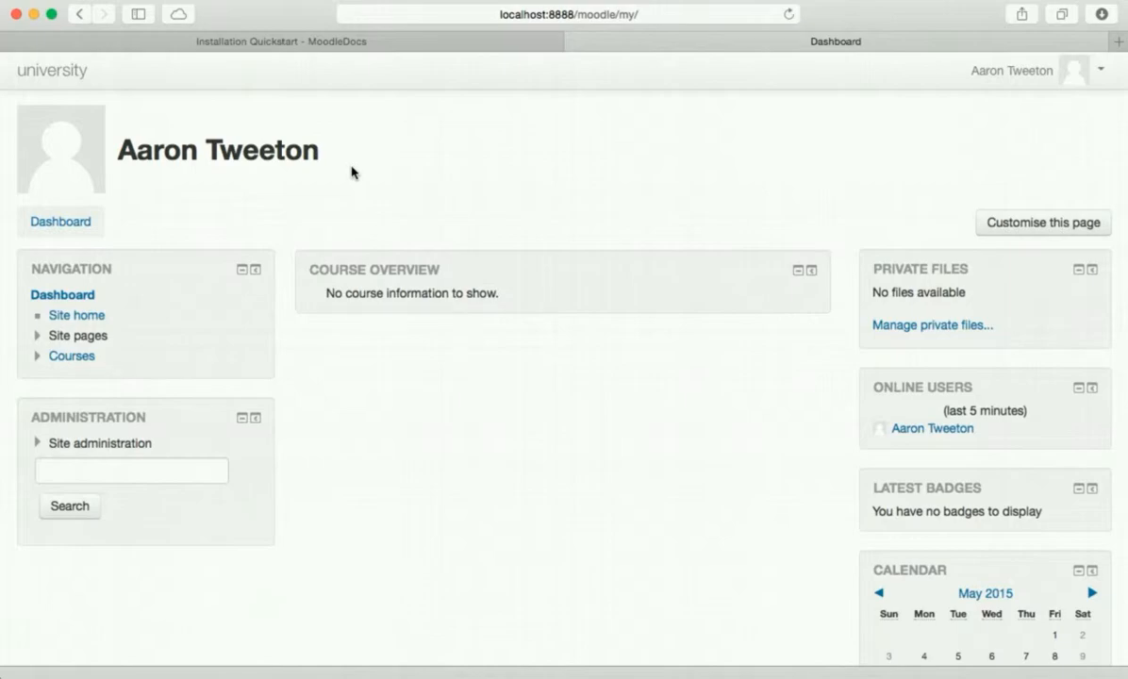
mouse_move(91, 322)
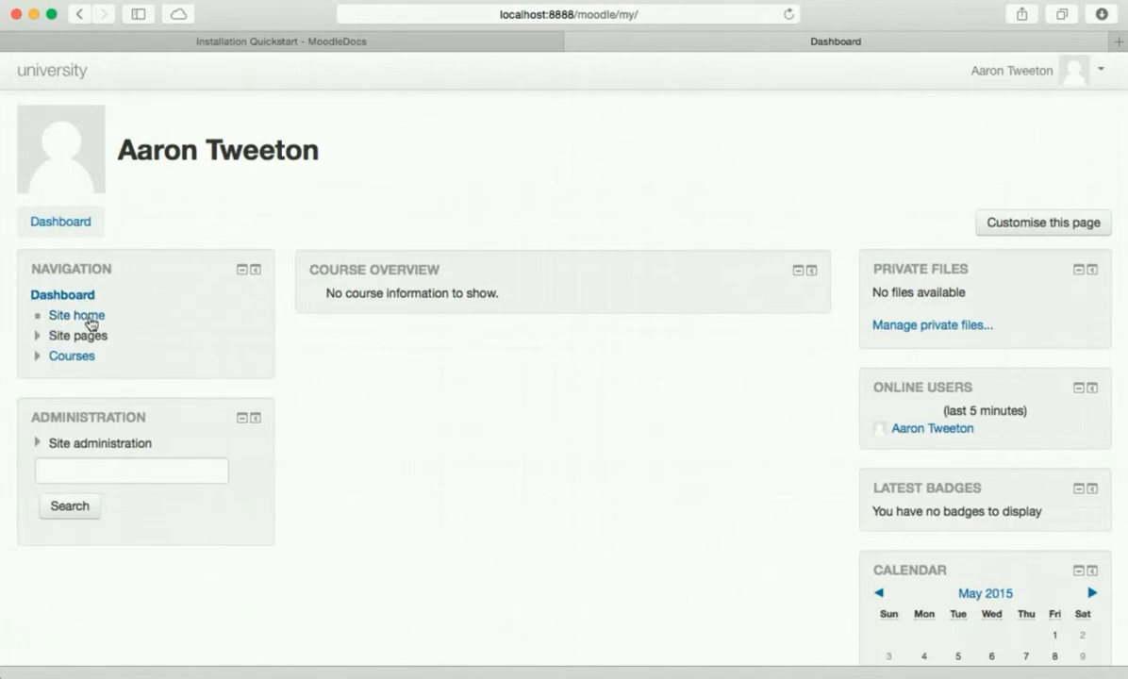
mouse_move(40, 358)
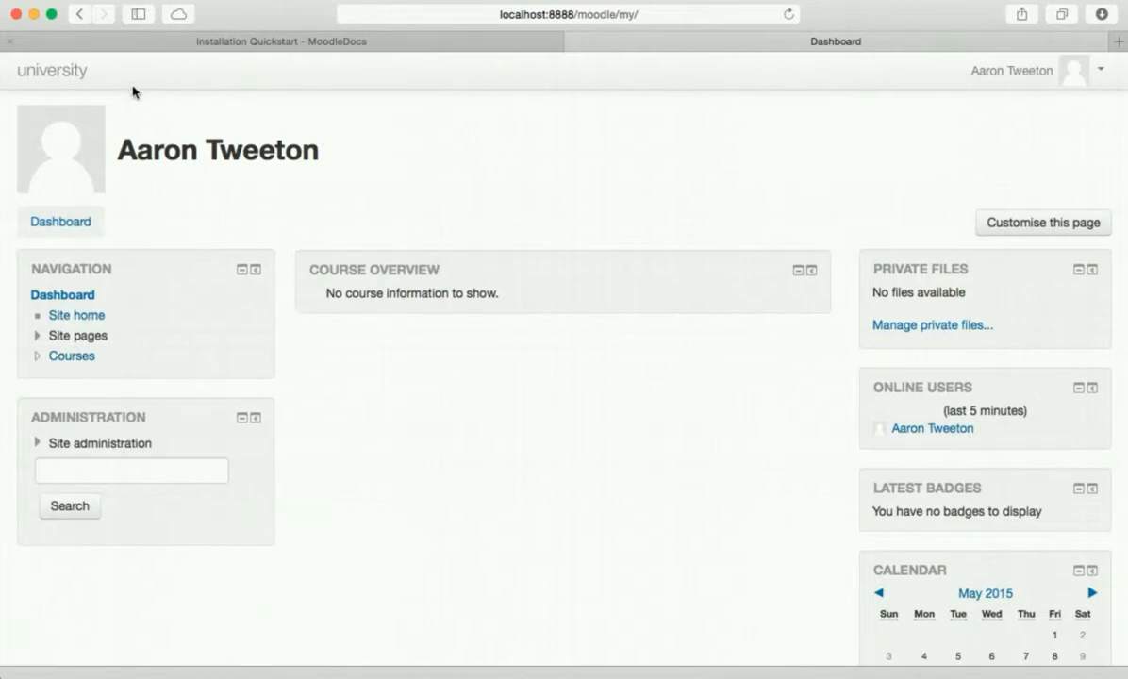
scroll(down, 3)
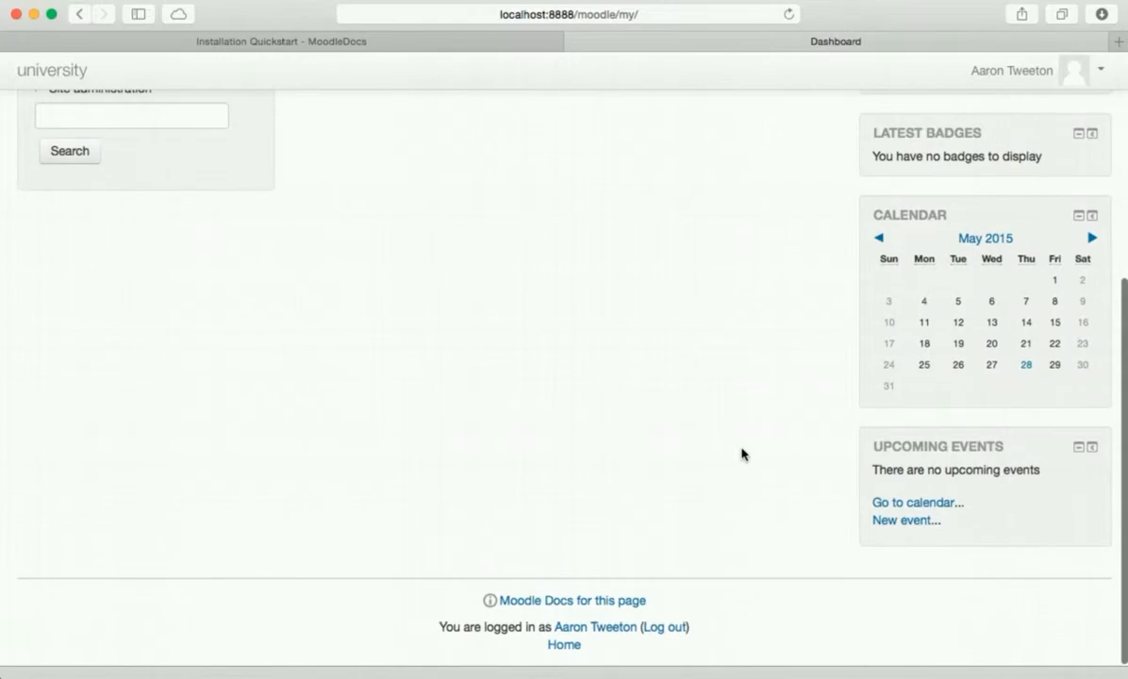
scroll(up, 3)
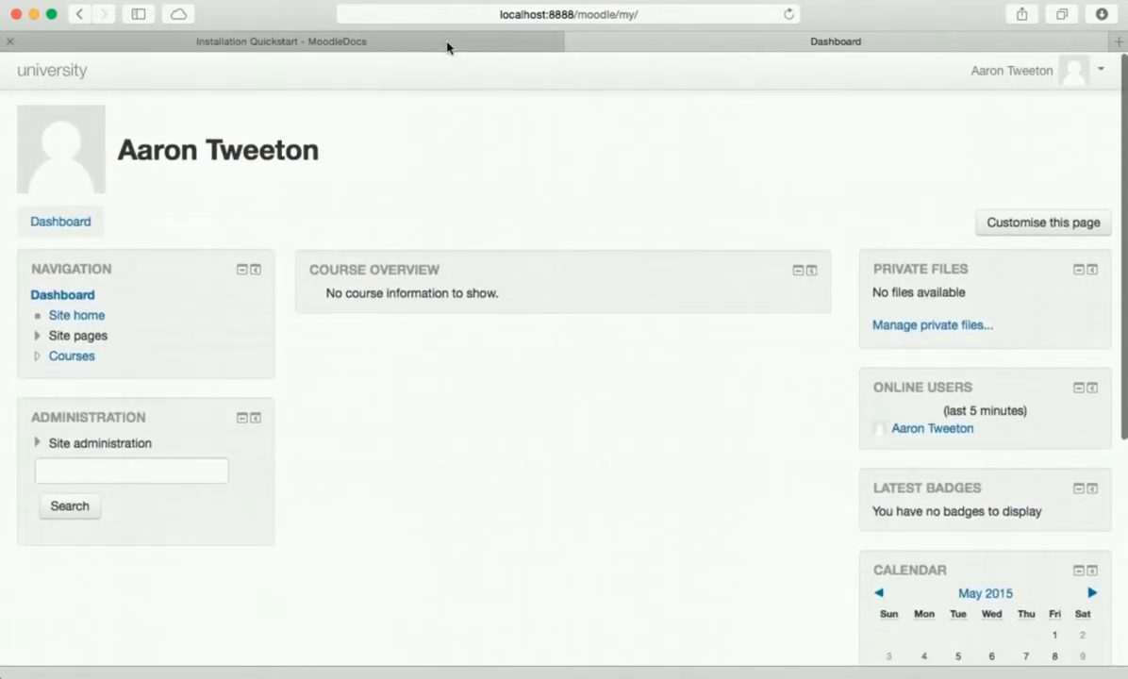
click(281, 42)
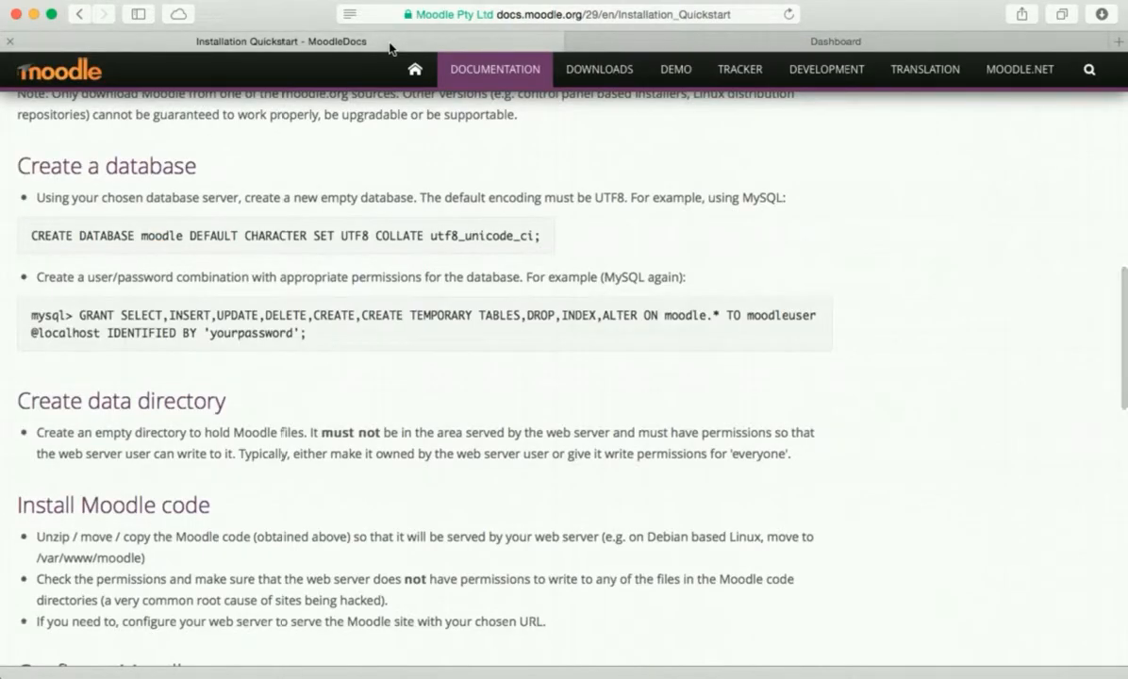
mouse_move(370, 221)
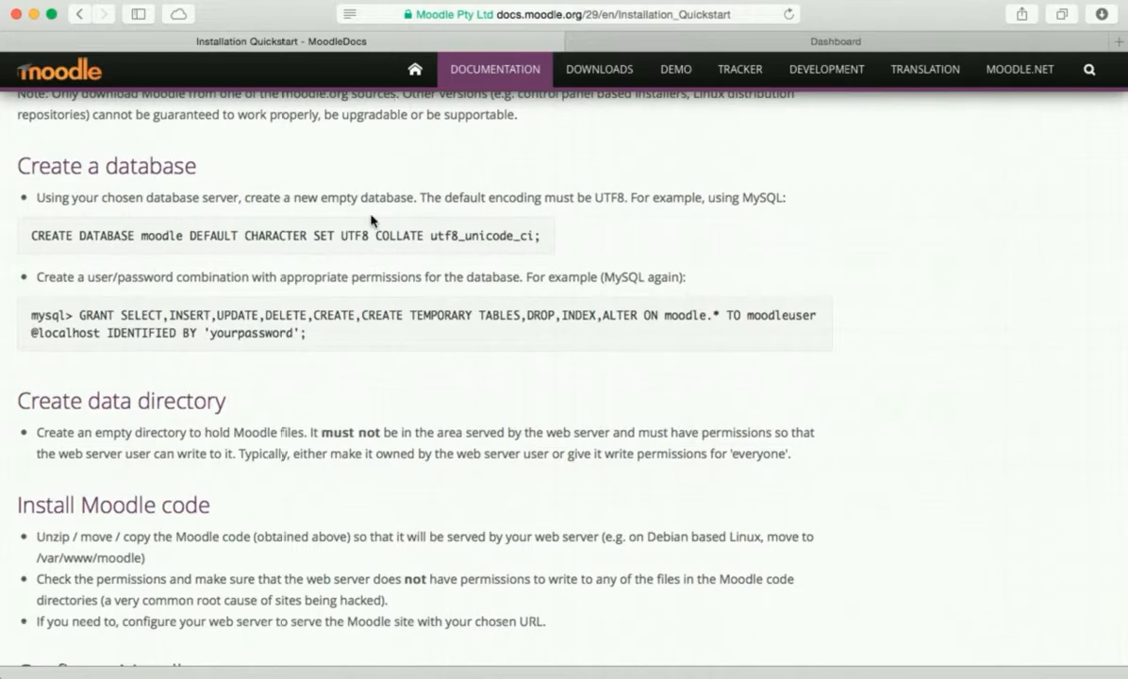
scroll(down, 3)
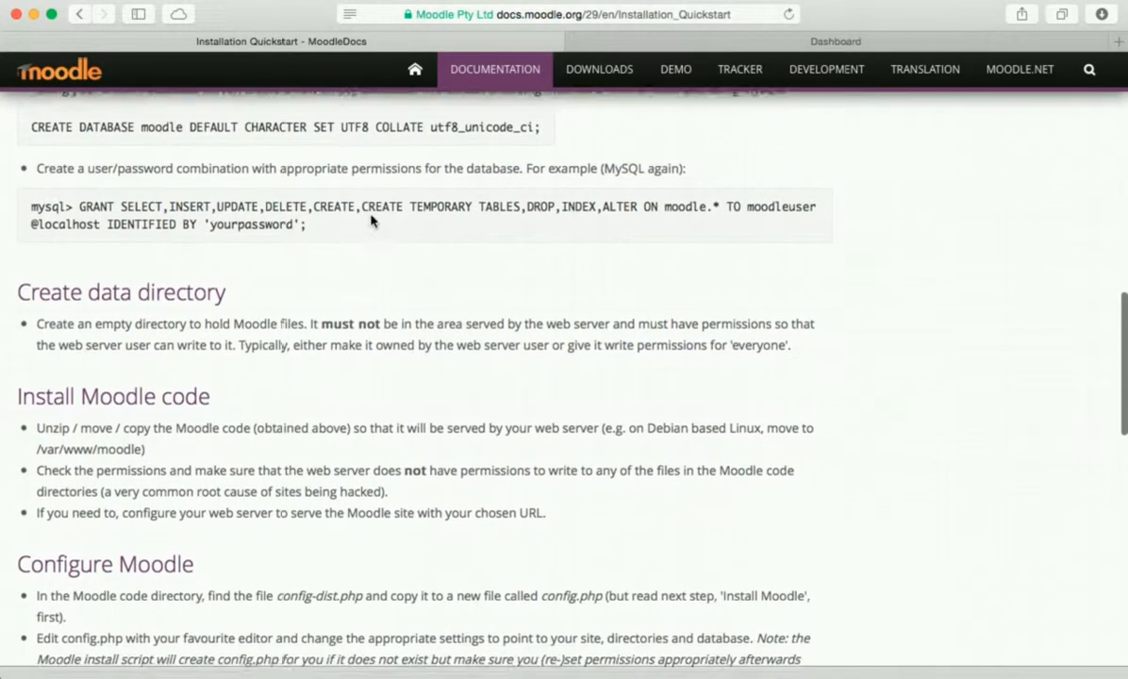
scroll(down, 3)
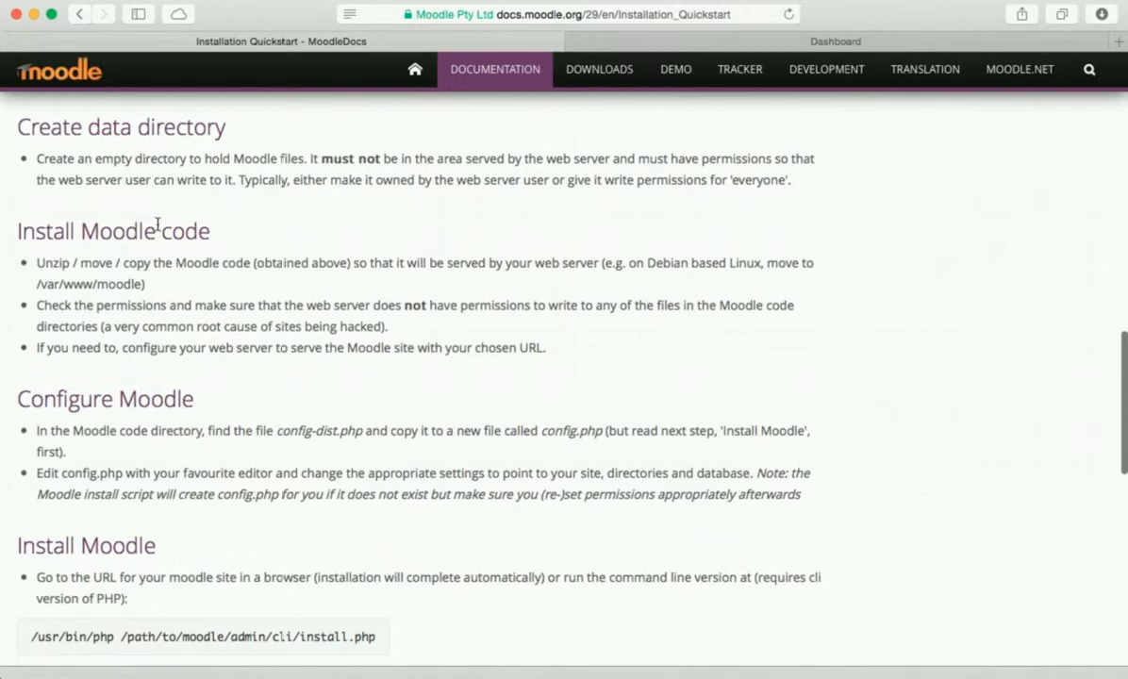
scroll(down, 3)
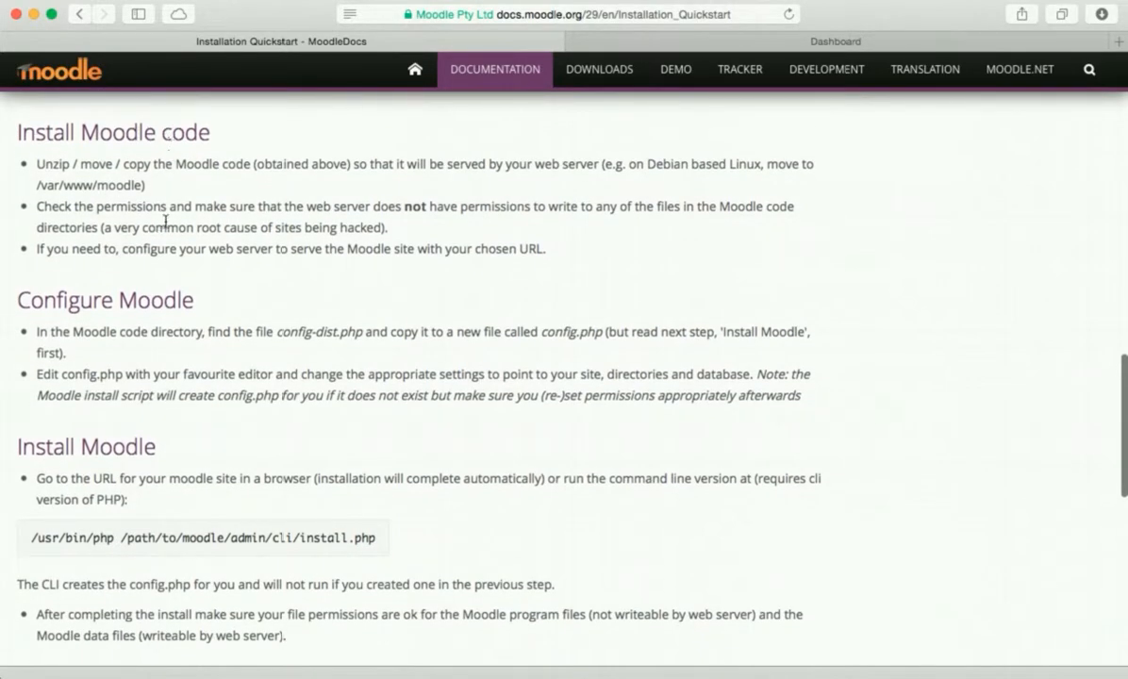
scroll(down, 3)
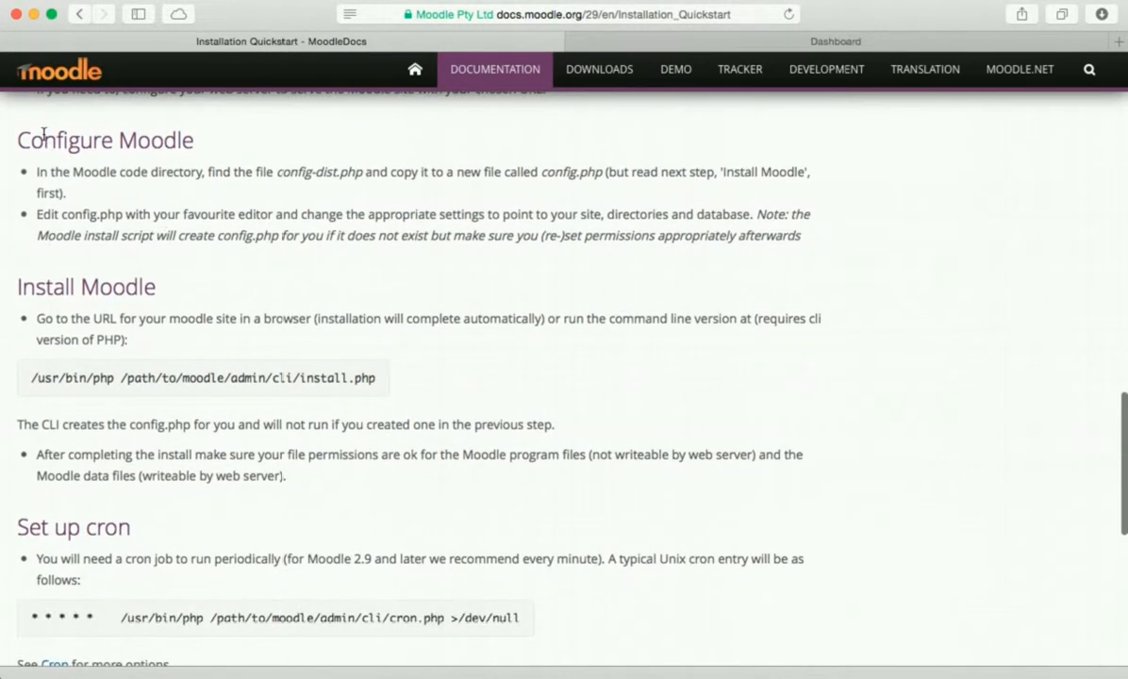
double_click(104, 139)
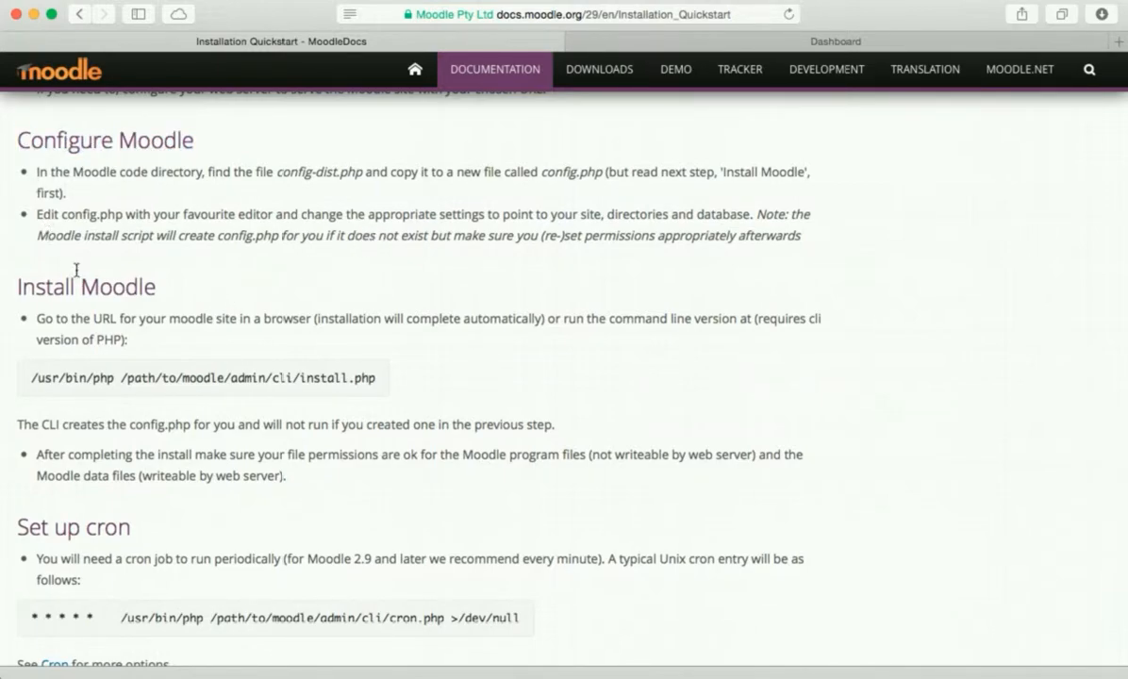
scroll(down, 3)
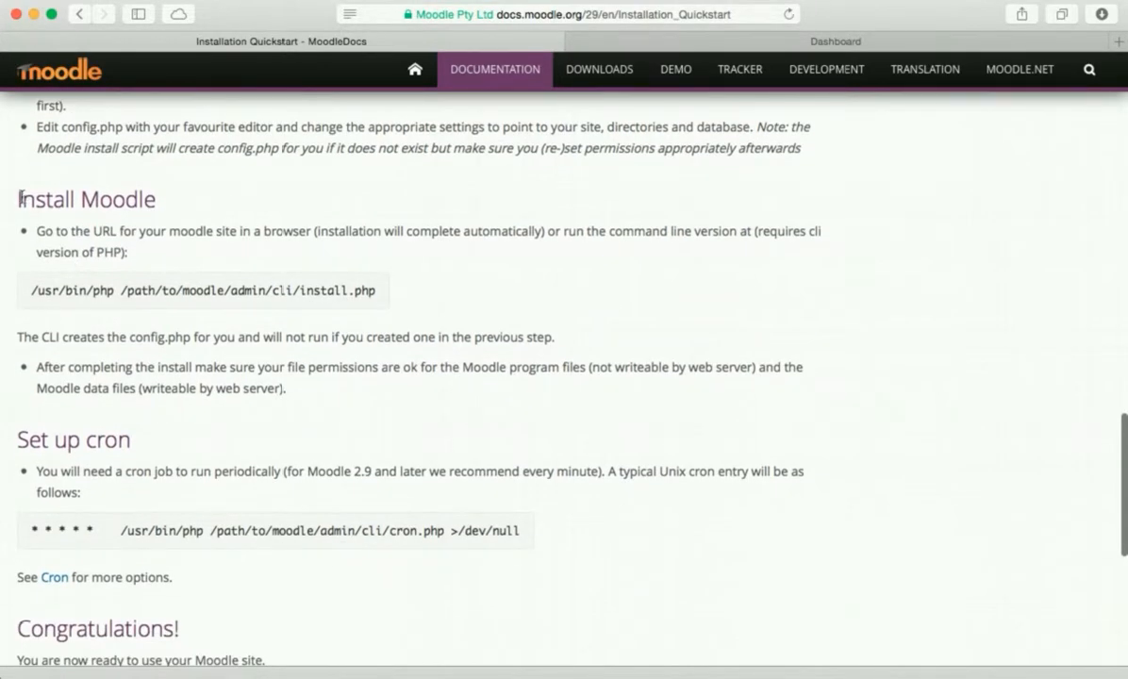
mouse_move(132, 257)
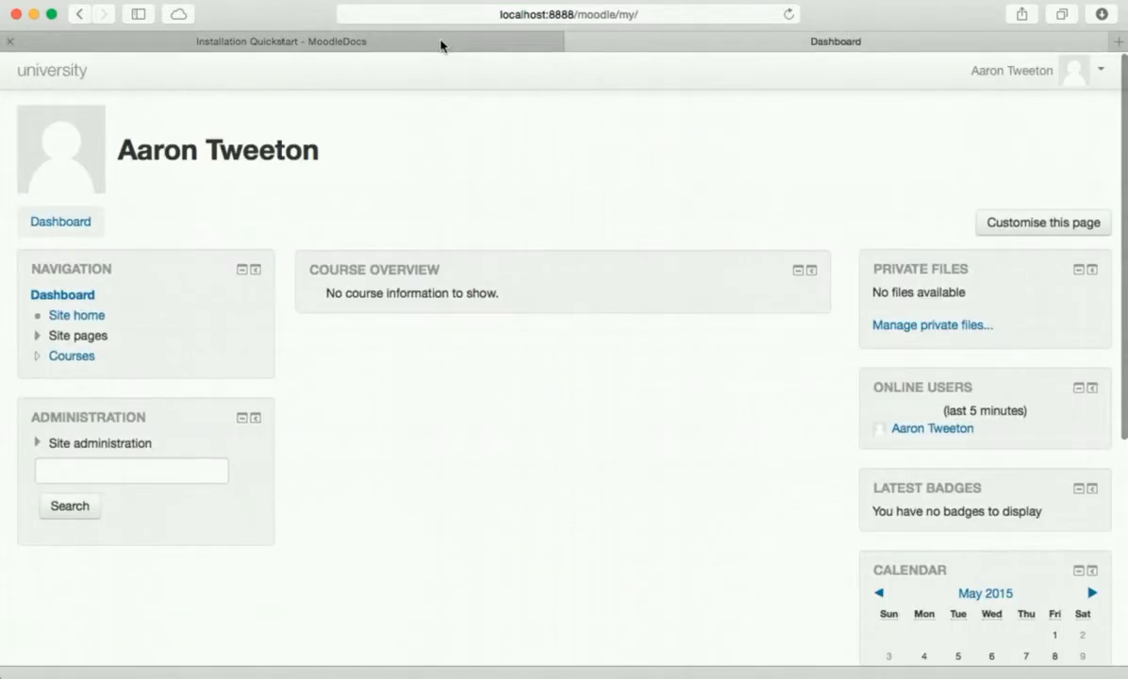
- Read the Installation Quickstart through Set up cron to Congratulations, then return to the dashboard
click(281, 41)
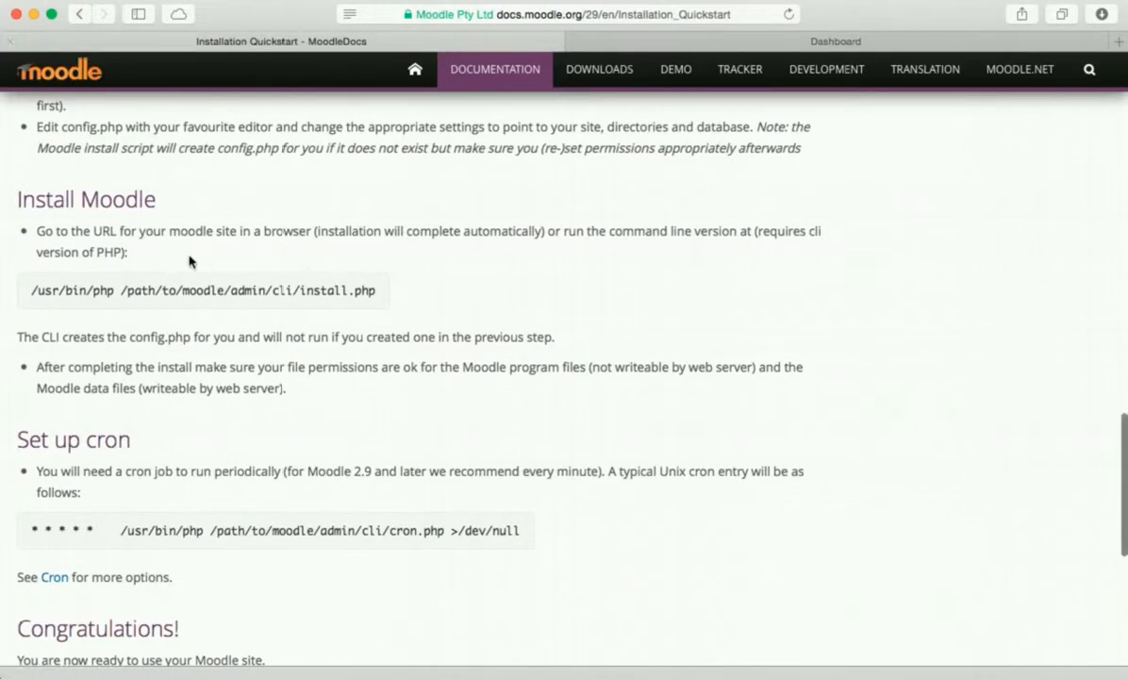
scroll(down, 3)
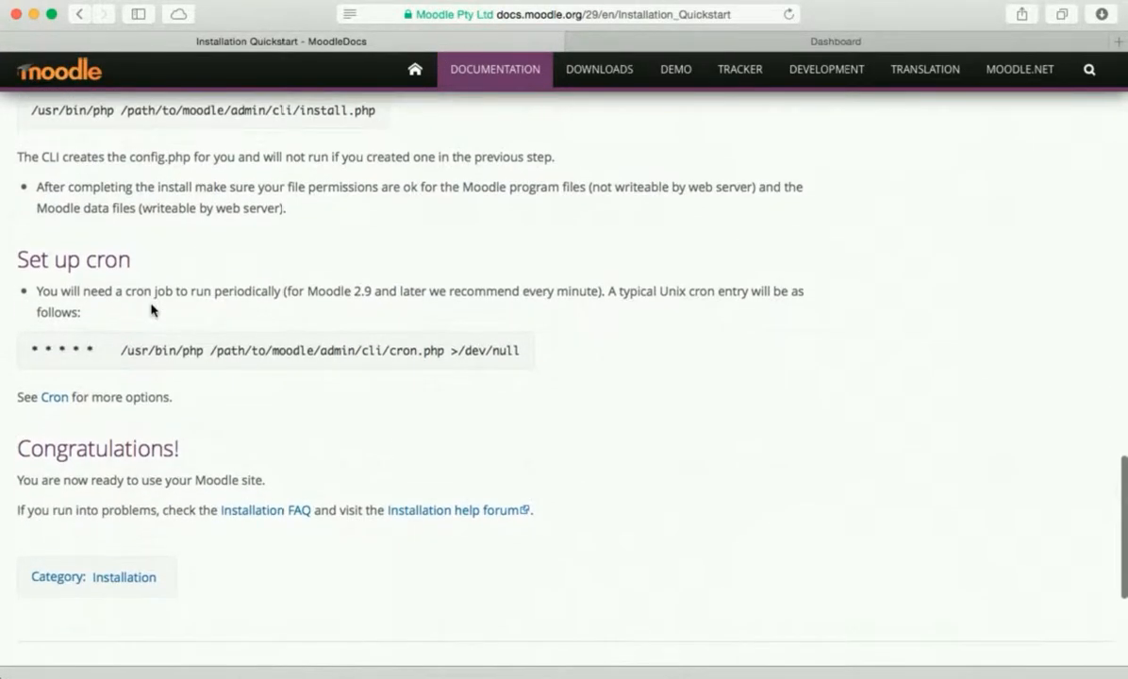
scroll(down, 3)
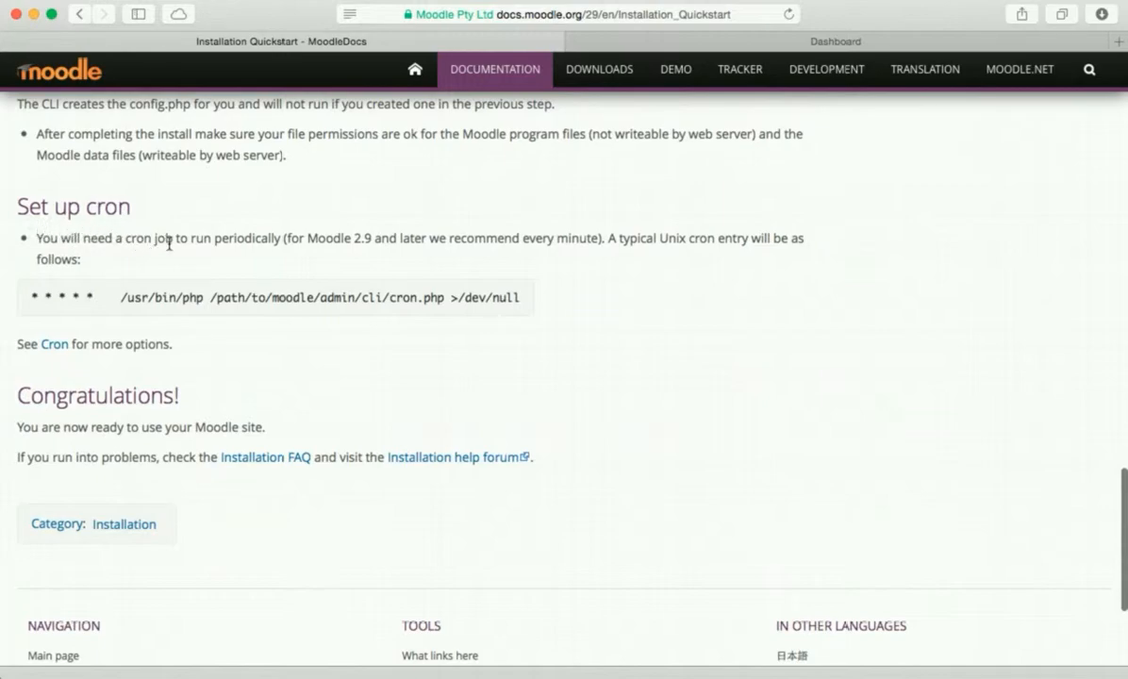
mouse_move(419, 257)
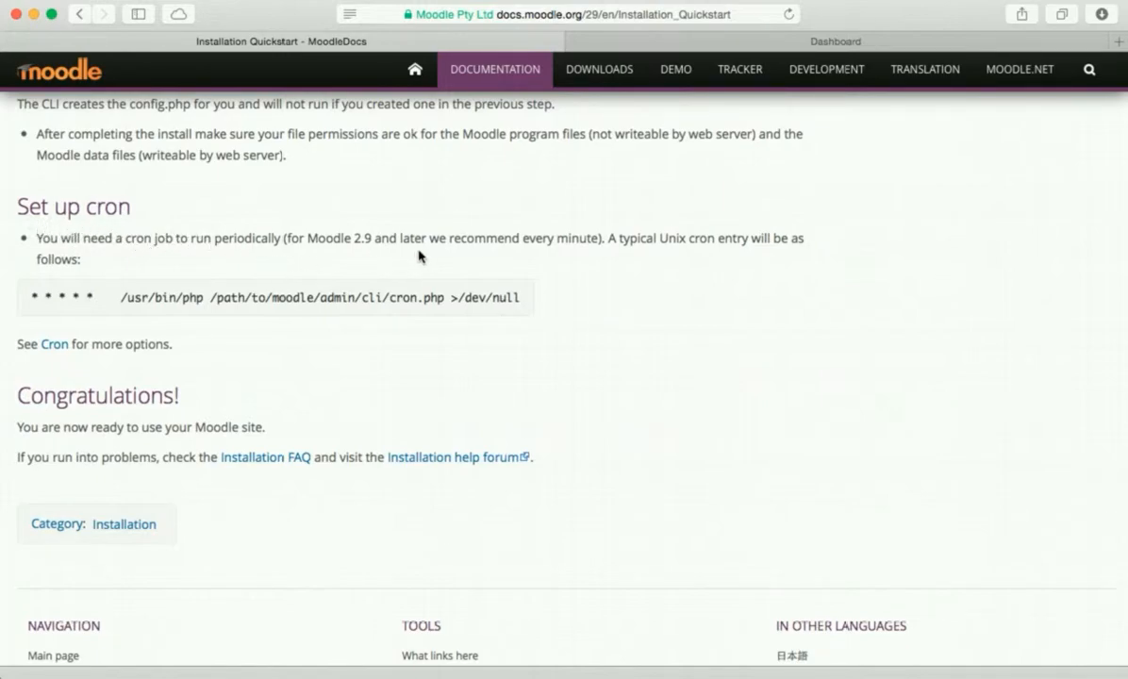
mouse_move(241, 344)
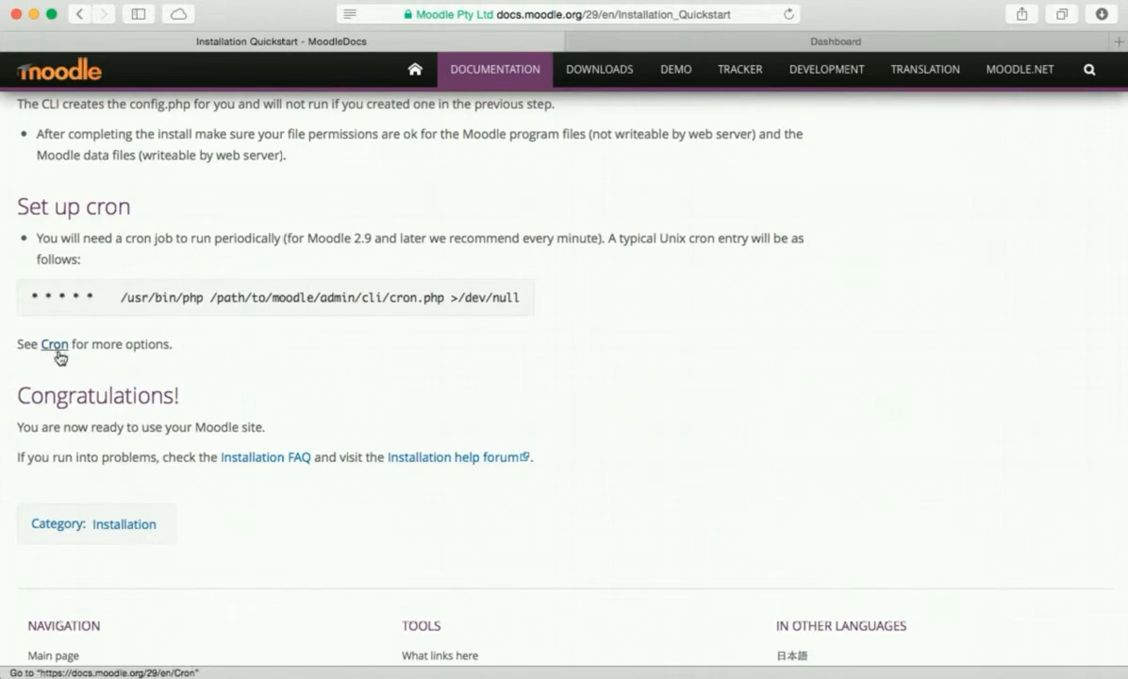
mouse_move(185, 391)
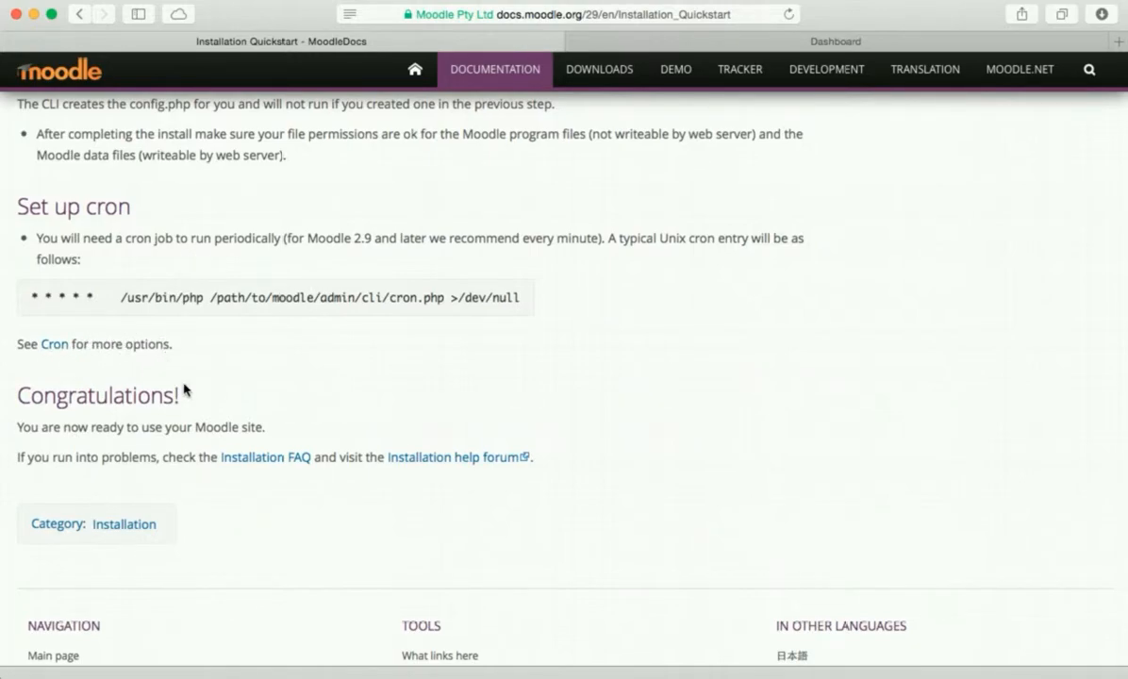
scroll(down, 3)
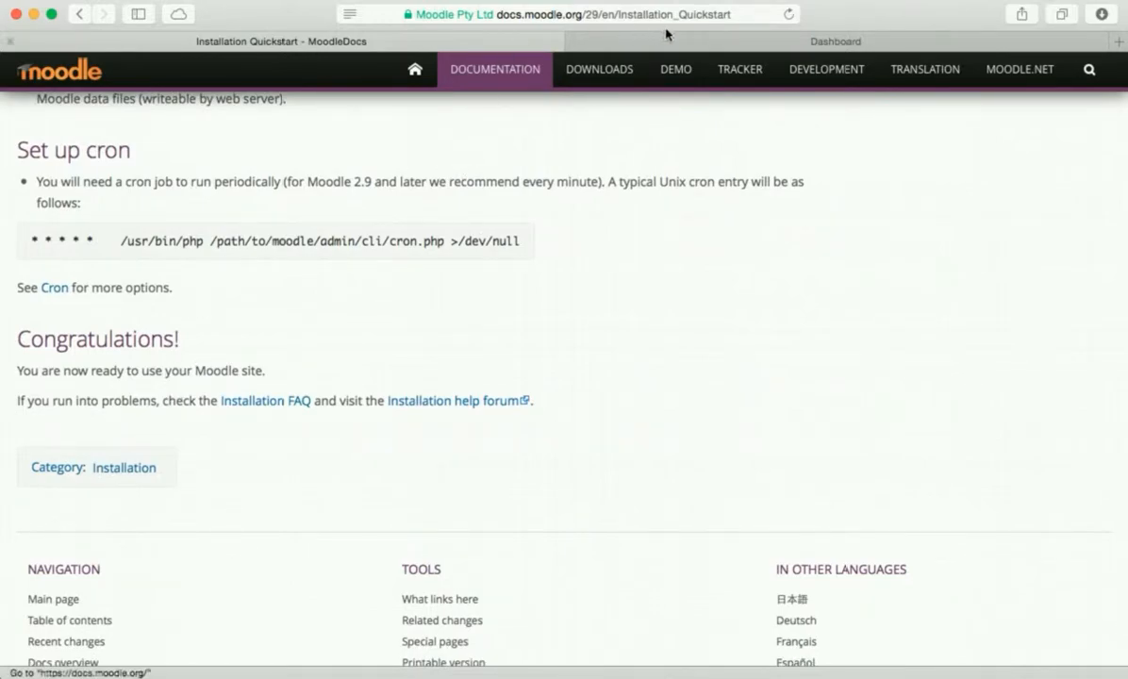
click(836, 41)
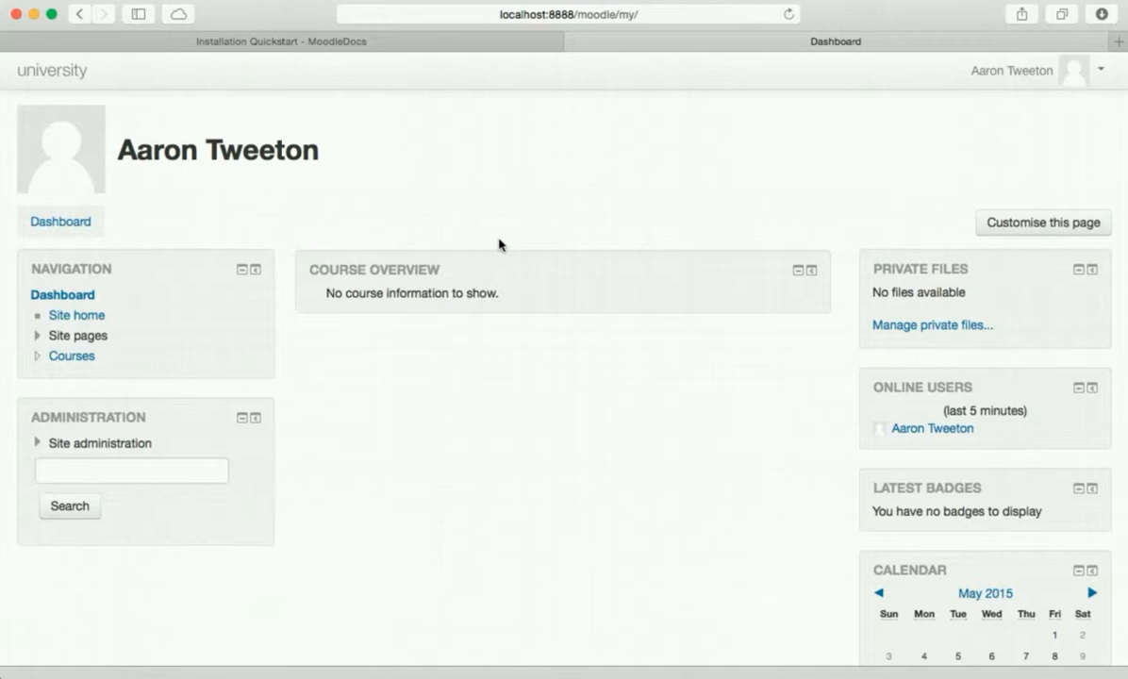
mouse_move(595, 80)
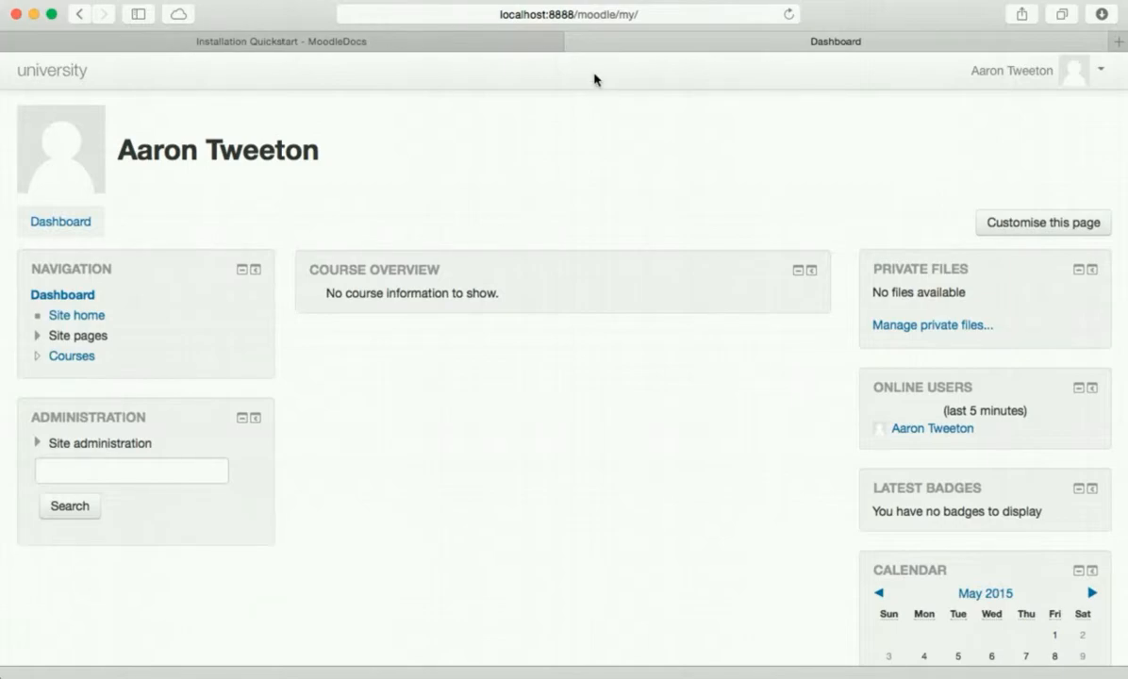